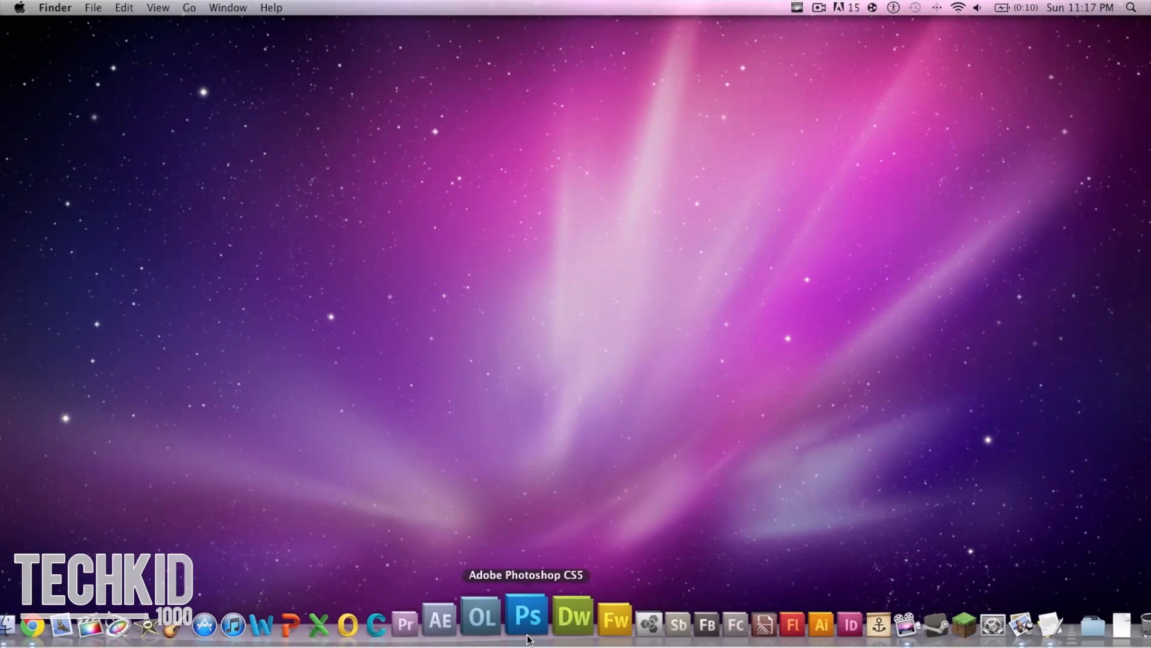
Launch Adobe Photoshop CS5 from its Dock icon
{"action": "left_click", "coordinate": [527, 617]}
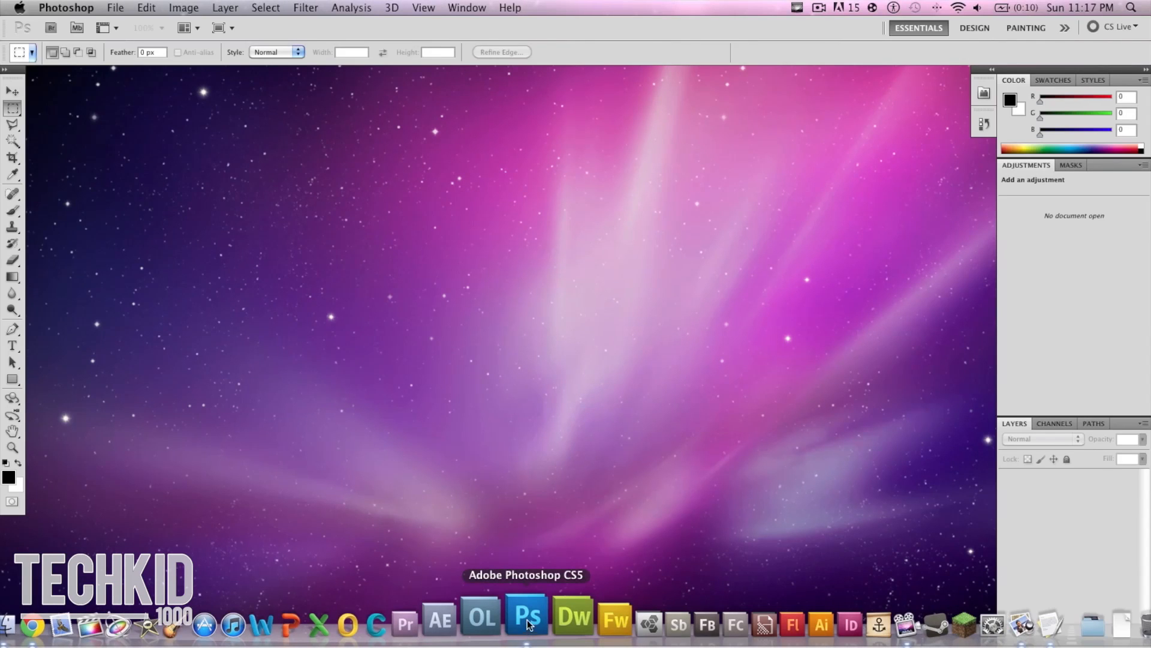
{"action": "mouse_move", "coordinate": [257, 295]}
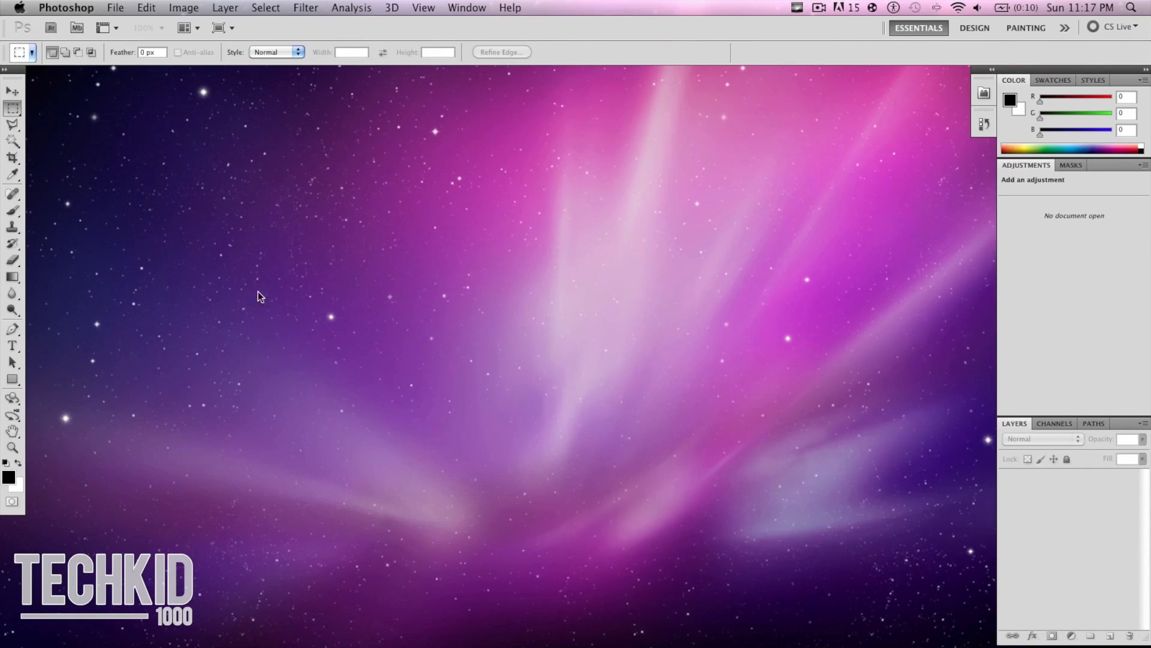
Open the File menu to begin opening GGtemplate-bb.psd
{"action": "left_click", "coordinate": [115, 8]}
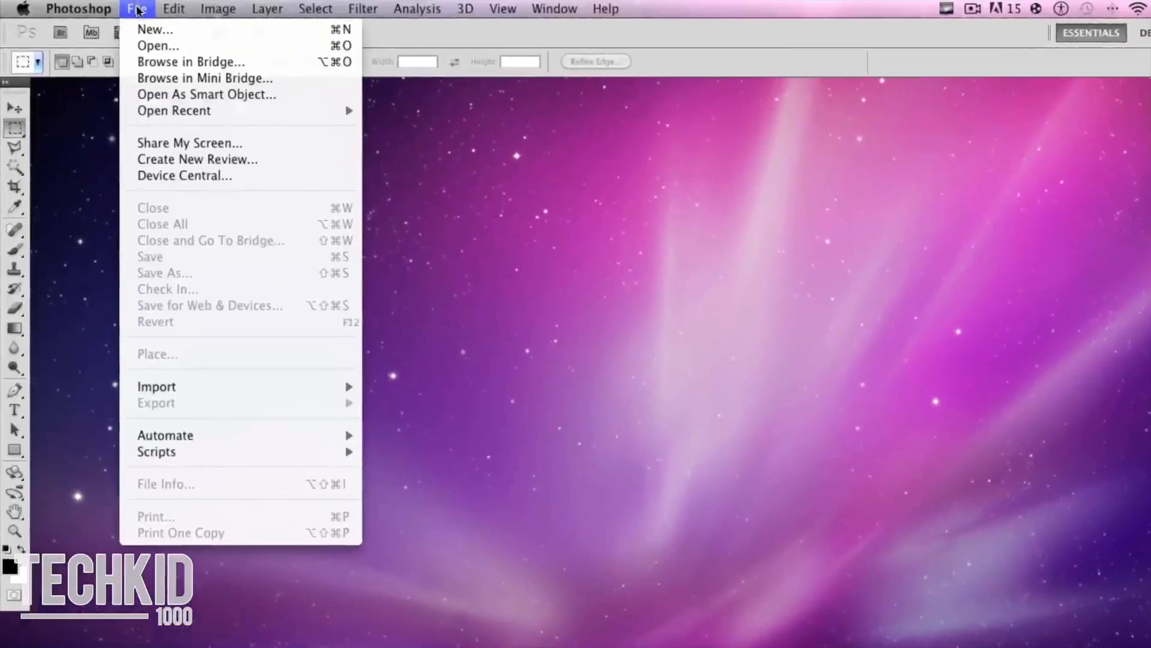
{"action": "mouse_move", "coordinate": [161, 46]}
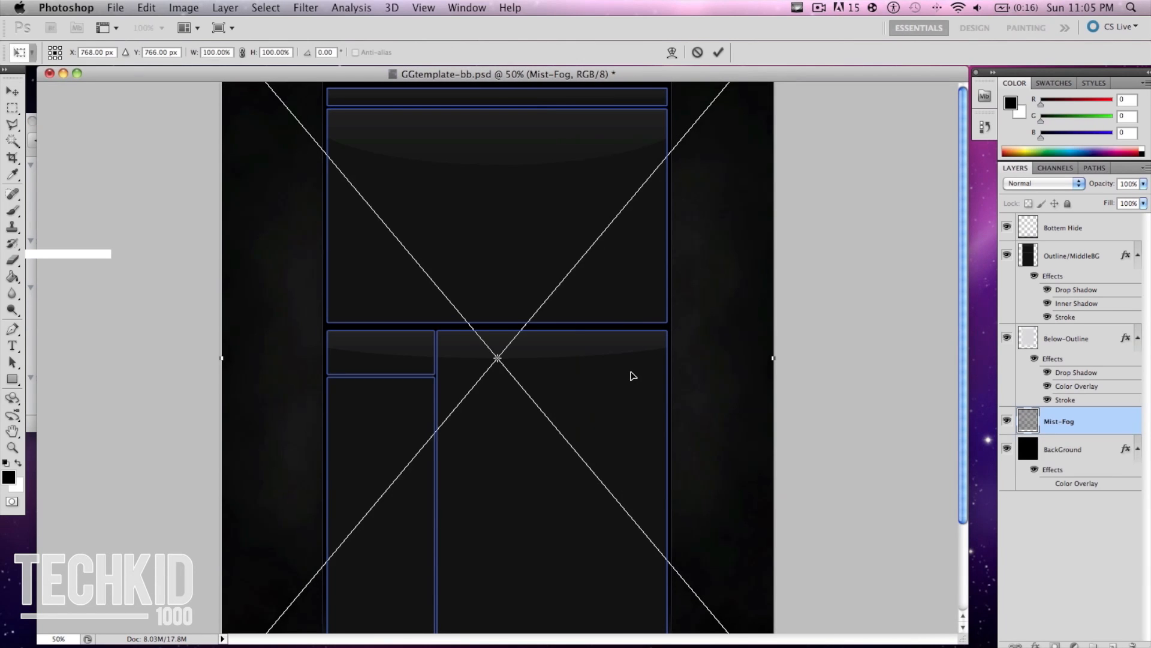
{"action": "mouse_move", "coordinate": [993, 367]}
{"action": "type", "text": "TECHK"}
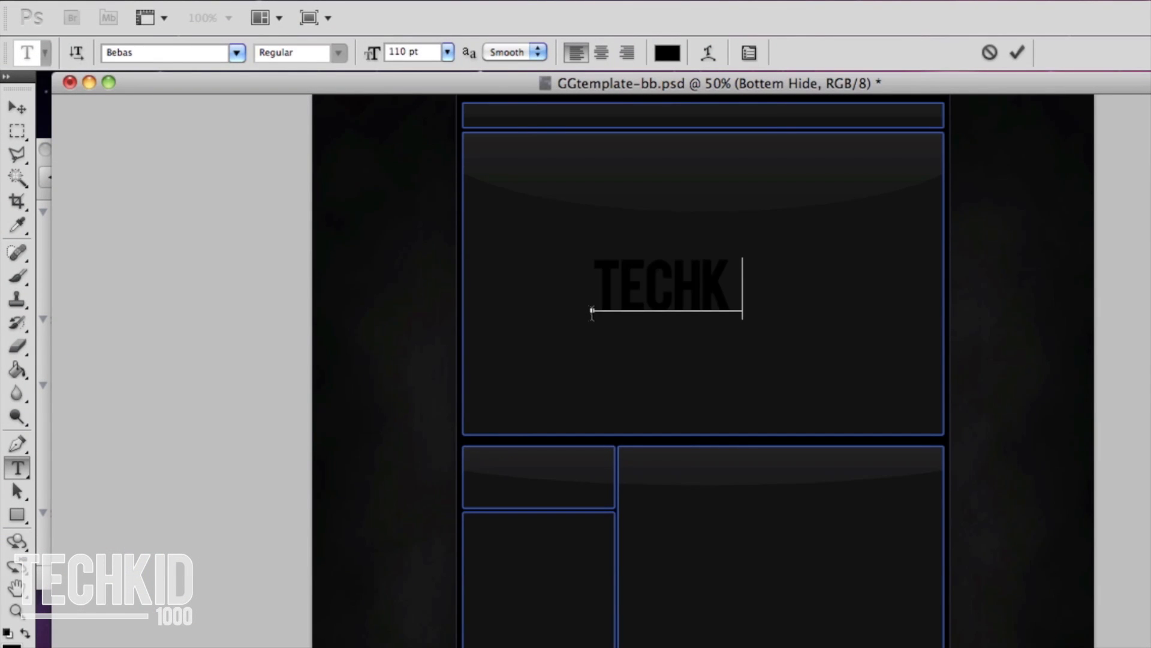
Type TECHKID1000 in Bebas 110 pt in the top panel and colour it white
{"action": "type", "text": "ID1000"}
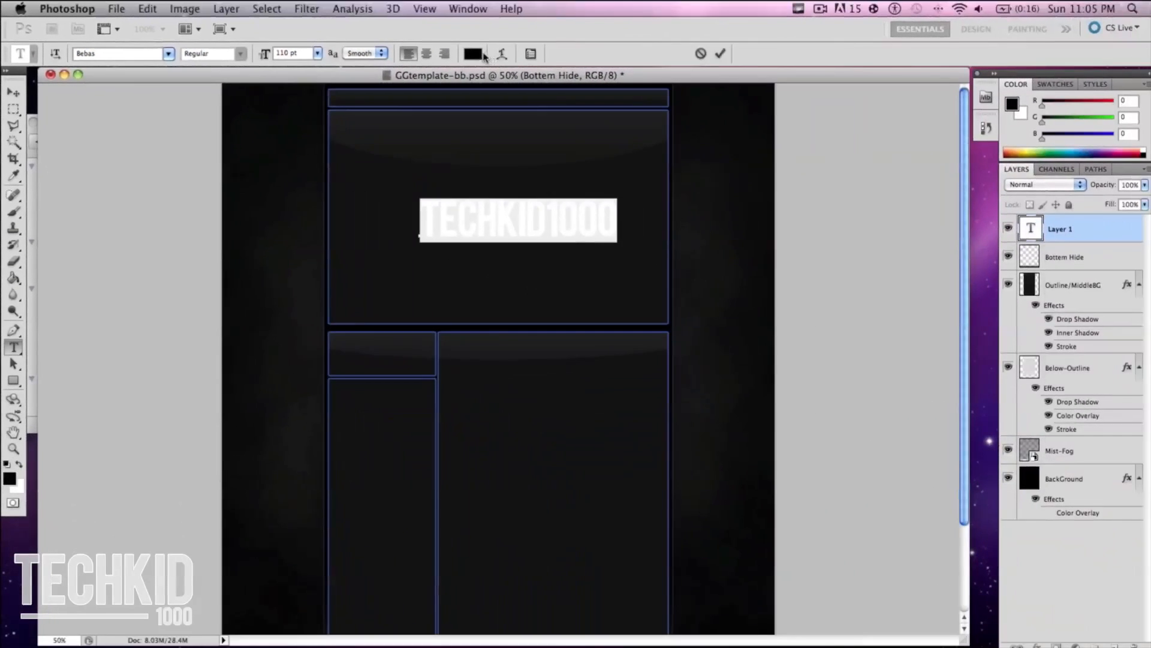
{"action": "left_click", "coordinate": [472, 52]}
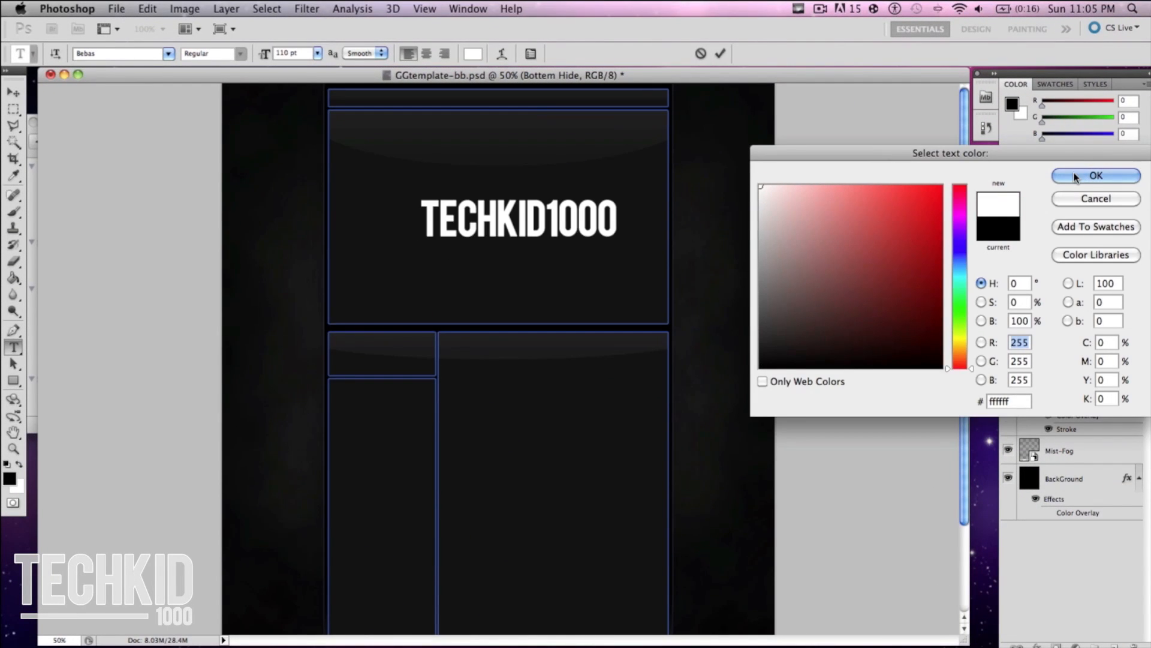
{"action": "left_click", "coordinate": [1095, 175]}
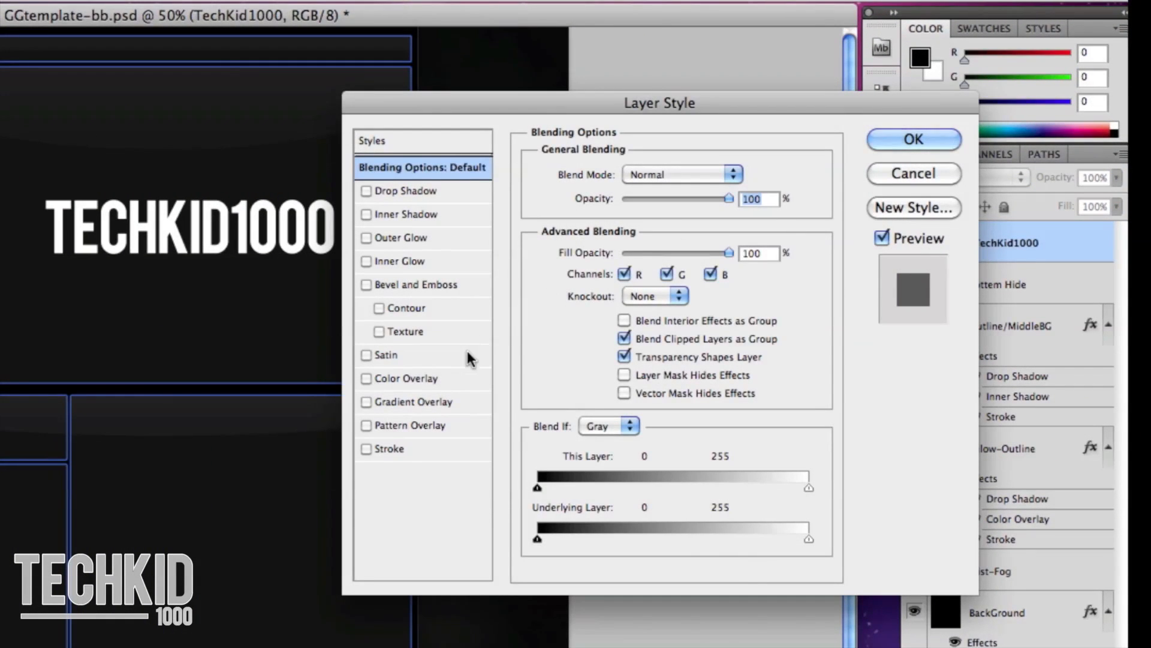
Enable Gradient Overlay and add a middle colour stop in the Gradient Editor
{"action": "left_click", "coordinate": [416, 402]}
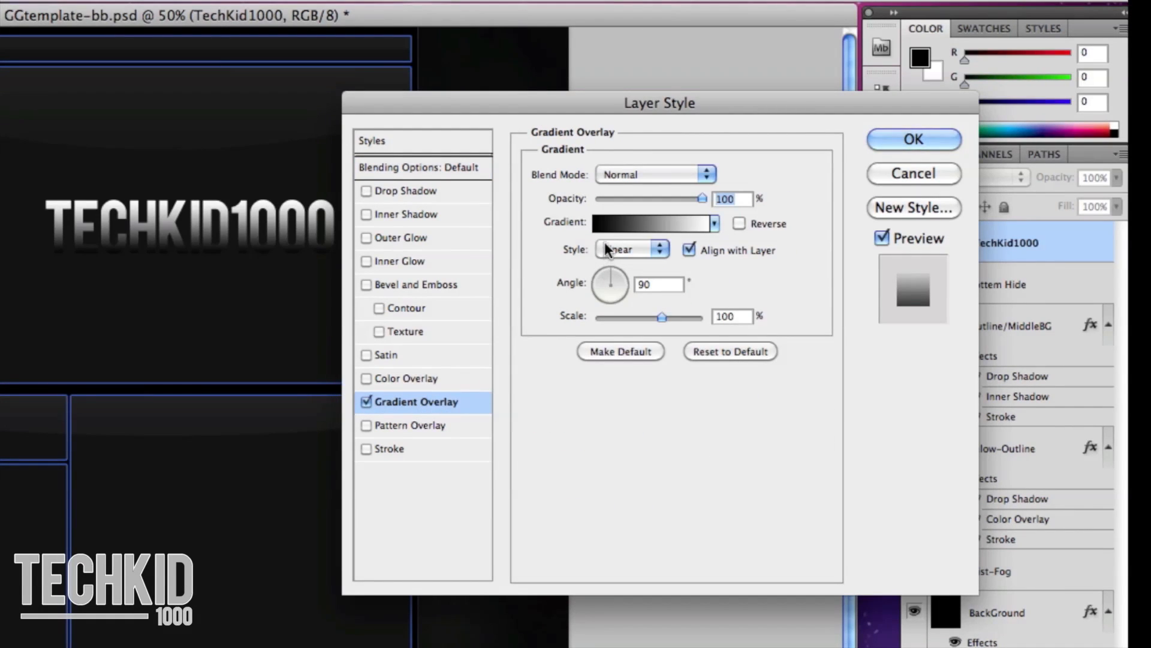
{"action": "left_click", "coordinate": [650, 223]}
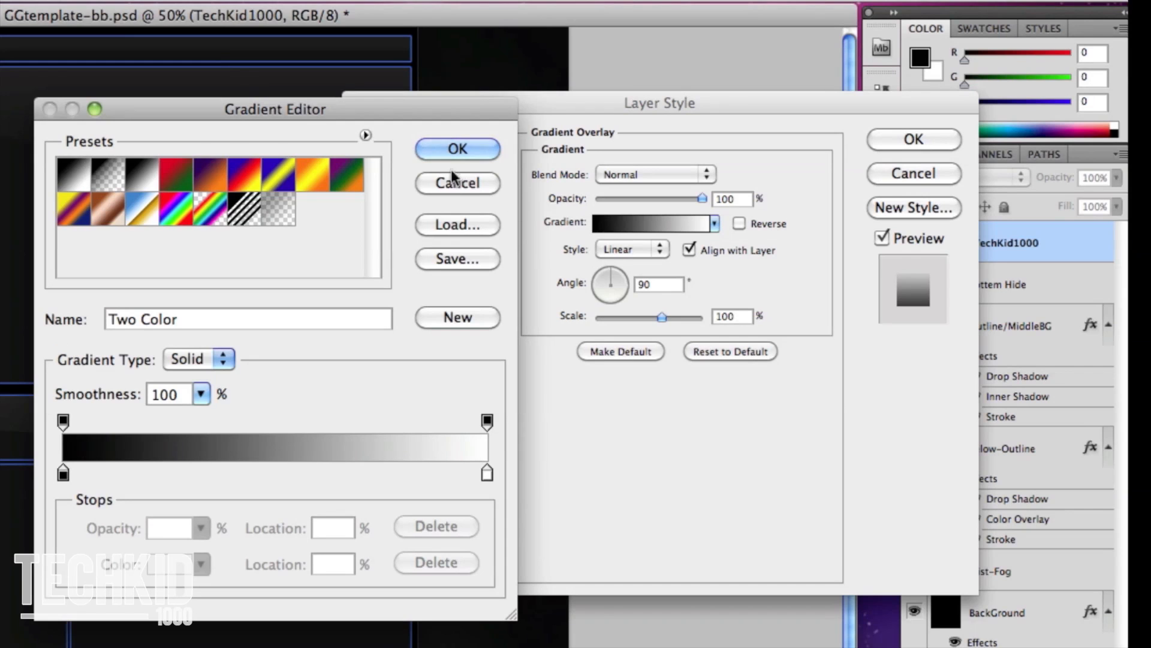
{"action": "left_click_drag", "start_coordinate": [274, 109], "coordinate": [590, 102]}
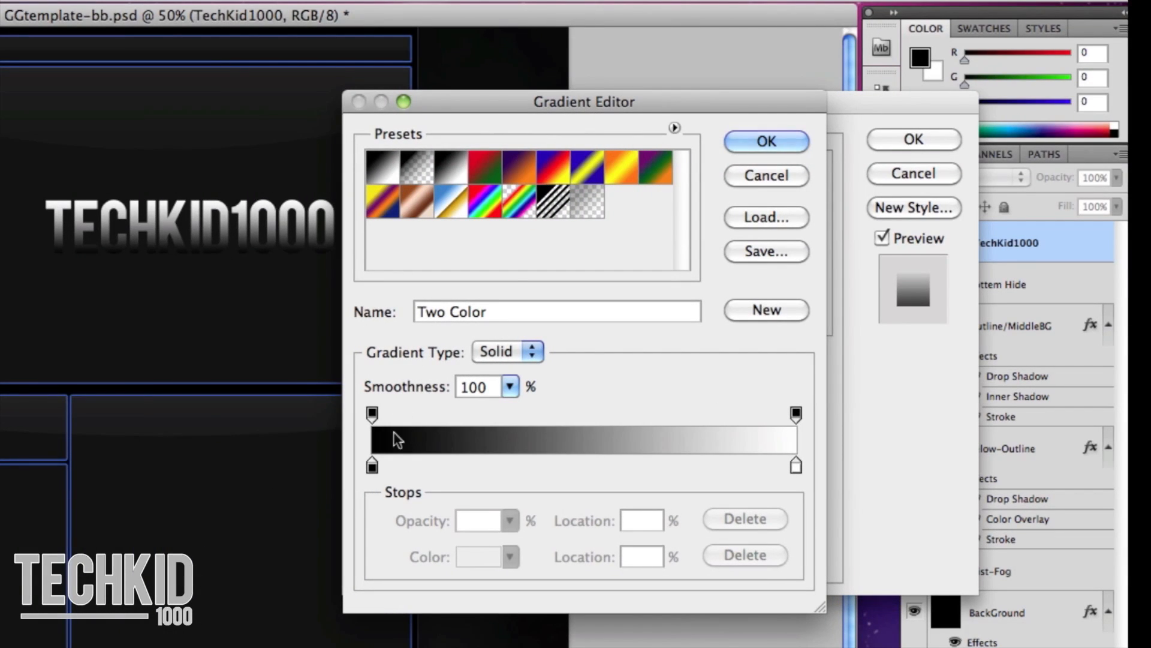
{"action": "left_click", "coordinate": [573, 464]}
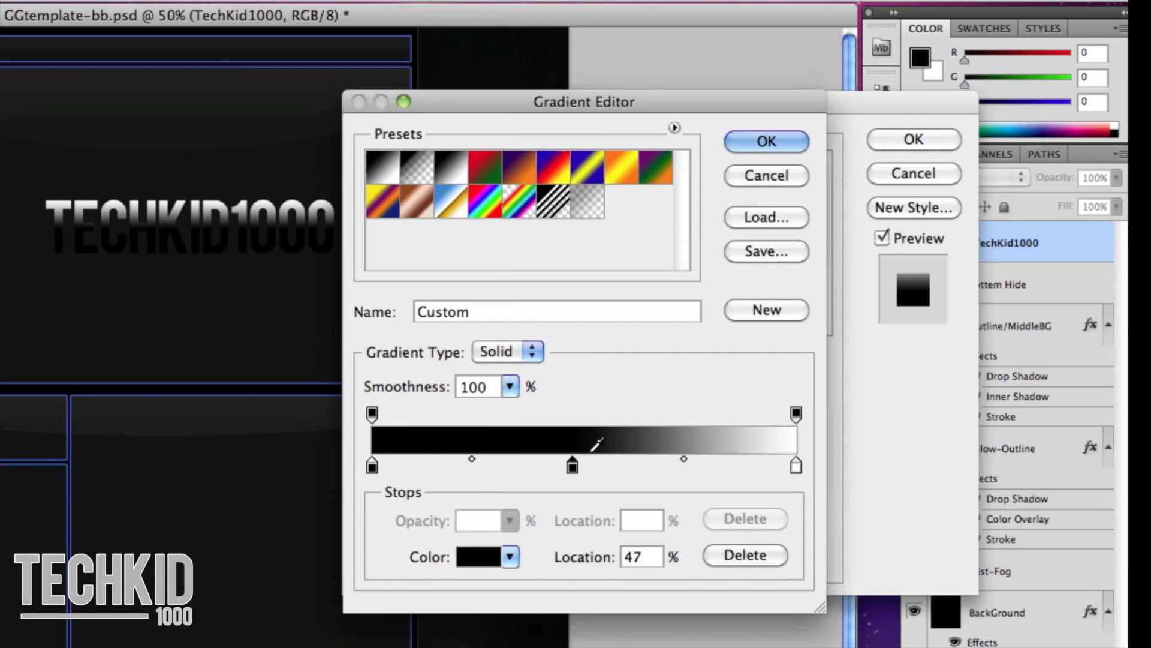
{"action": "left_click", "coordinate": [478, 557]}
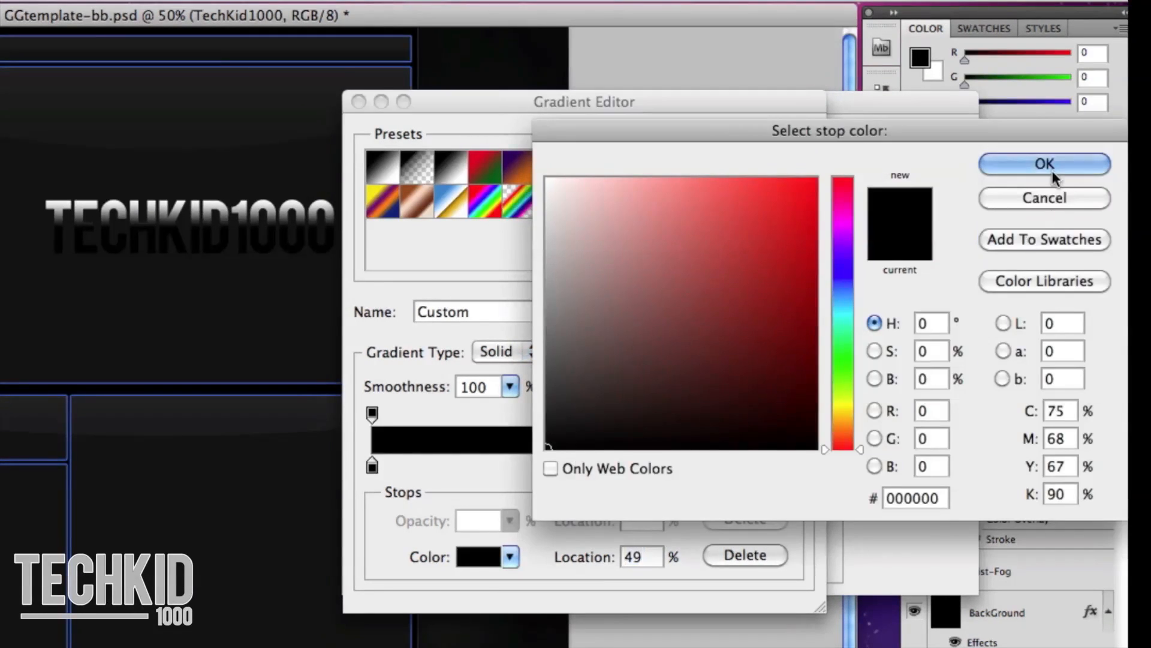
{"action": "left_click", "coordinate": [1044, 163]}
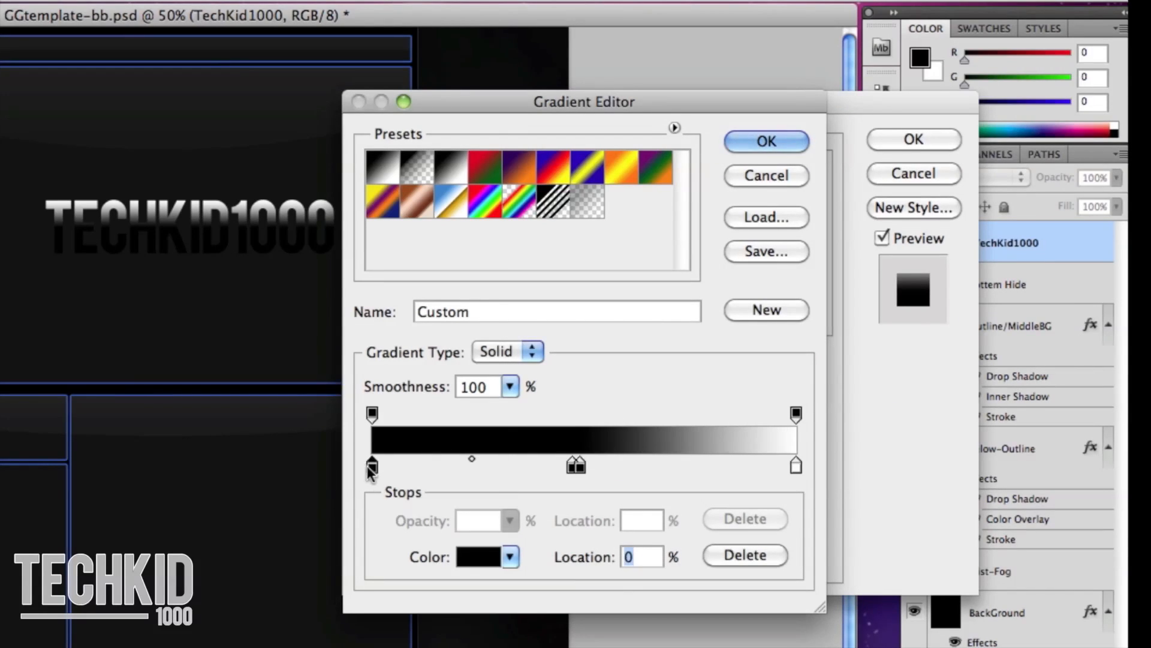
Set the first, middle and last gradient stops to blue shades
{"action": "left_click", "coordinate": [482, 556]}
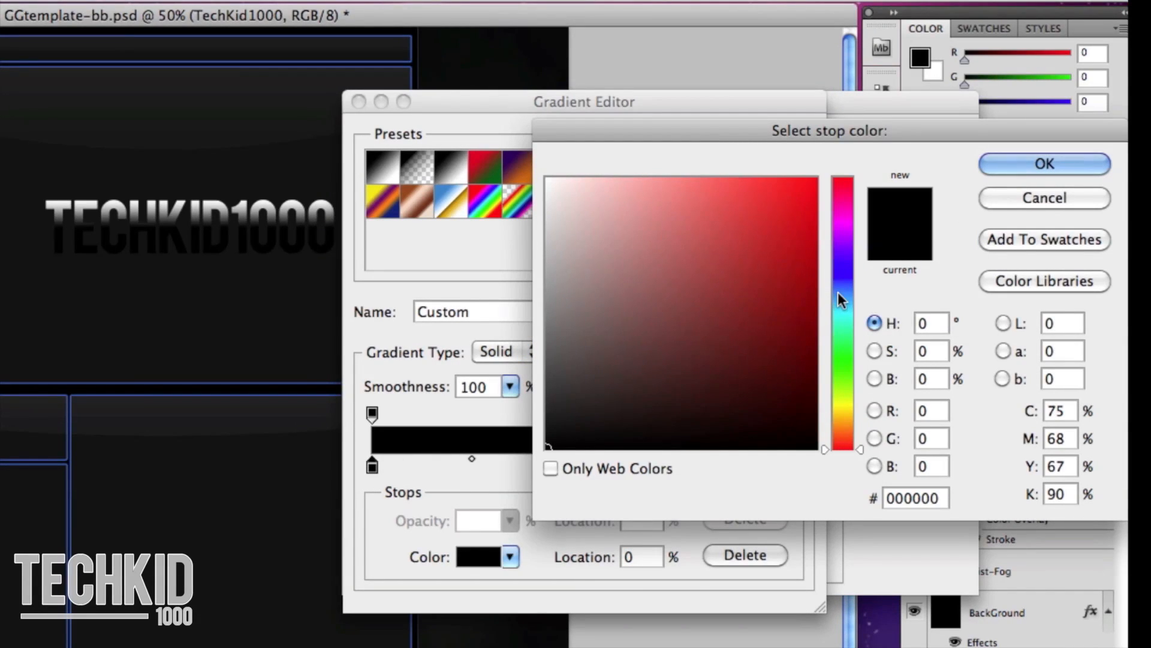
{"action": "left_click", "coordinate": [762, 243]}
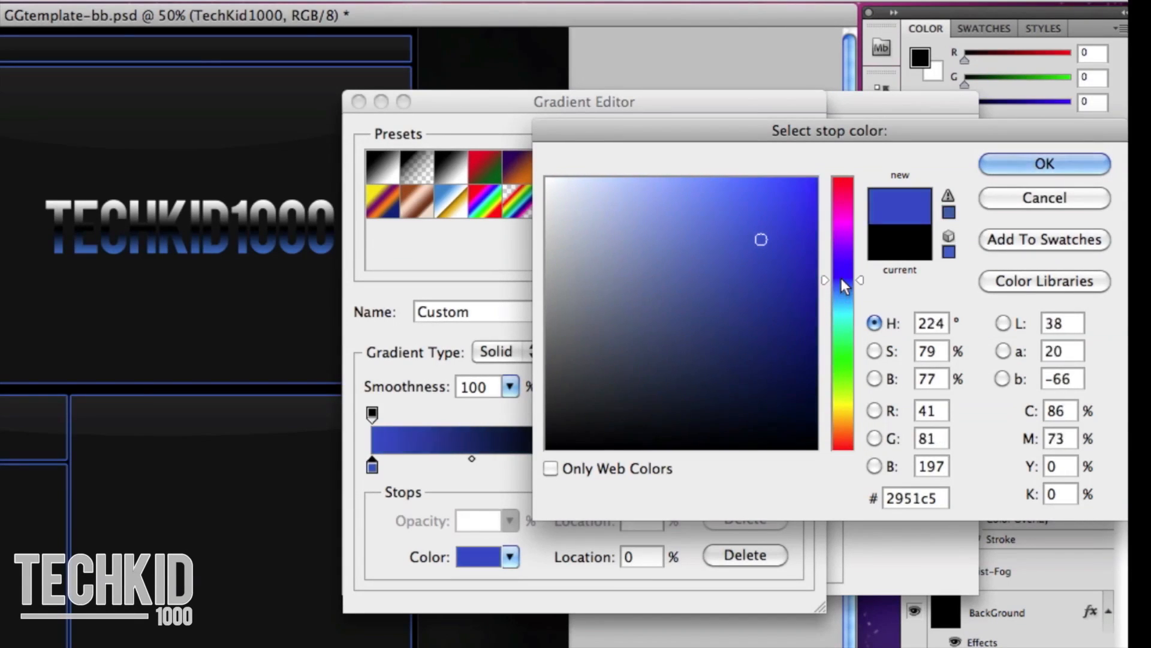
{"action": "left_click", "coordinate": [793, 218]}
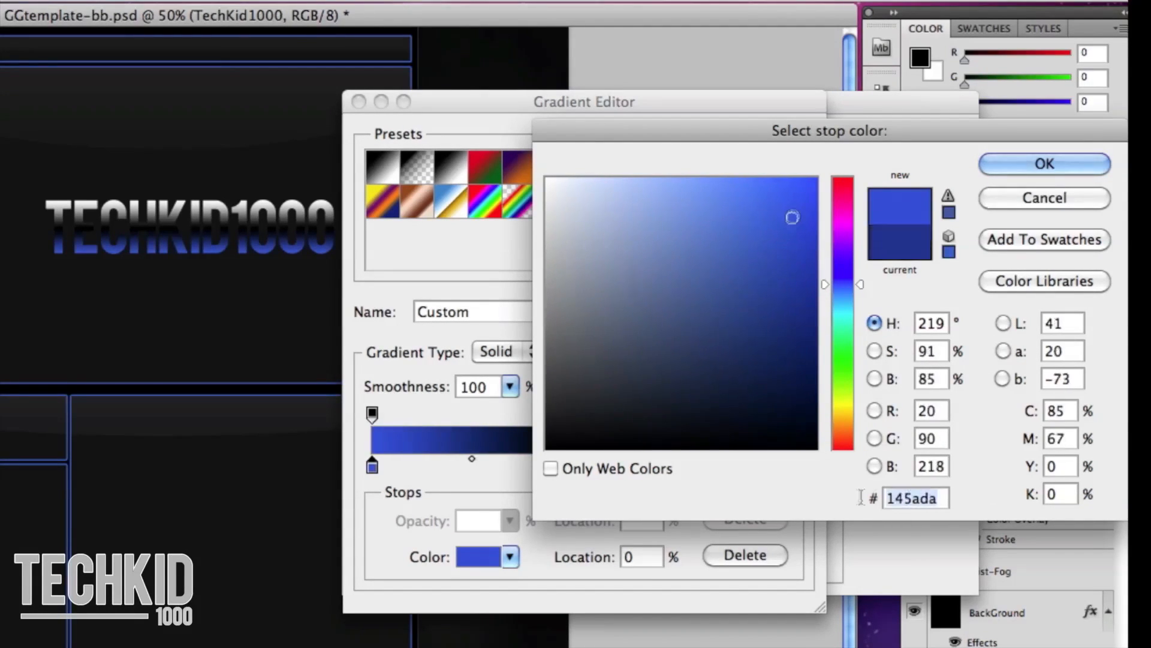
{"action": "left_click", "coordinate": [1043, 163]}
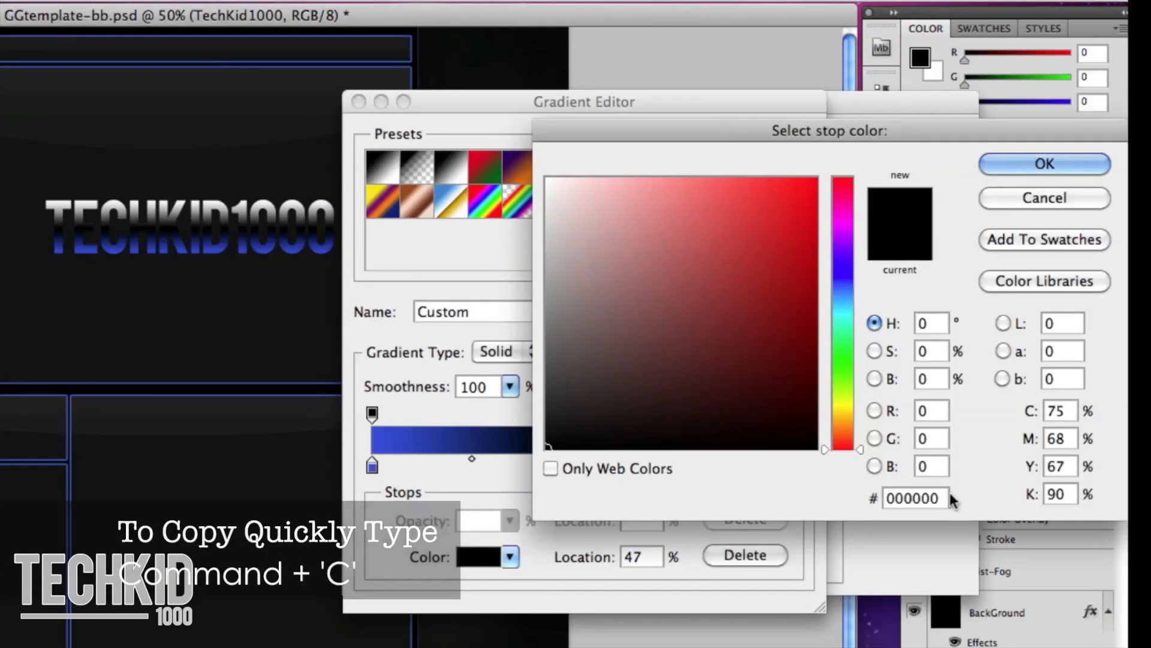
{"action": "left_click", "coordinate": [791, 218]}
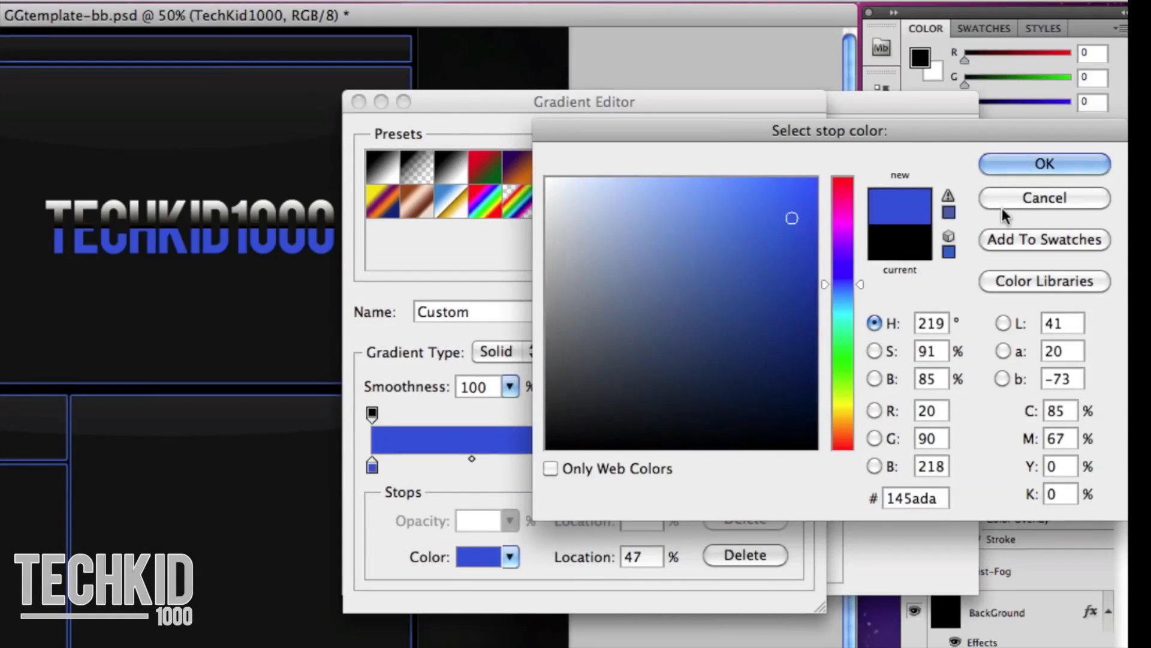
{"action": "left_click", "coordinate": [1043, 163]}
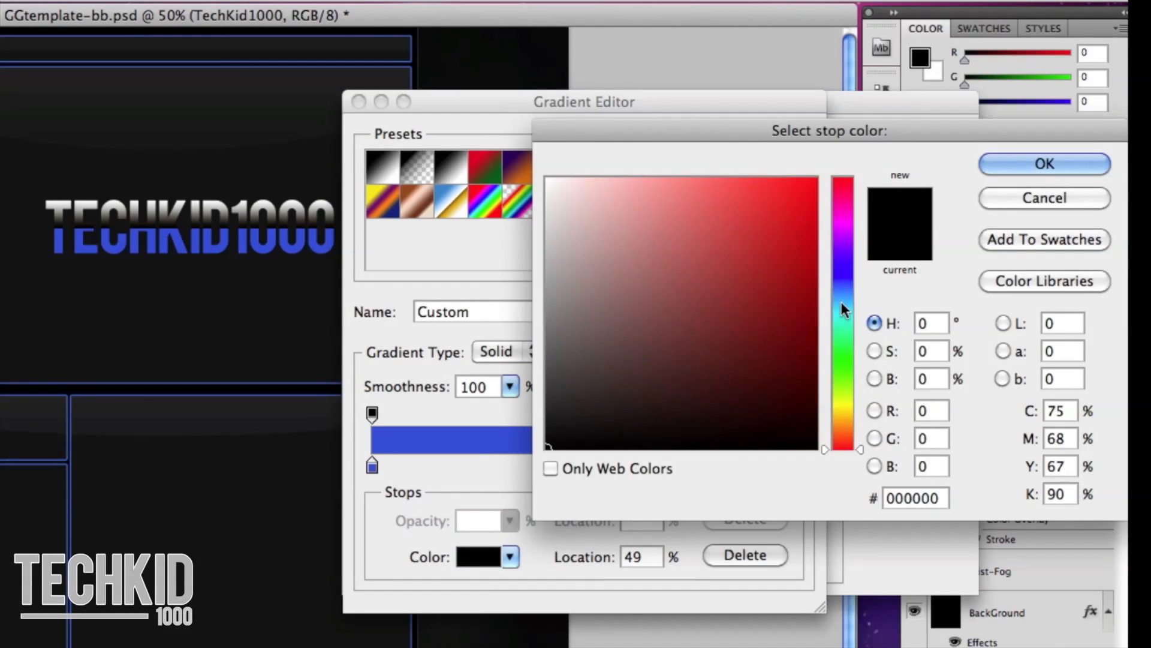
{"action": "left_click", "coordinate": [843, 292]}
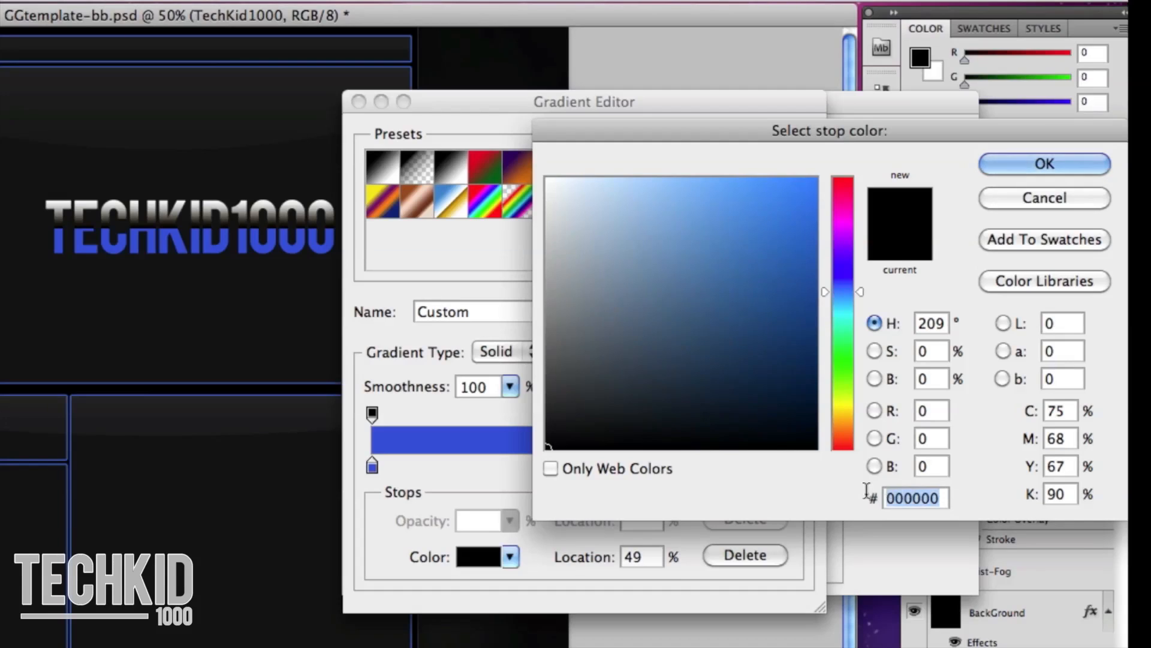
{"action": "left_click", "coordinate": [794, 222]}
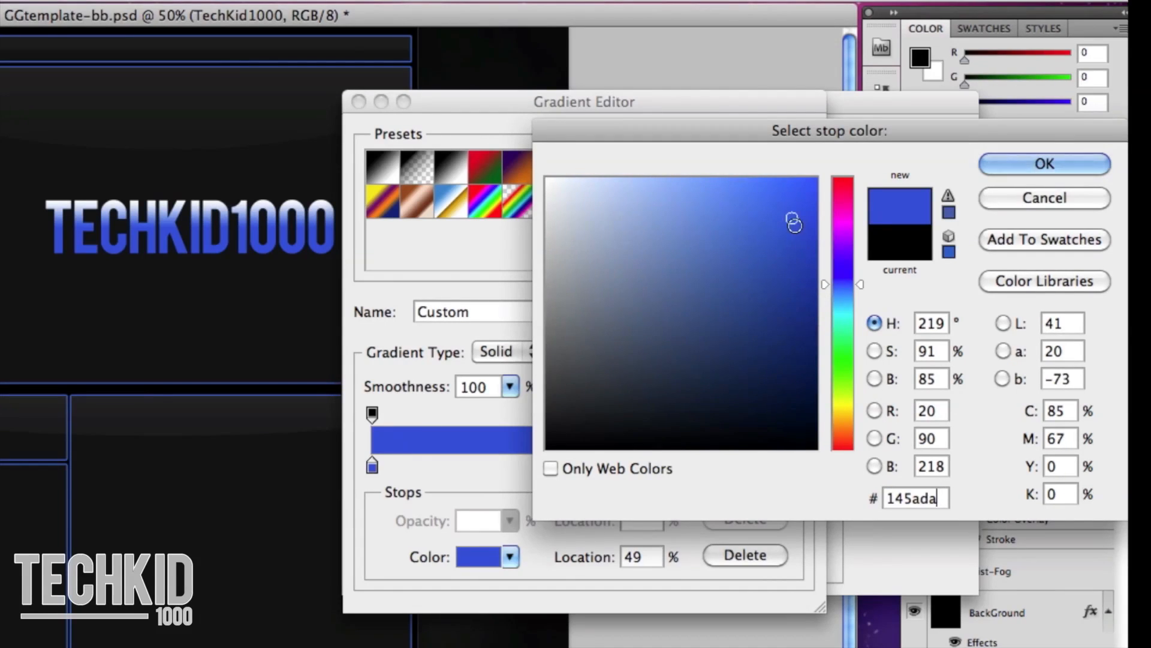
{"action": "left_click", "coordinate": [764, 205]}
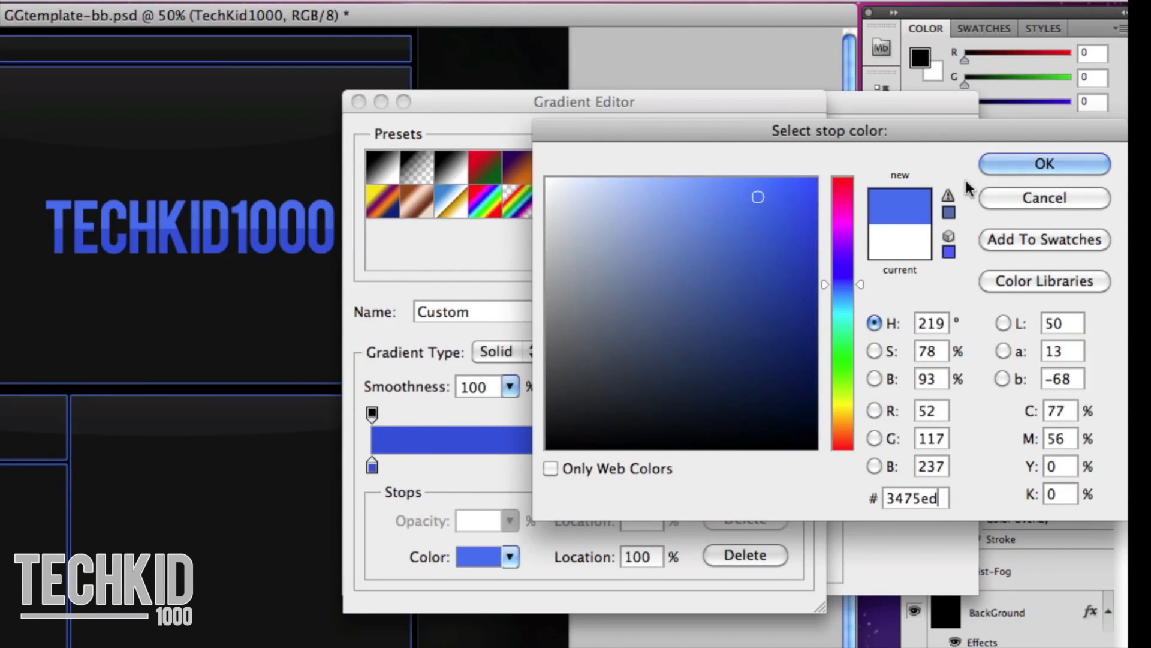
{"action": "left_click", "coordinate": [1044, 163]}
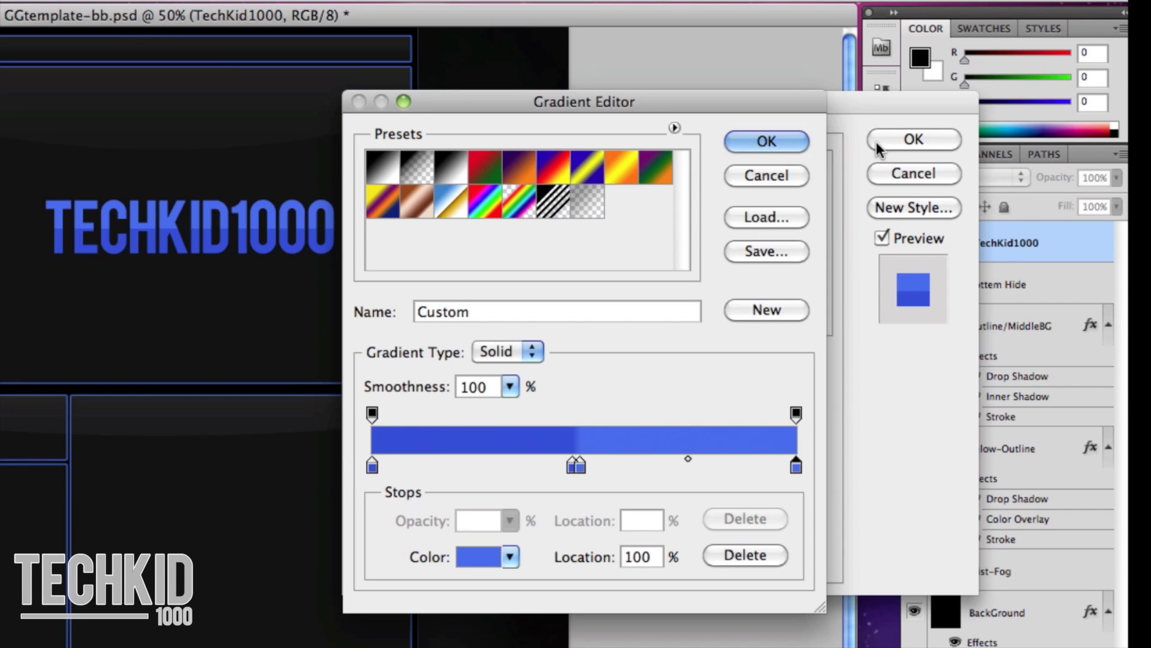
Accept the blue gradient and add a black inner glow to the text
{"action": "left_click", "coordinate": [766, 141]}
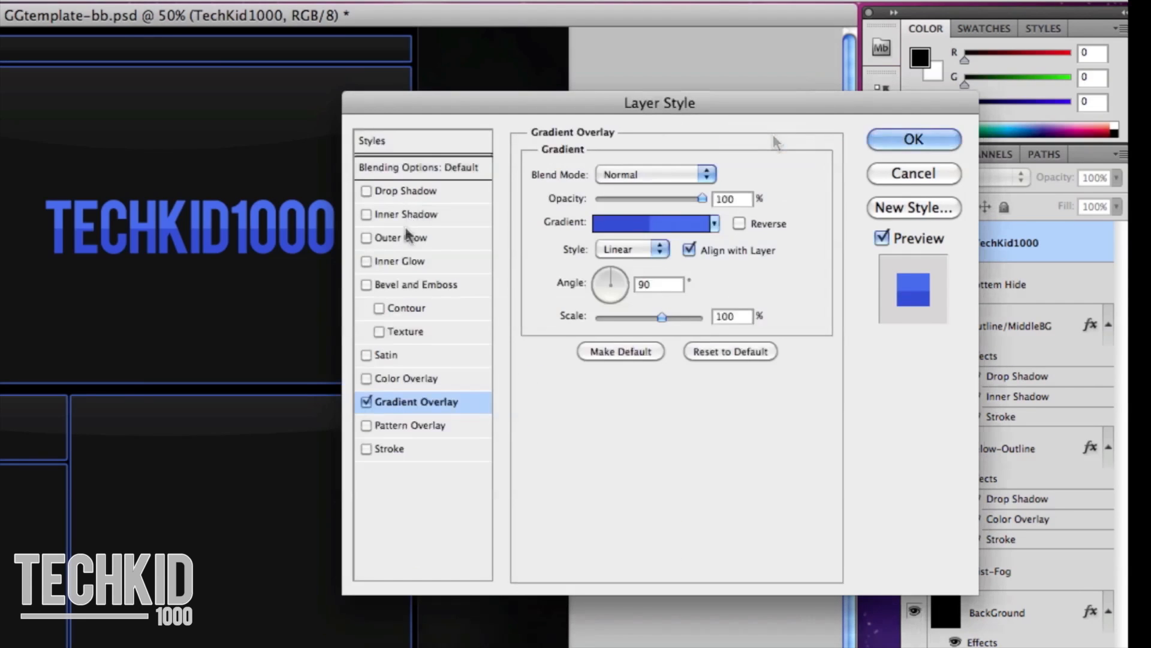
{"action": "left_click", "coordinate": [403, 261]}
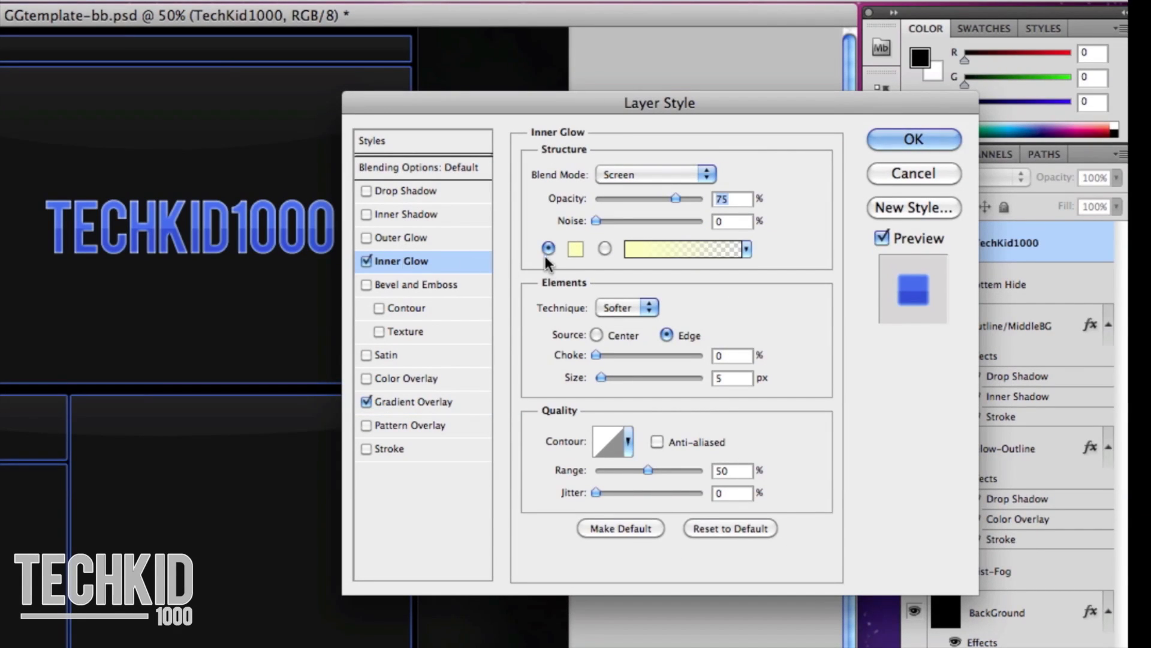
{"action": "left_click", "coordinate": [576, 249]}
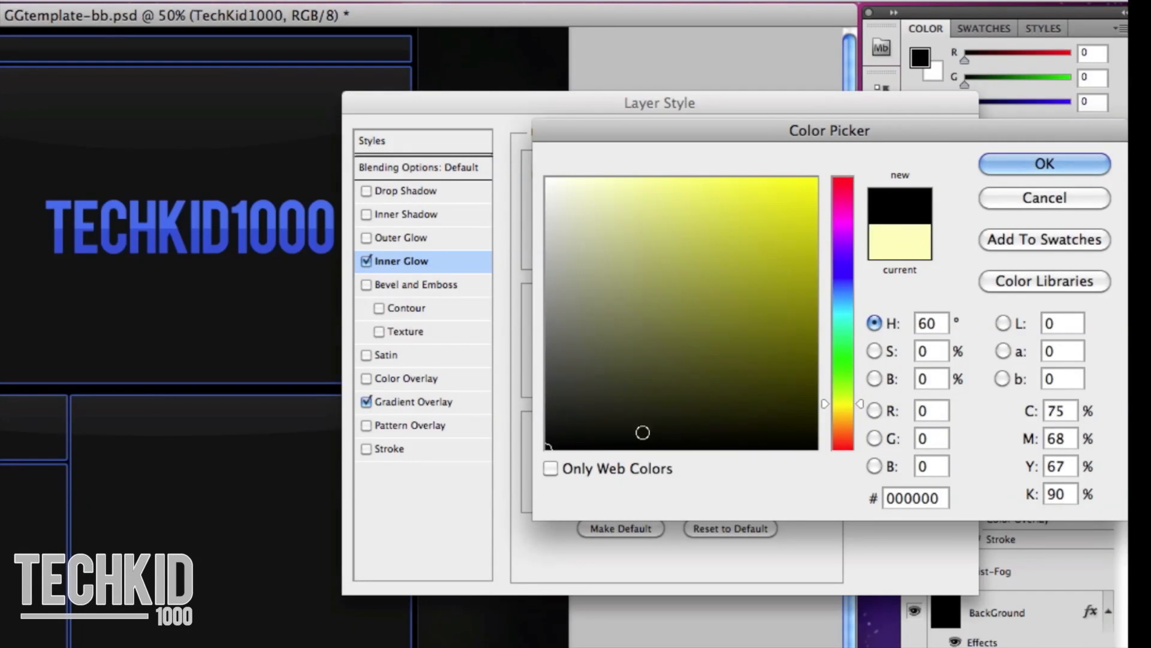
{"action": "left_click", "coordinate": [1043, 163]}
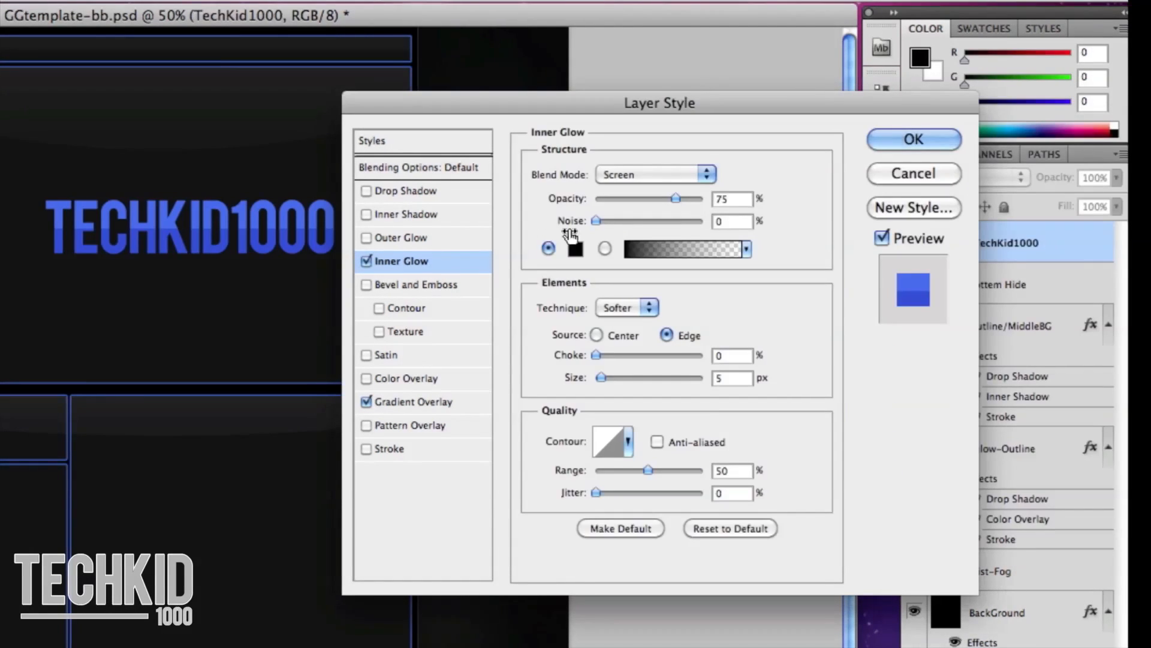
Add a near-black #191916 outer glow and apply the layer style
{"action": "left_click", "coordinate": [403, 238]}
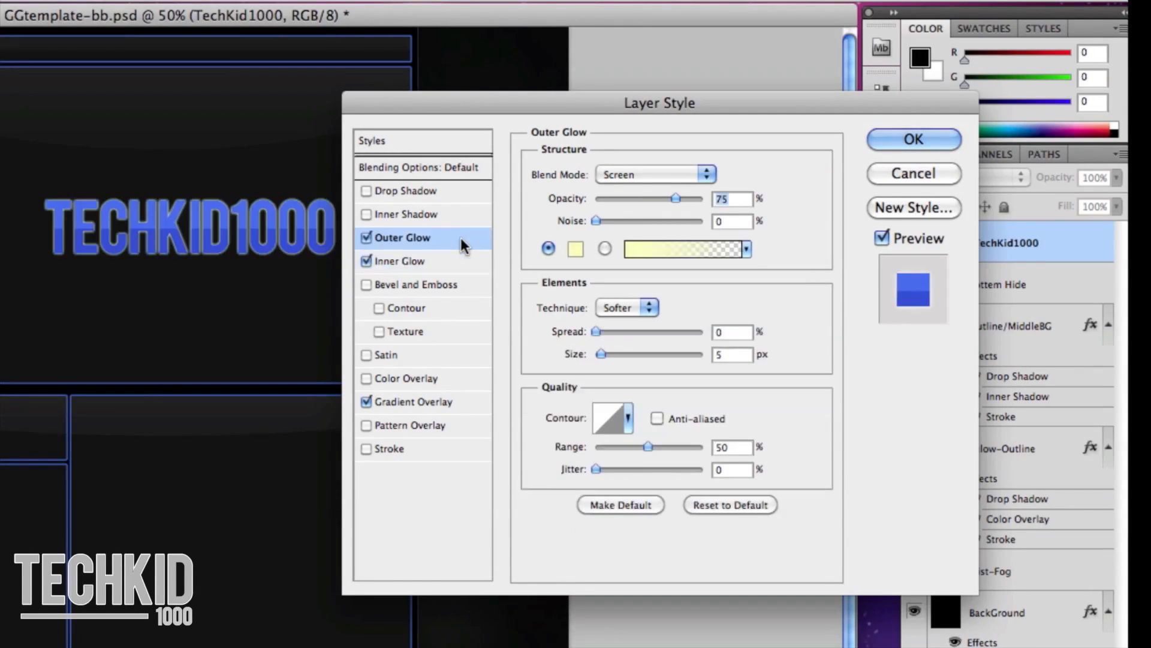
{"action": "left_click", "coordinate": [575, 248]}
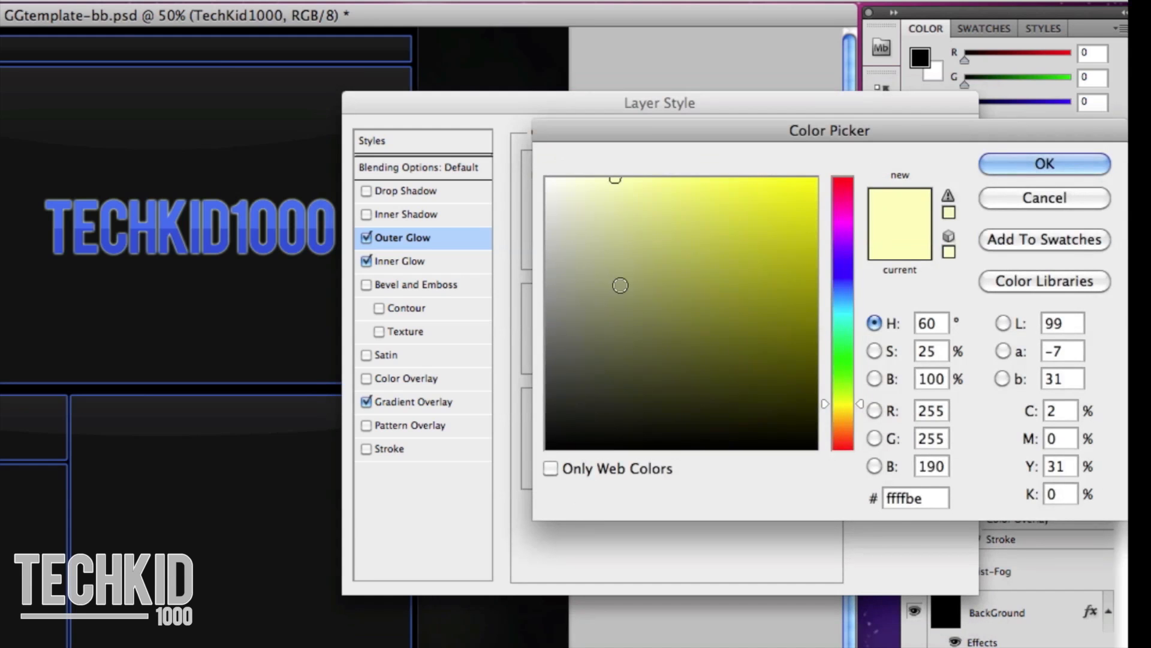
{"action": "left_click", "coordinate": [571, 422]}
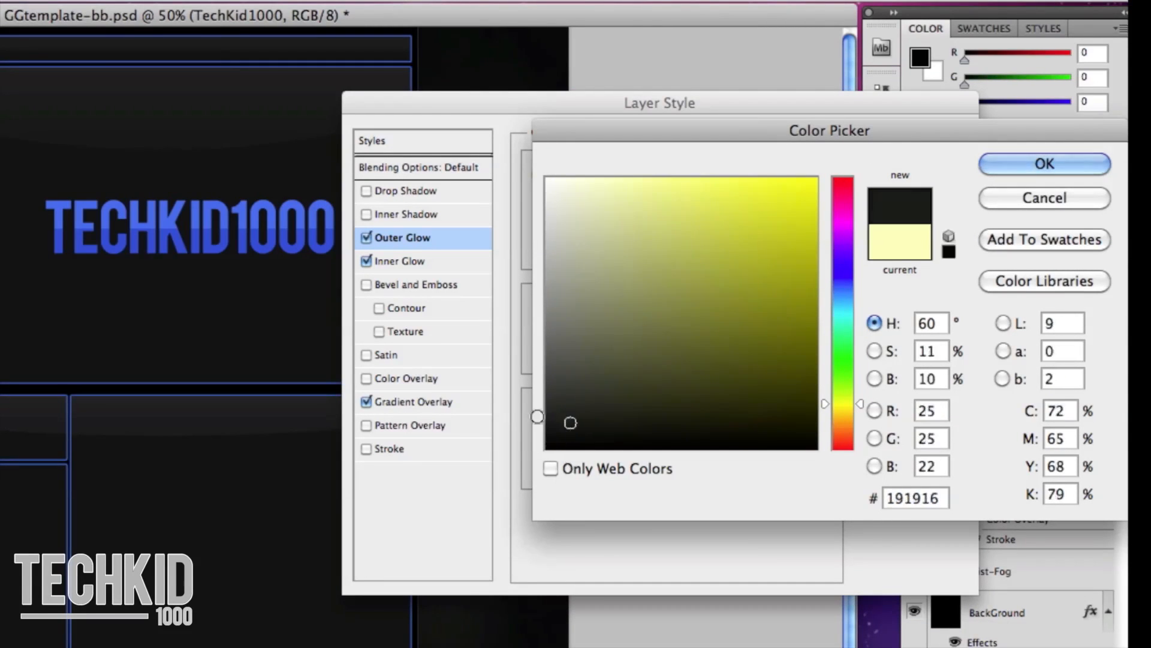
{"action": "left_click", "coordinate": [1044, 163]}
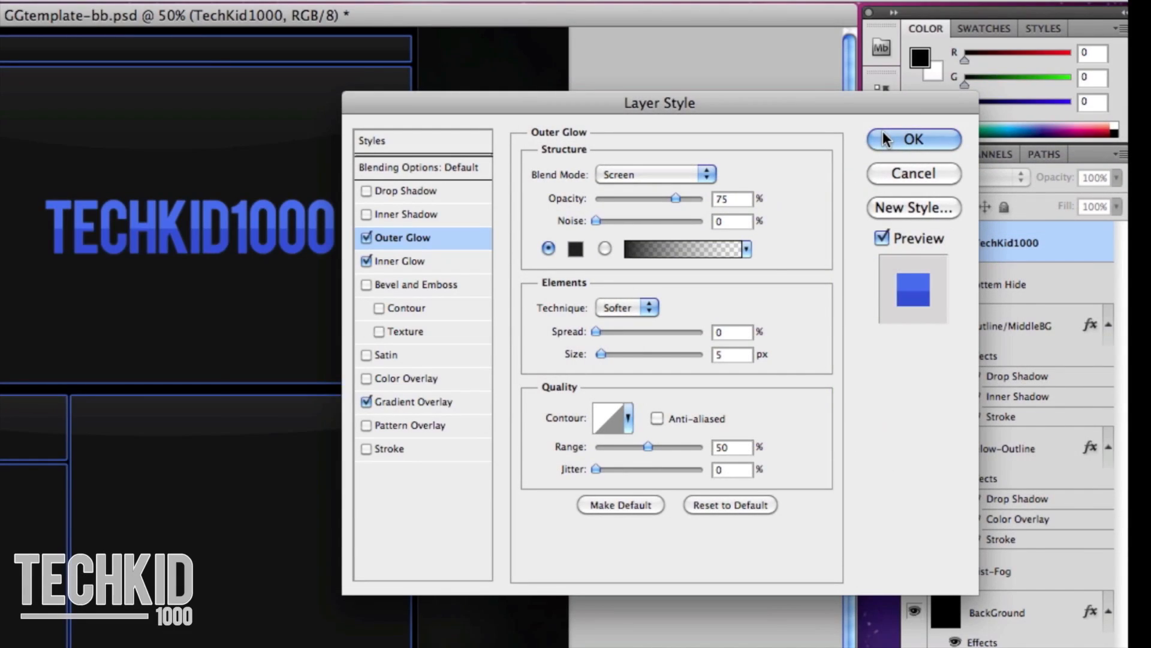
{"action": "left_click", "coordinate": [913, 139]}
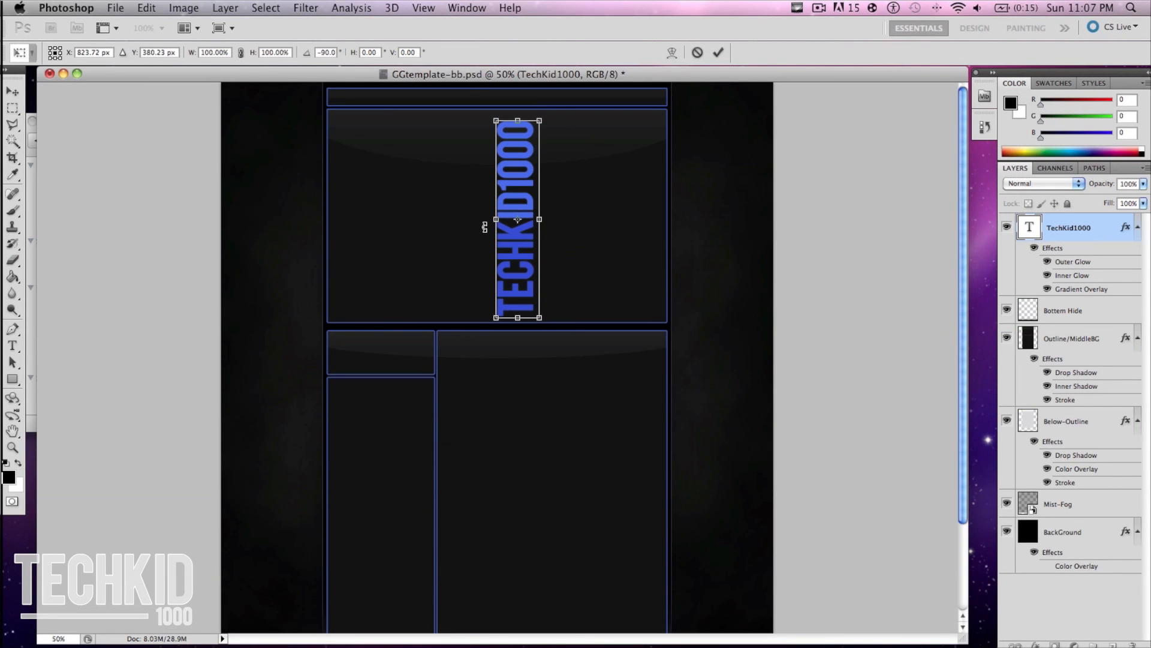
{"action": "mouse_move", "coordinate": [511, 200]}
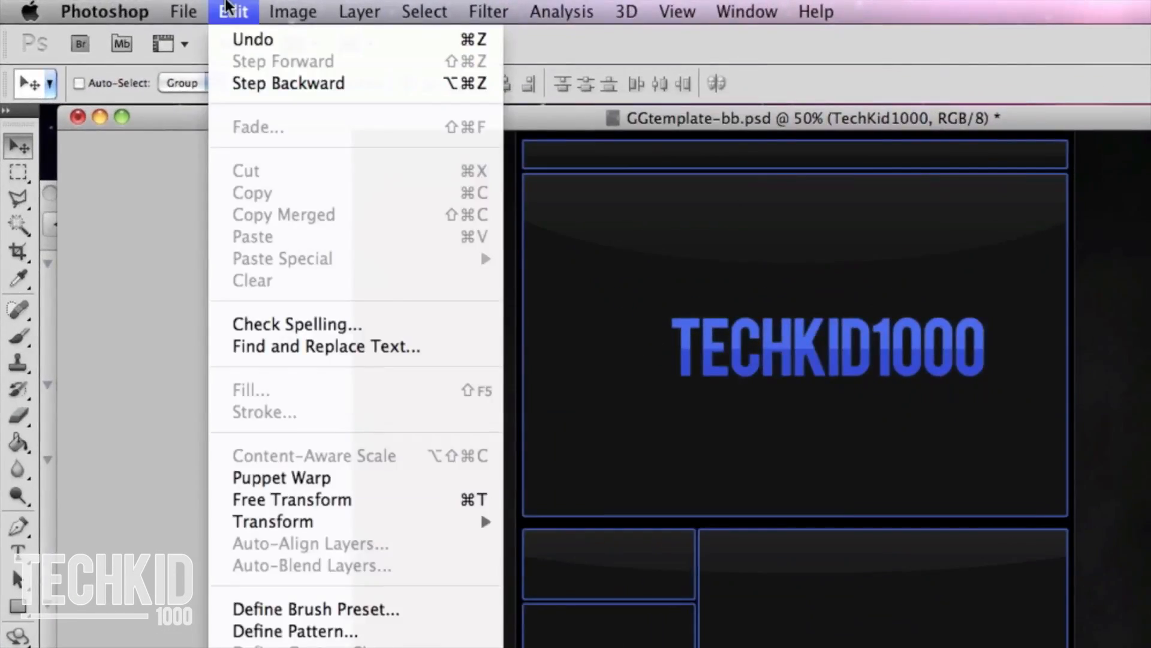
{"action": "mouse_move", "coordinate": [273, 521]}
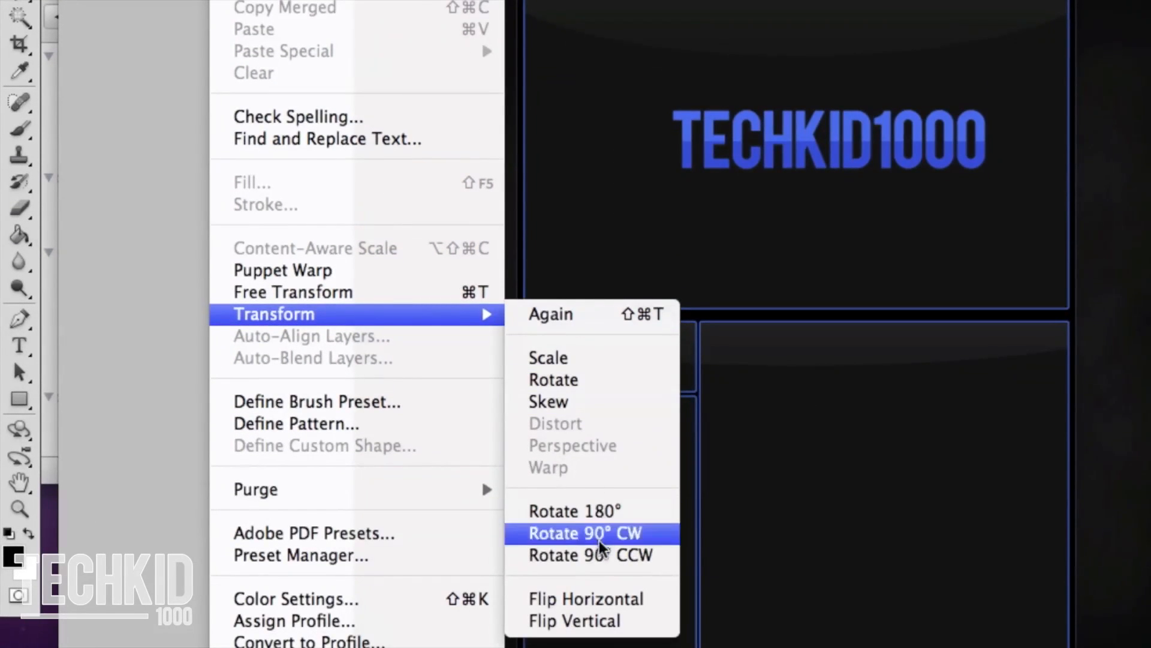
Rotate the TECHKID1000 text 90° so it stands vertically
{"action": "left_click", "coordinate": [584, 533]}
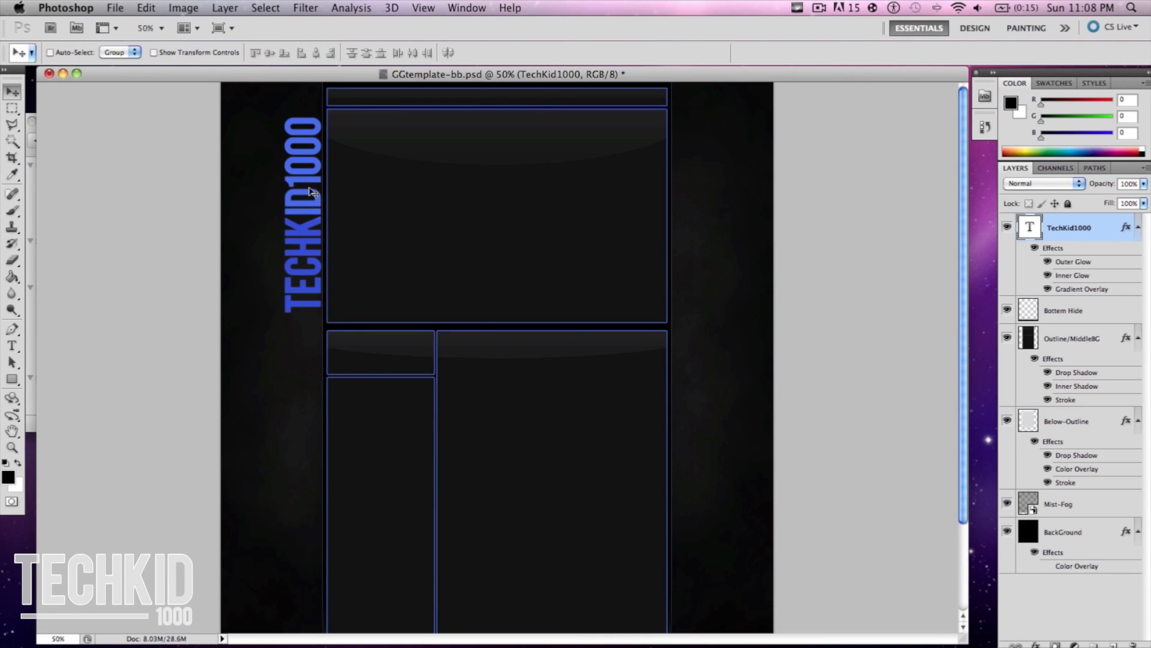
{"action": "mouse_move", "coordinate": [1109, 248]}
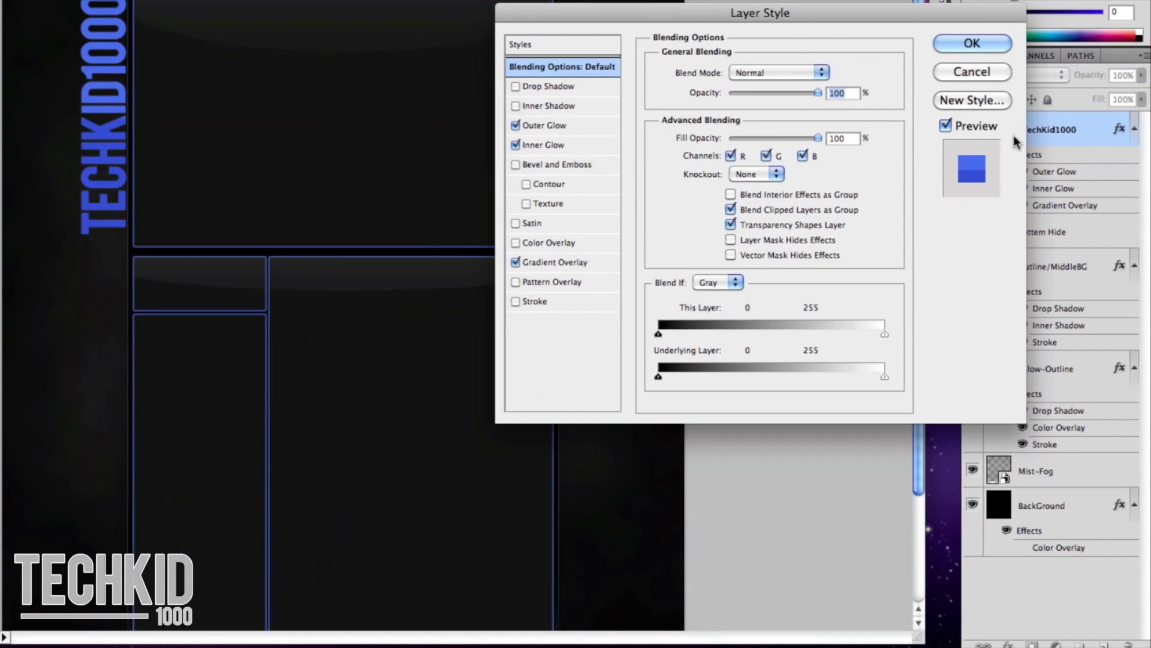
{"action": "mouse_move", "coordinate": [599, 264]}
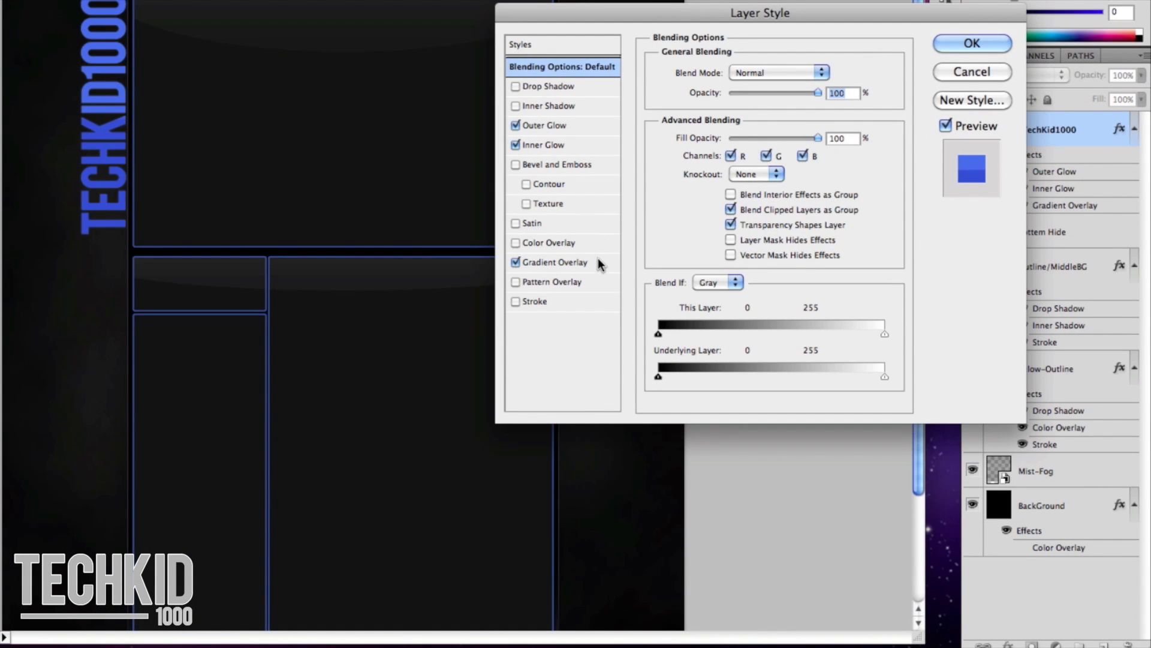
Turn the TECHKID1000 gradient overlay angle to 180° and confirm the style
{"action": "left_click", "coordinate": [554, 262]}
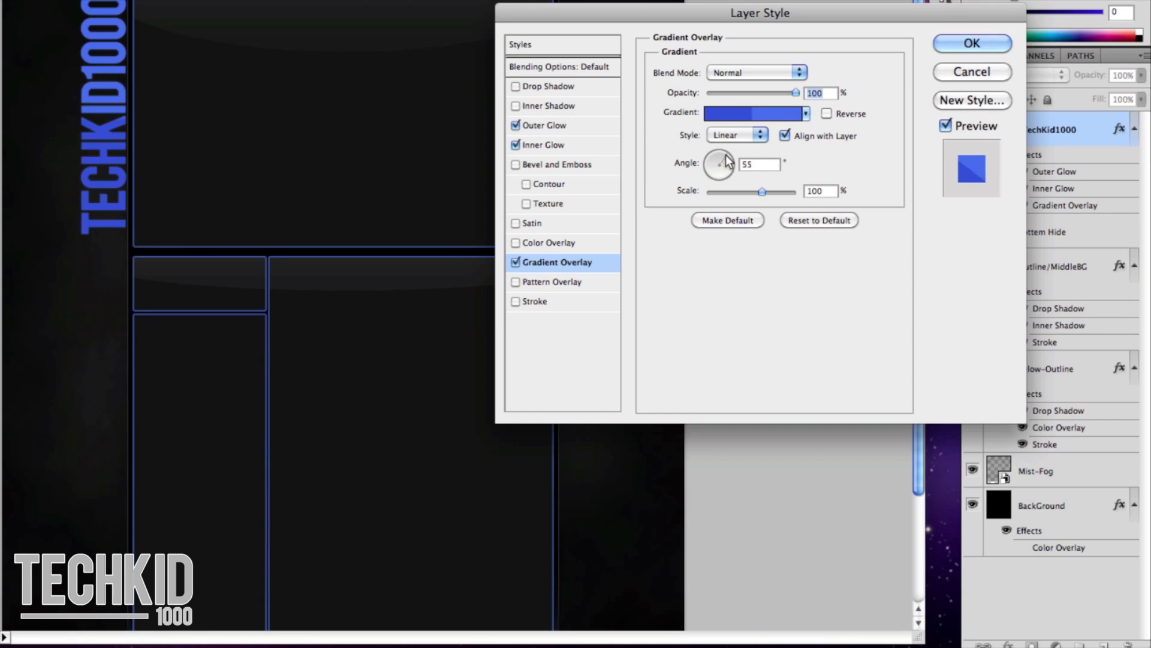
{"action": "left_click_drag", "start_coordinate": [723, 160], "coordinate": [719, 173]}
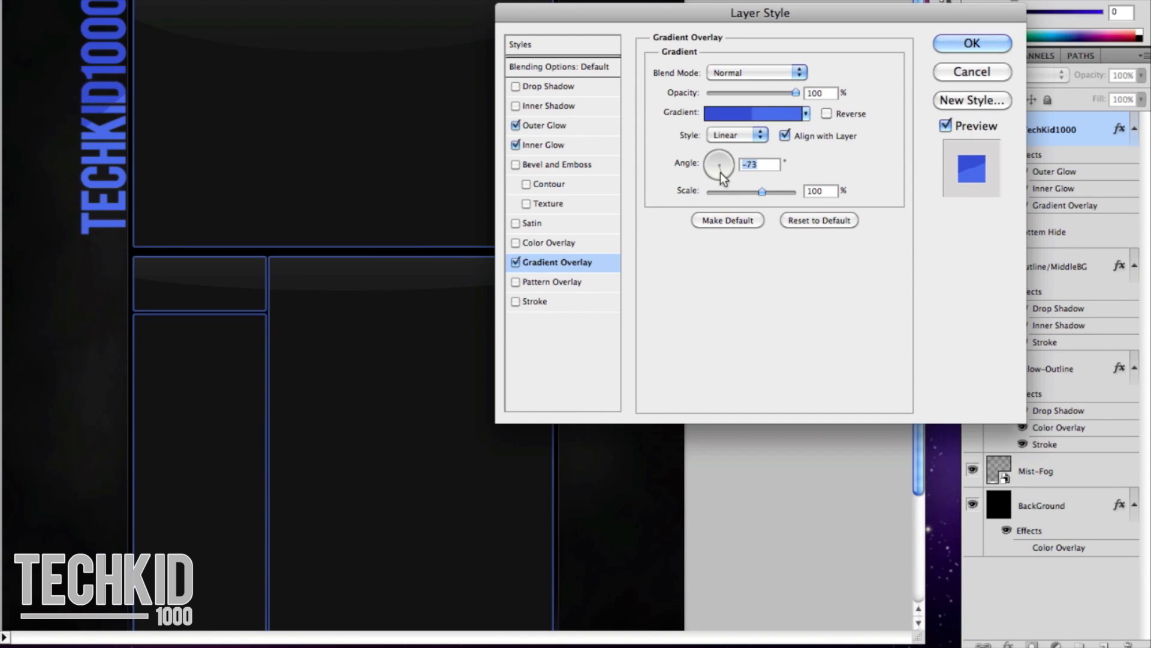
{"action": "left_click_drag", "start_coordinate": [723, 176], "coordinate": [709, 166]}
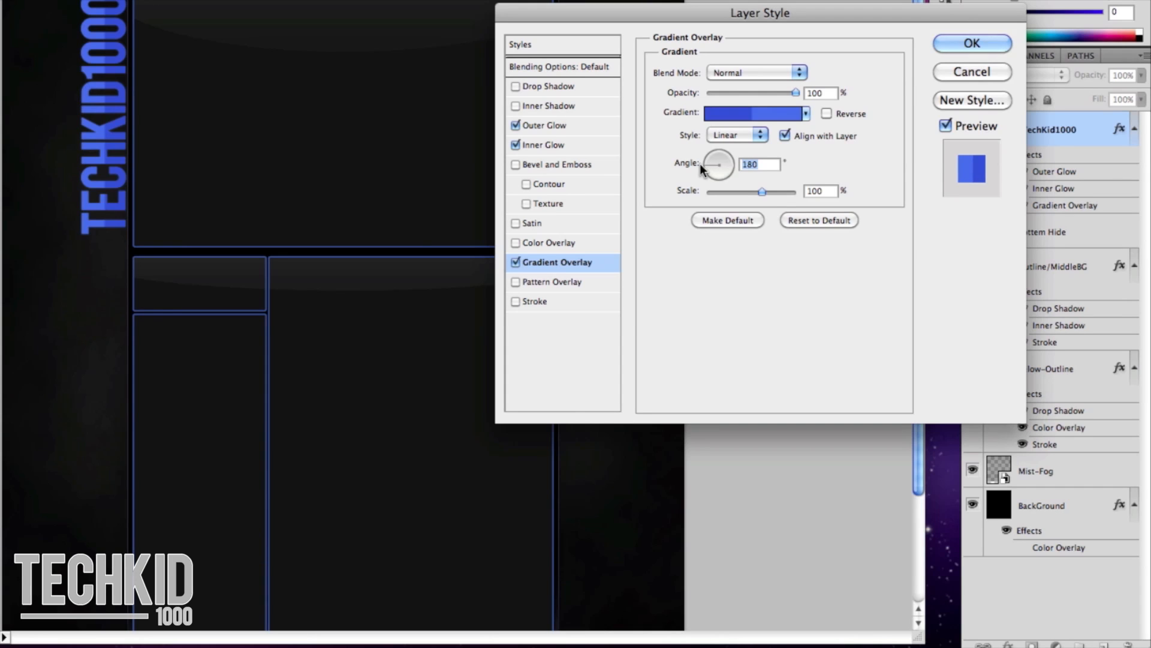
{"action": "mouse_move", "coordinate": [717, 163]}
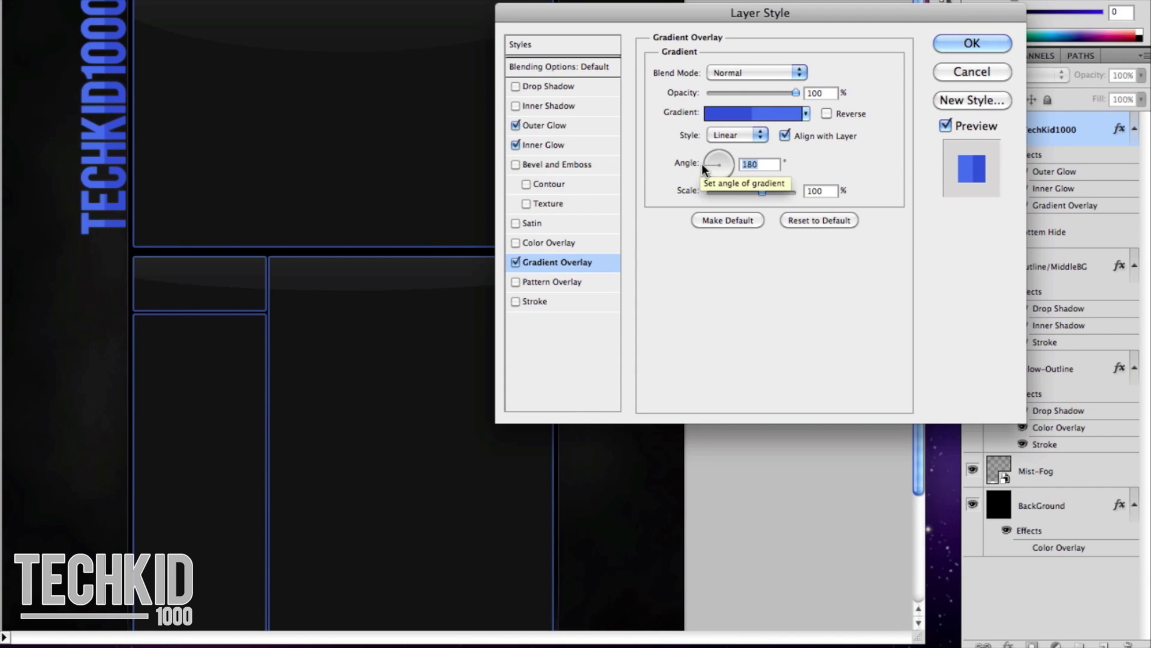
{"action": "left_click", "coordinate": [971, 43]}
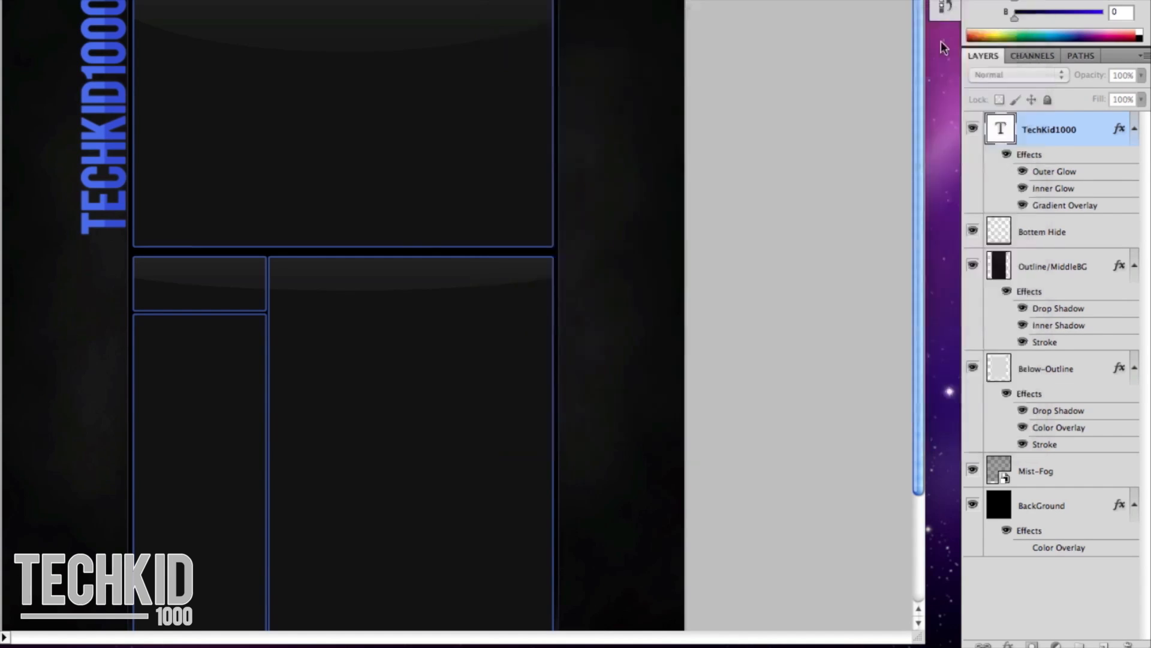
Duplicate the TechKid1000 text layer and retype the copy as SUBSCRIBE
{"action": "right_click", "coordinate": [1049, 130]}
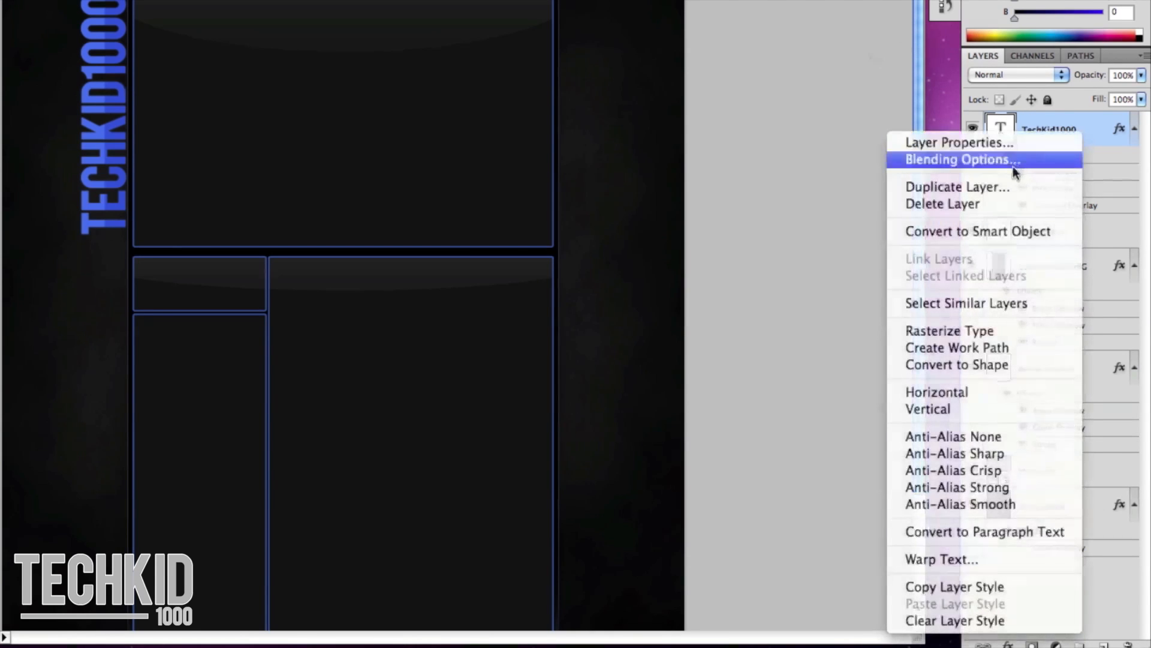
{"action": "left_click", "coordinate": [958, 186]}
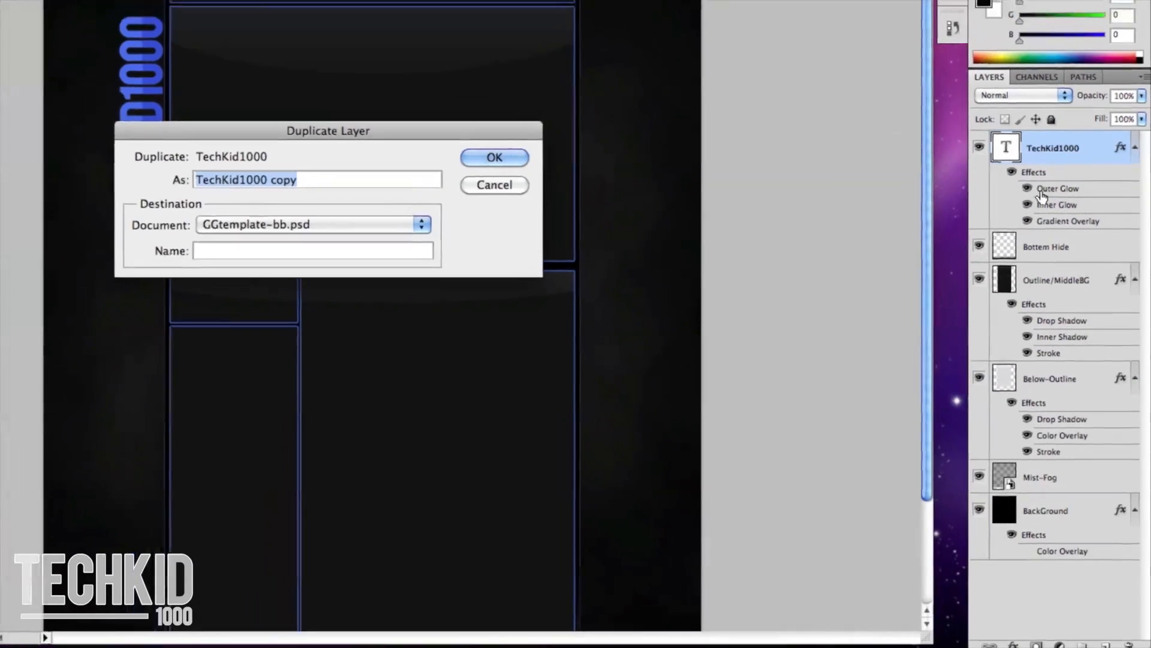
{"action": "left_click", "coordinate": [494, 157]}
{"action": "type", "text": "SUB"}
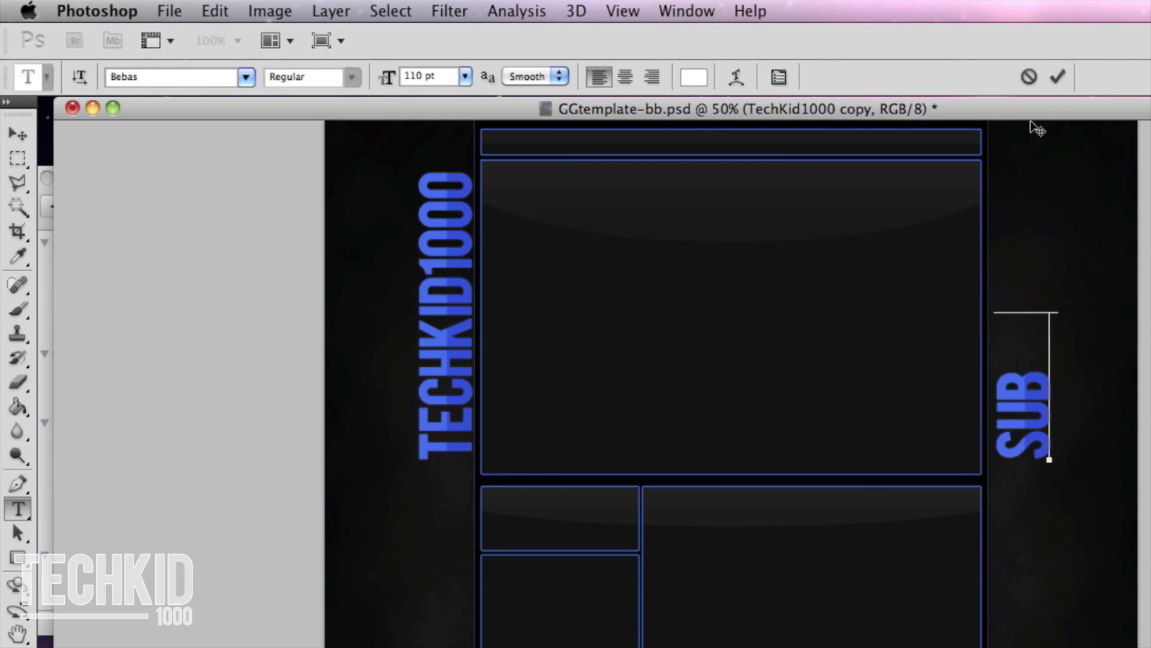
{"action": "type", "text": "SCRIB"}
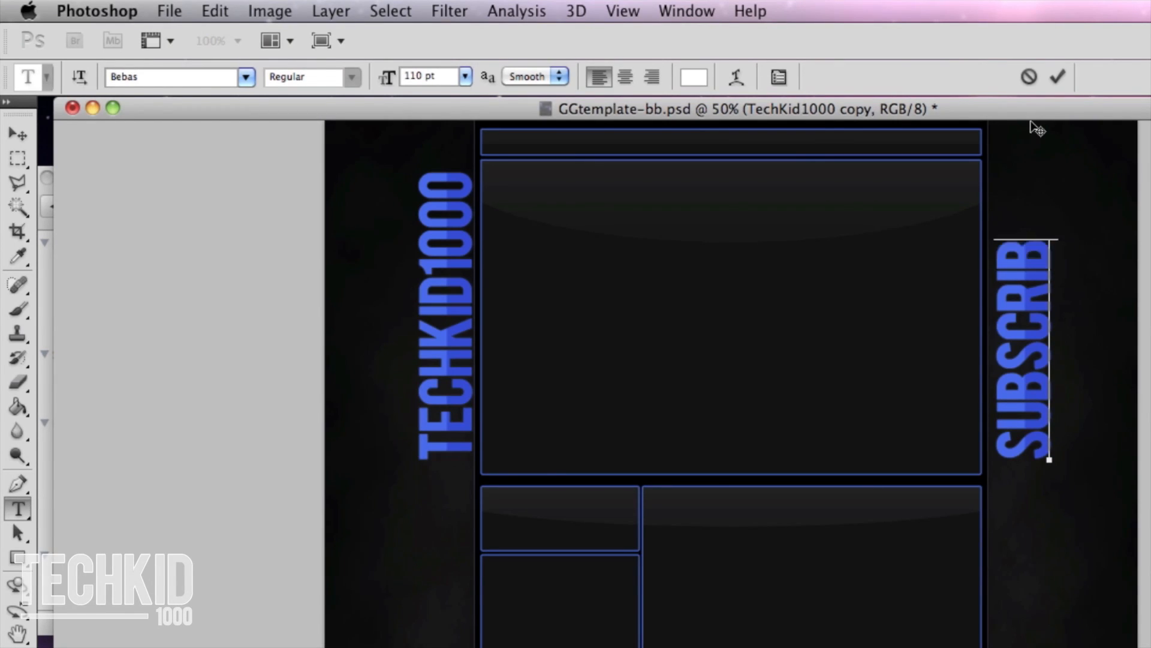
{"action": "type", "text": "E"}
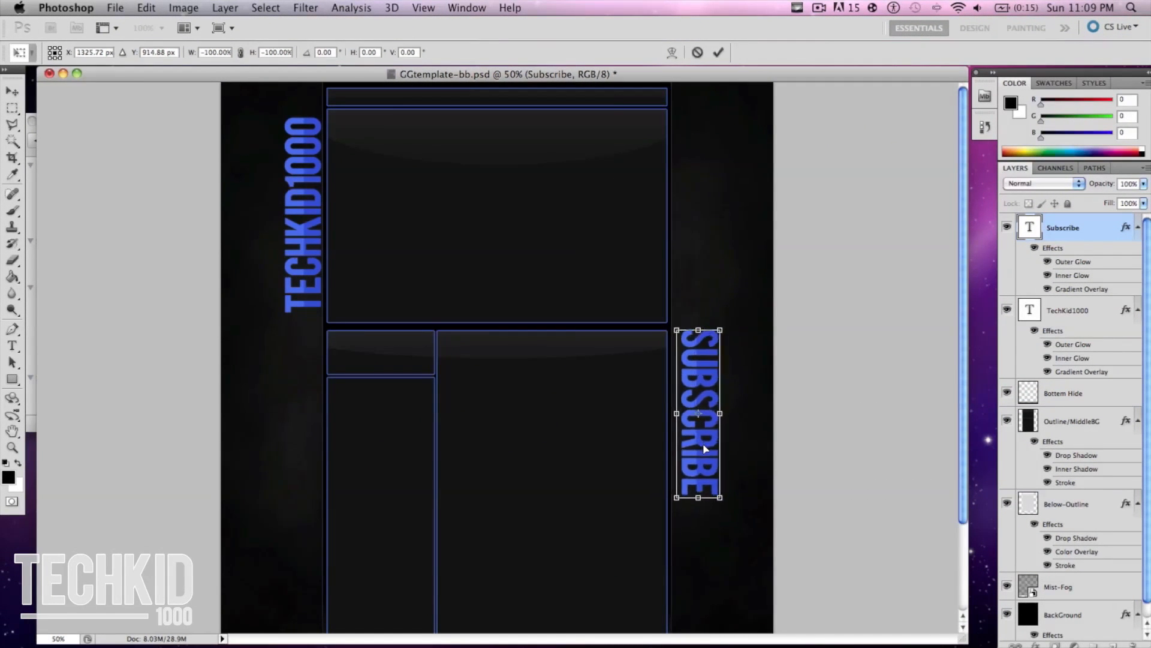
Nudge SUBSCRIBE lower, commit the transform, and reposition its gradient overlay
{"action": "left_click_drag", "start_coordinate": [698, 412], "coordinate": [697, 425]}
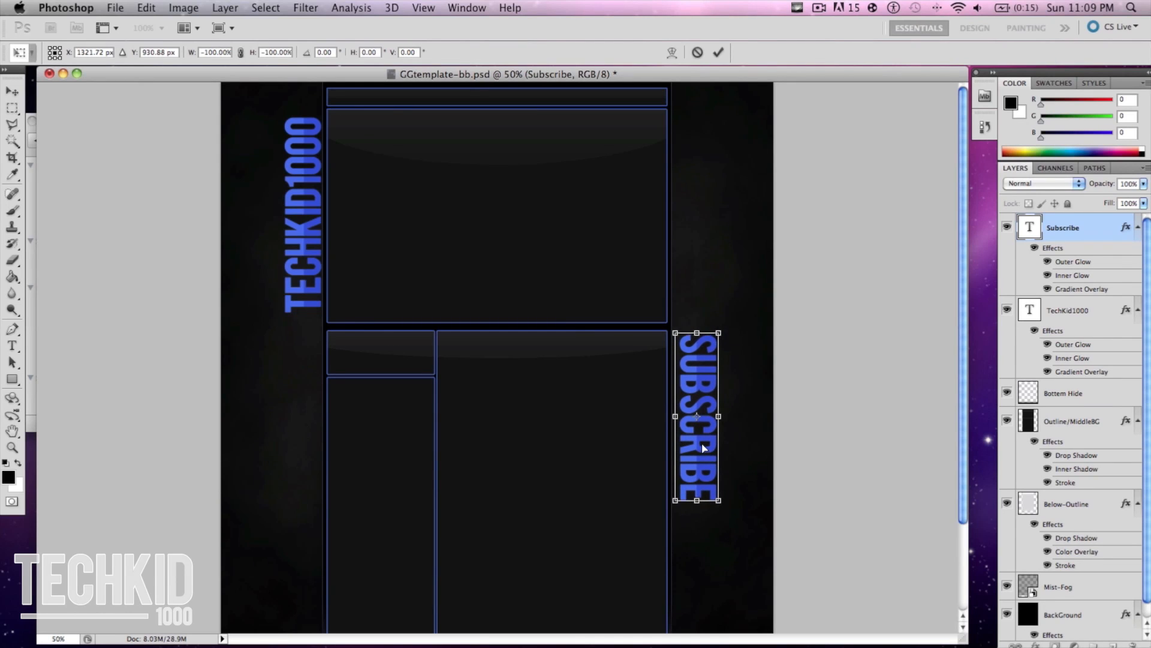
{"action": "left_click", "coordinate": [10, 91]}
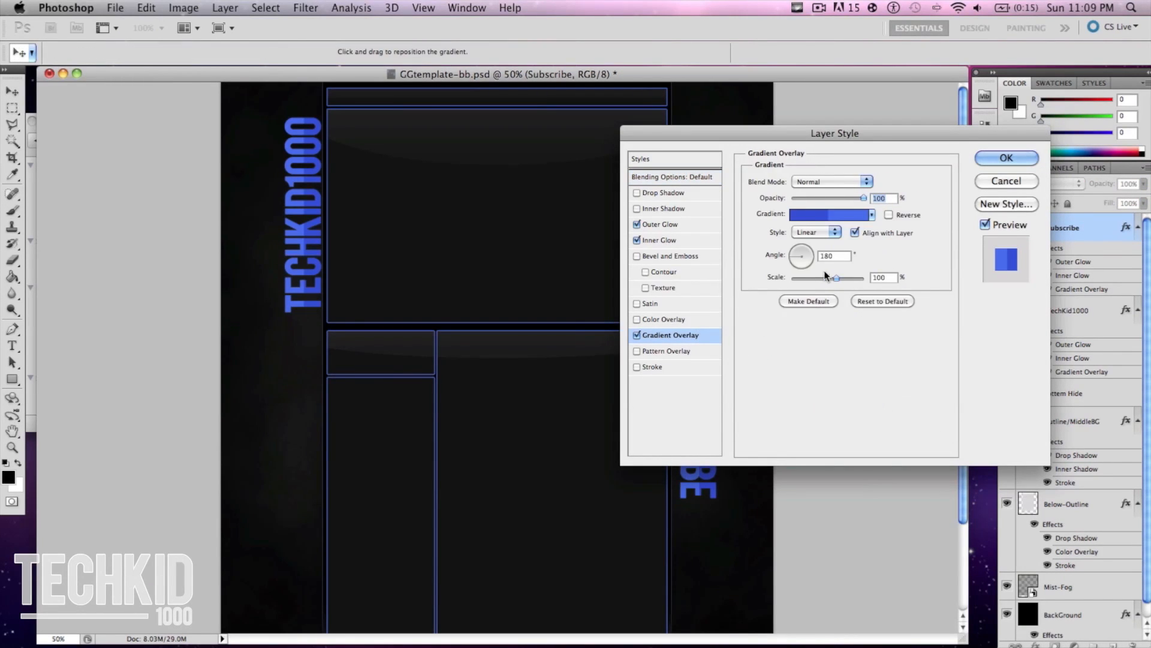
{"action": "left_click_drag", "start_coordinate": [801, 254], "coordinate": [802, 260]}
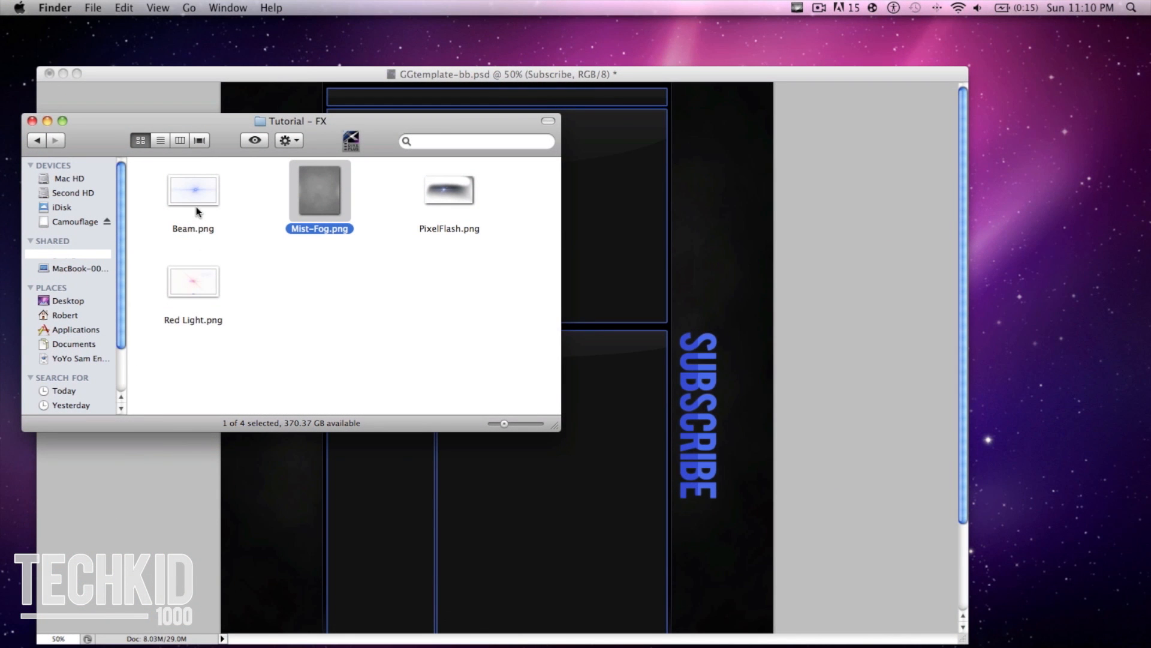
Drag PixelFlash.png from the Tutorial - FX folder into the wallpaper document
{"action": "left_click", "coordinate": [448, 191]}
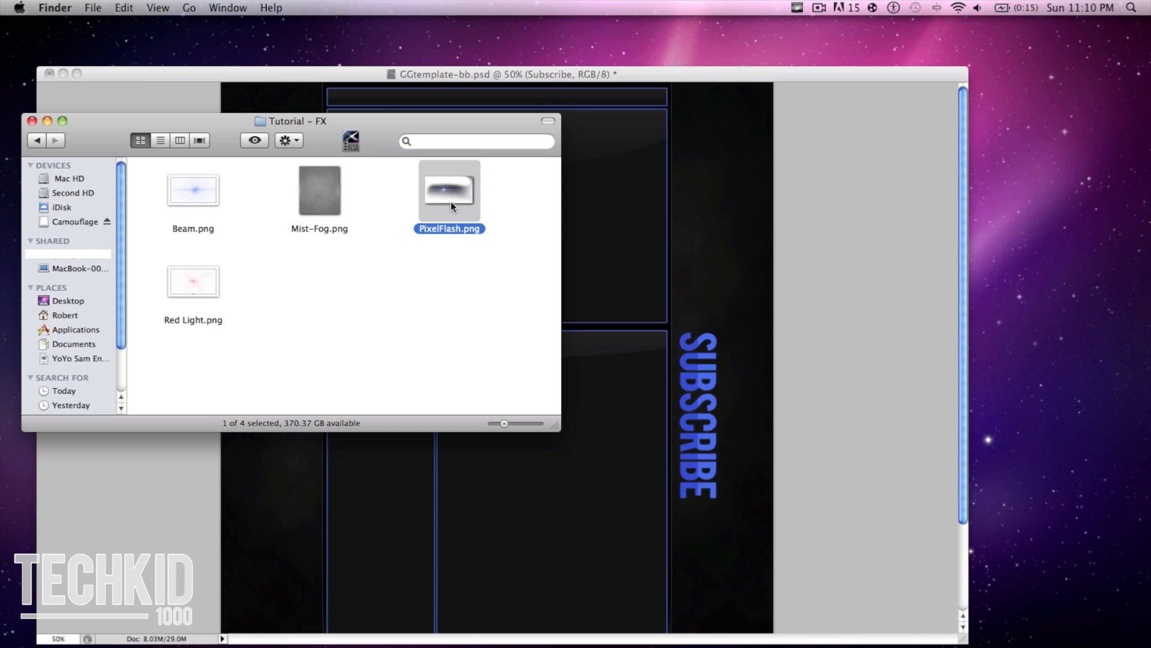
{"action": "left_click_drag", "start_coordinate": [448, 192], "coordinate": [647, 314]}
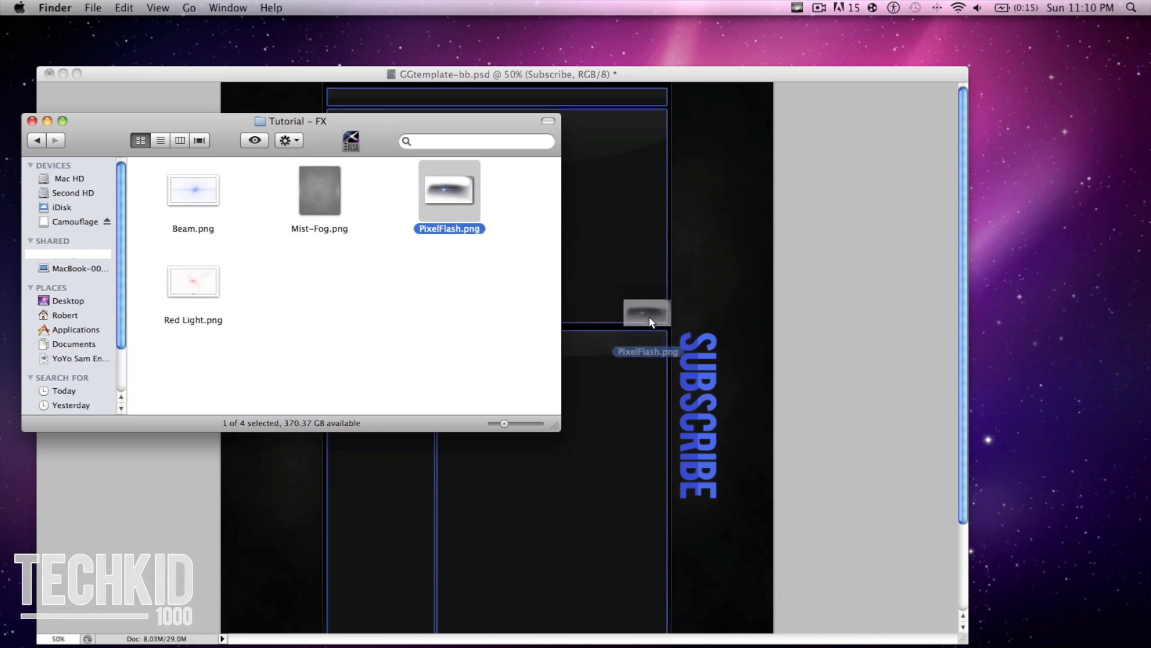
{"action": "left_click_drag", "start_coordinate": [449, 191], "coordinate": [497, 359]}
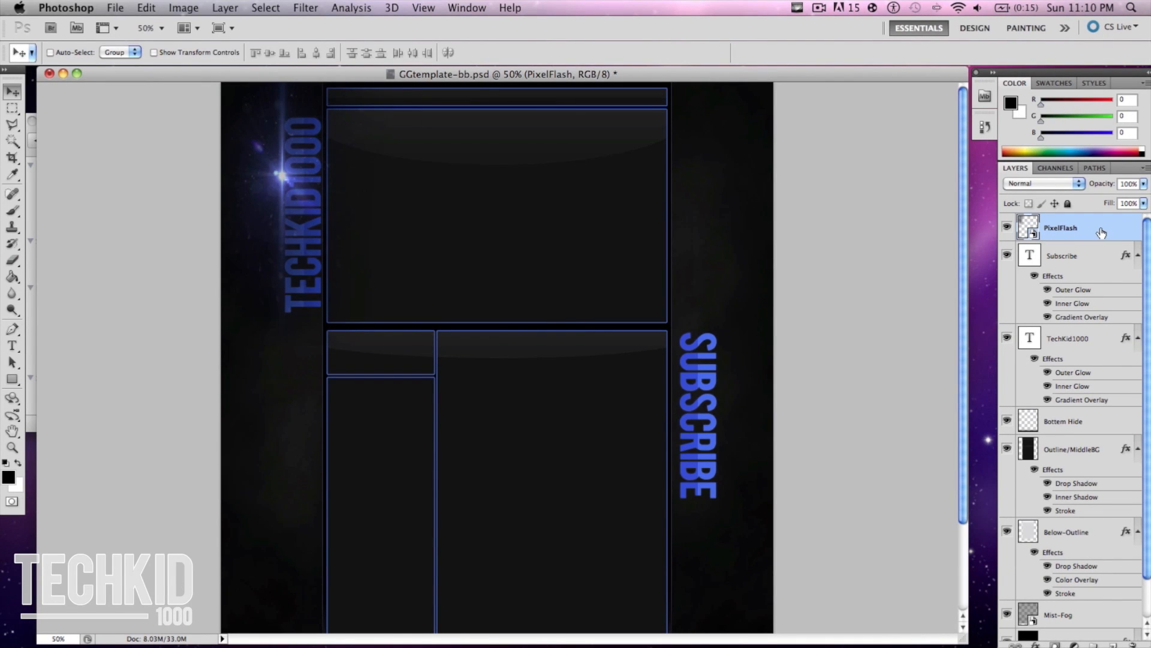
Move the PixelFlash layer below the text layers and duplicate it
{"action": "left_click", "coordinate": [1079, 399]}
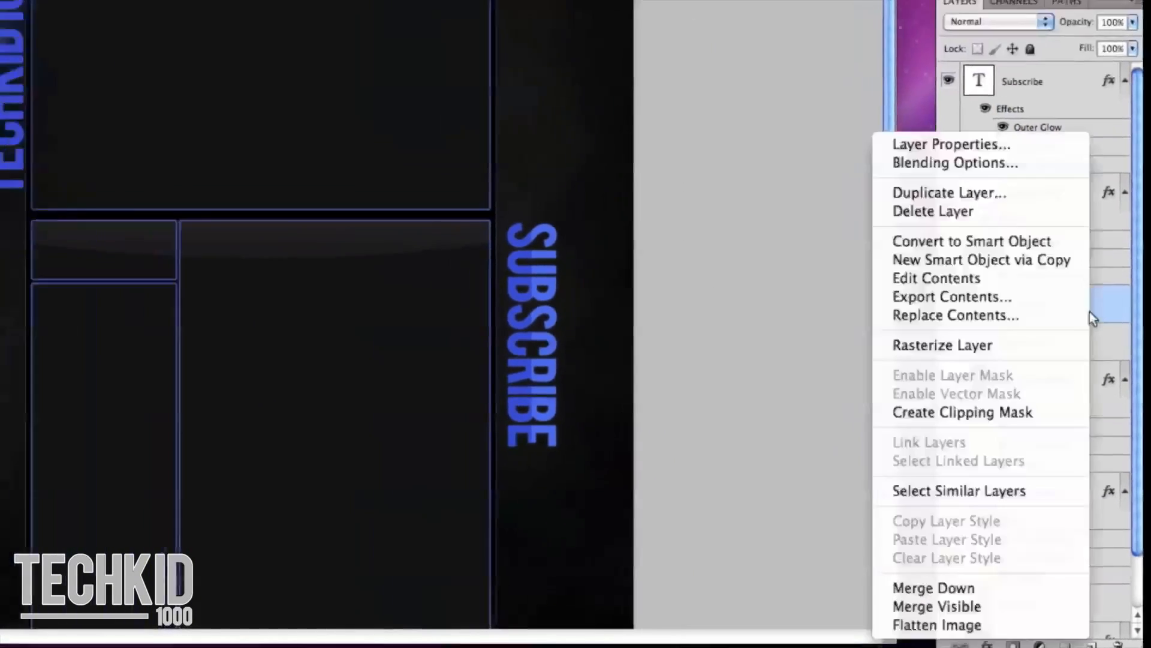
{"action": "left_click", "coordinate": [948, 192]}
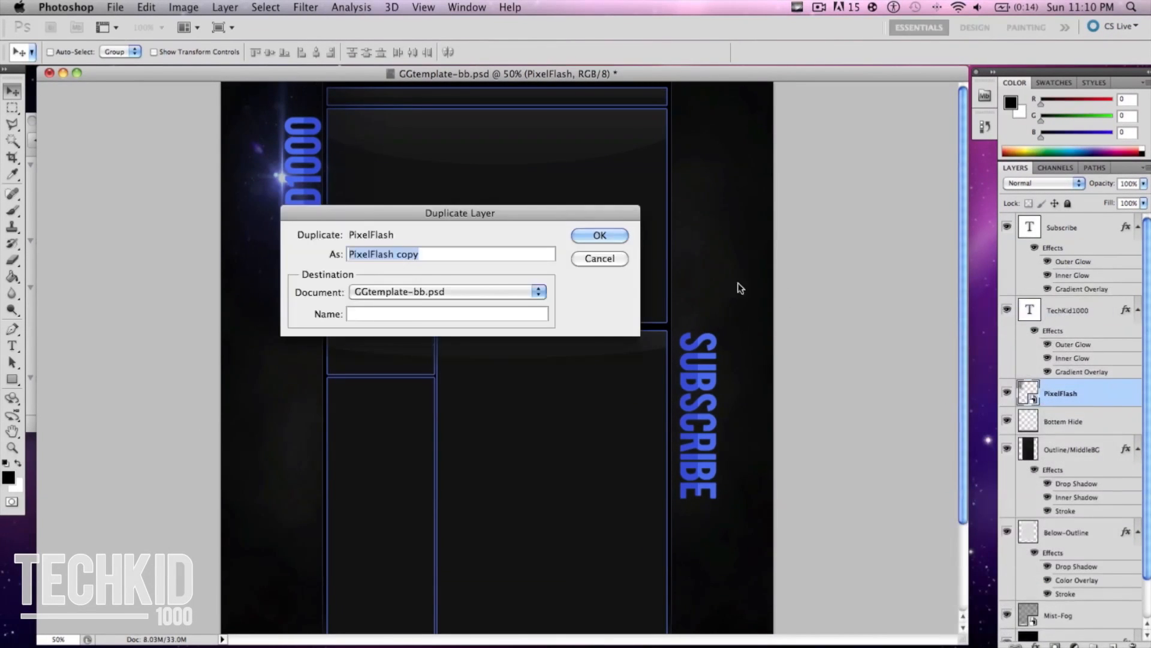
{"action": "left_click", "coordinate": [598, 235]}
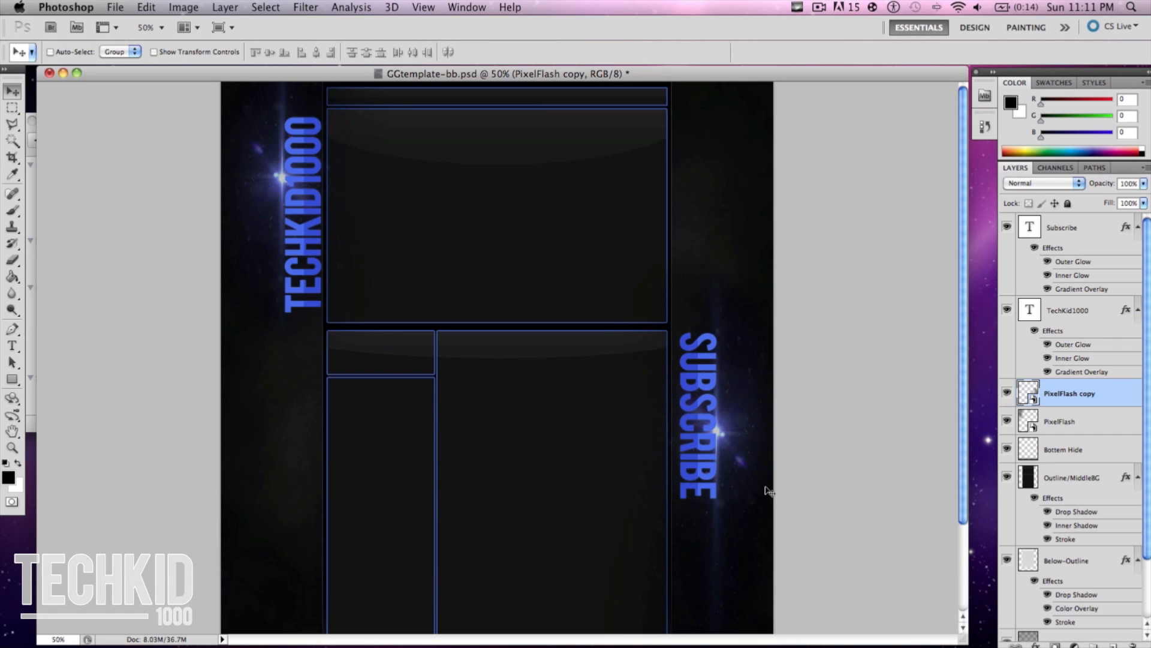
Duplicate the PixelFlash copy layer to create a third flare
{"action": "right_click", "coordinate": [1070, 393]}
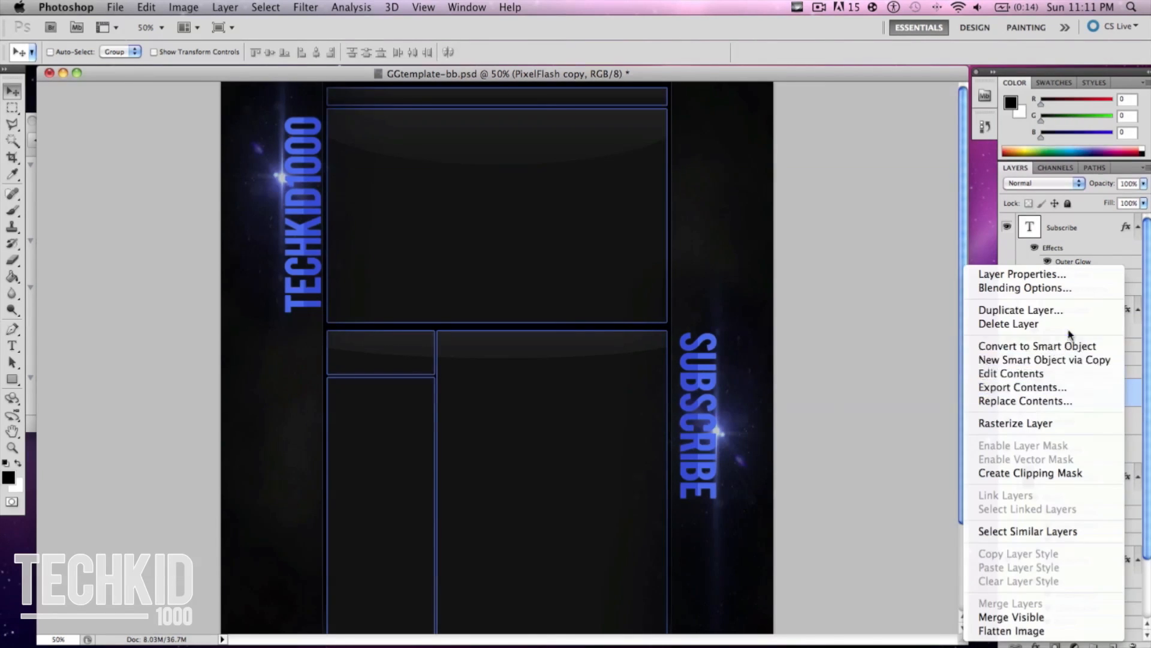
{"action": "left_click", "coordinate": [1020, 310]}
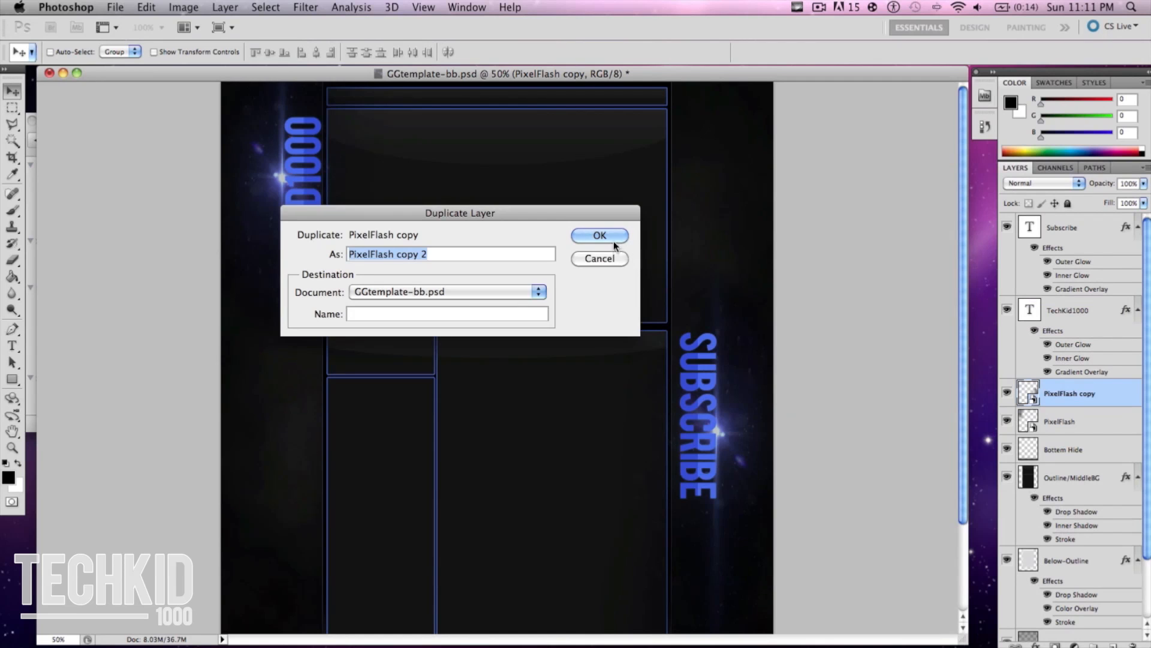
{"action": "left_click", "coordinate": [599, 235]}
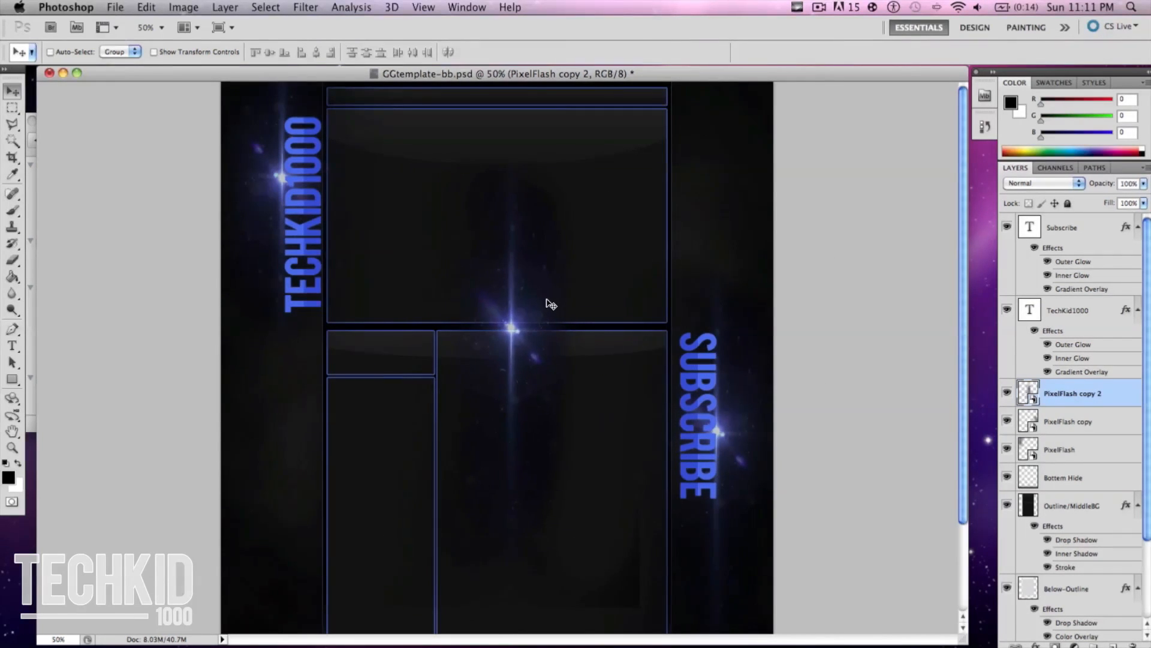
Lower the PixelFlash copy 2 layer's opacity to 66% in Blending Options
{"action": "key", "text": "cmd+t"}
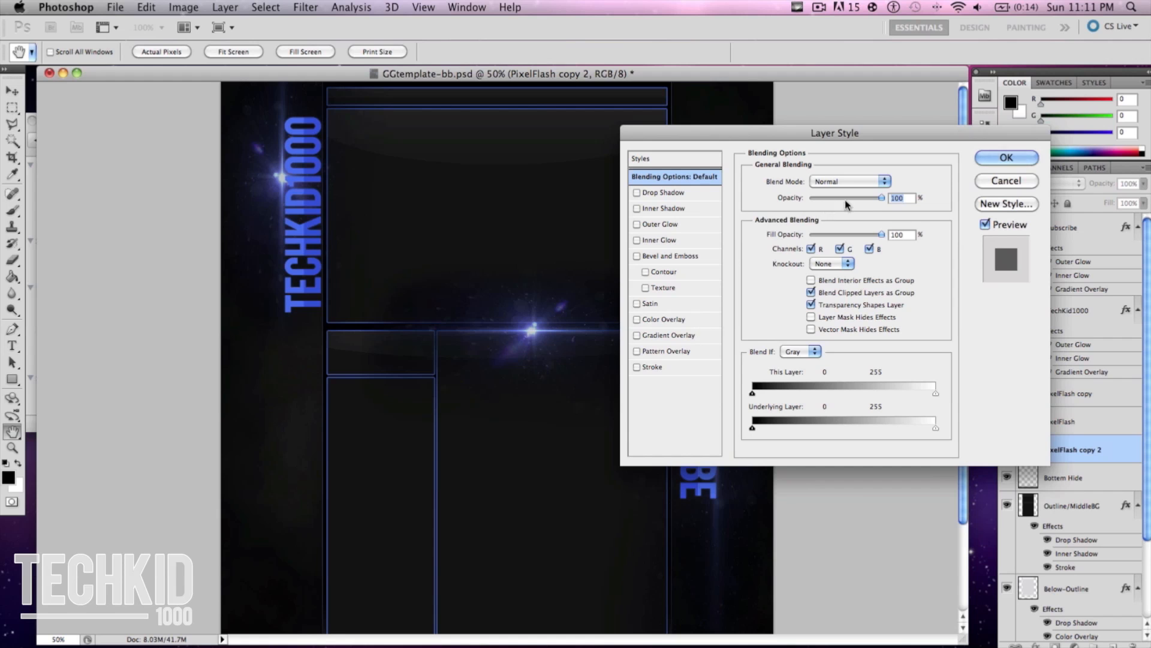
{"action": "left_click_drag", "start_coordinate": [878, 198], "coordinate": [858, 198]}
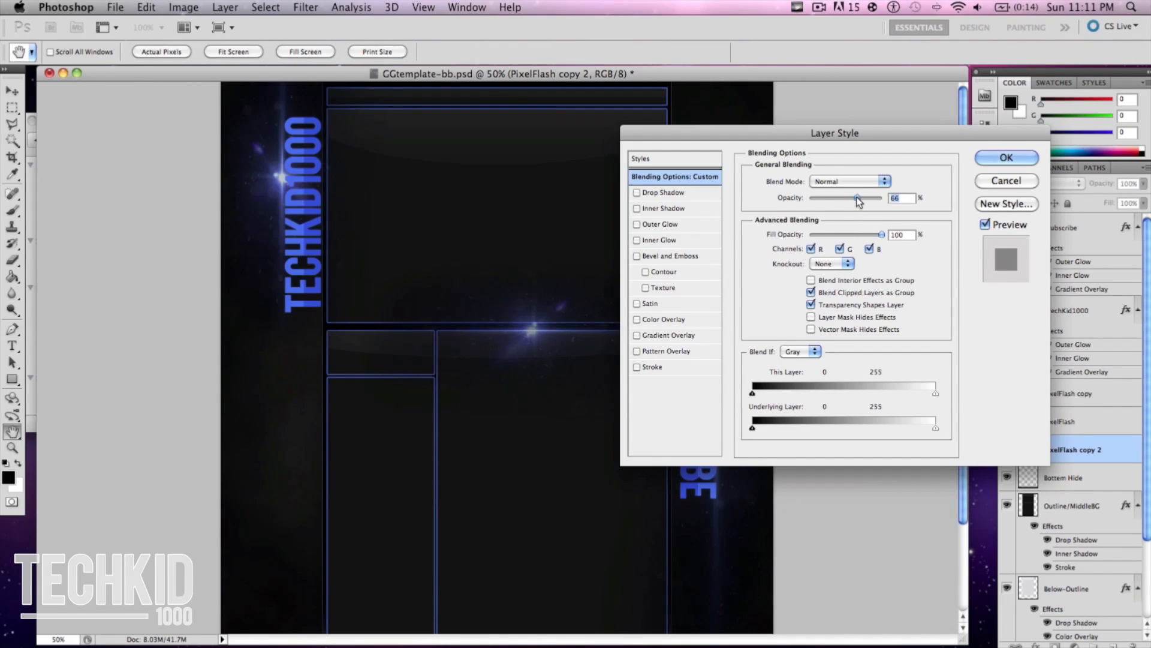
{"action": "left_click", "coordinate": [1005, 157]}
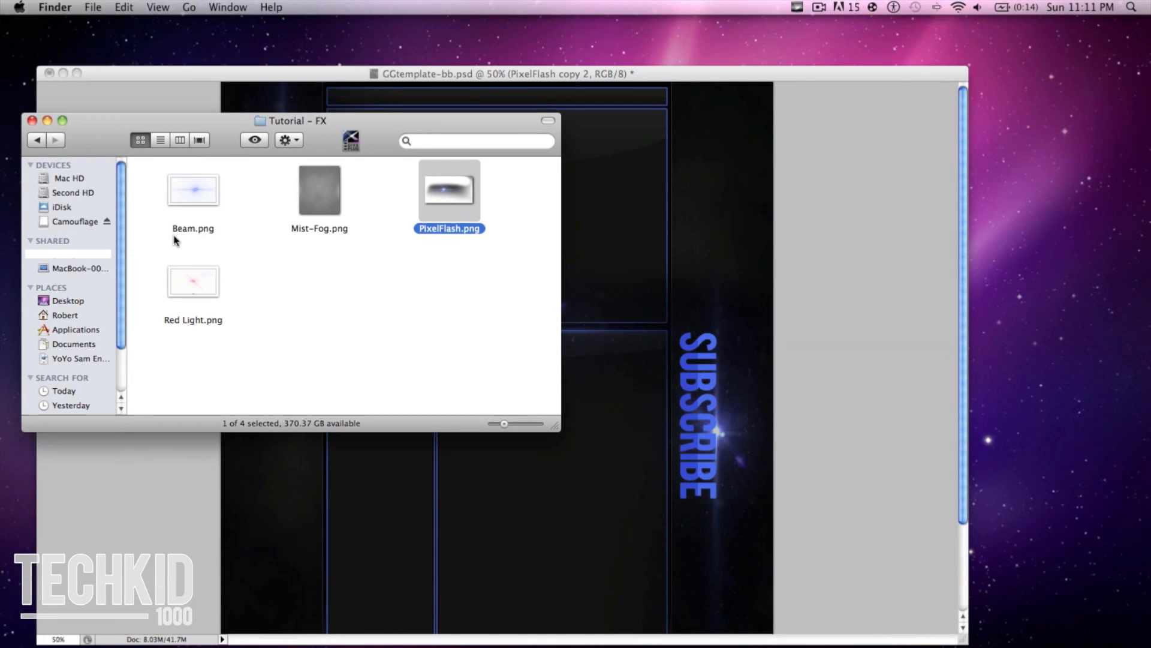
Place Beam.png, rotate it -90°, and position it along TECHKID1000
{"action": "left_click_drag", "start_coordinate": [193, 190], "coordinate": [595, 298]}
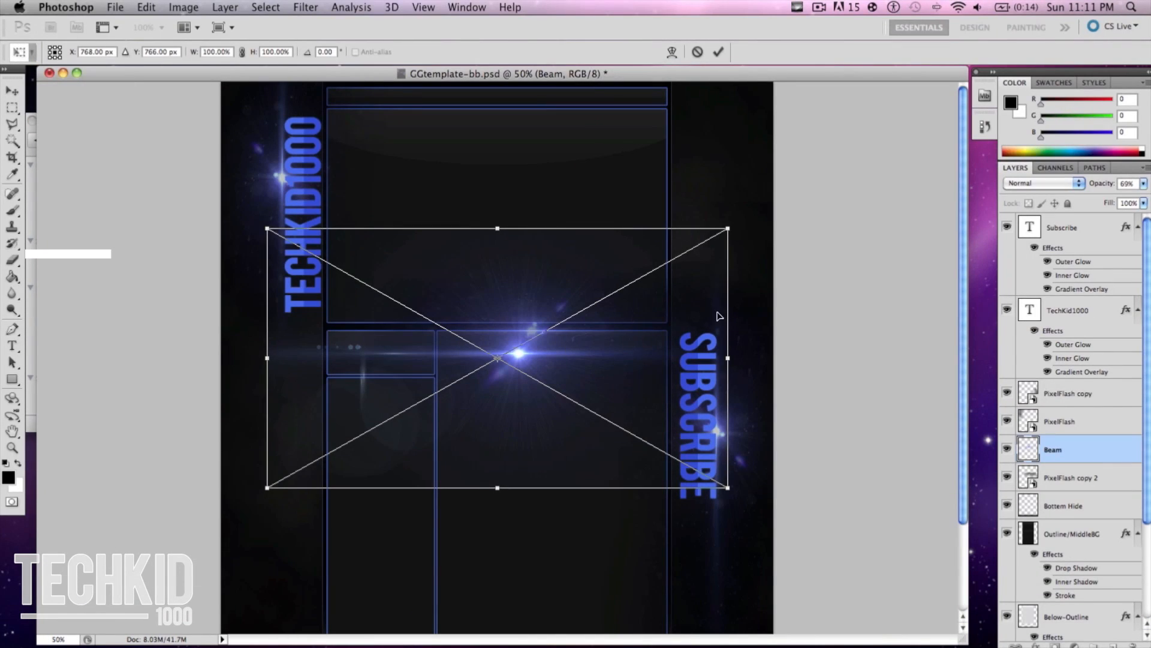
{"action": "left_click_drag", "start_coordinate": [727, 229], "coordinate": [686, 174]}
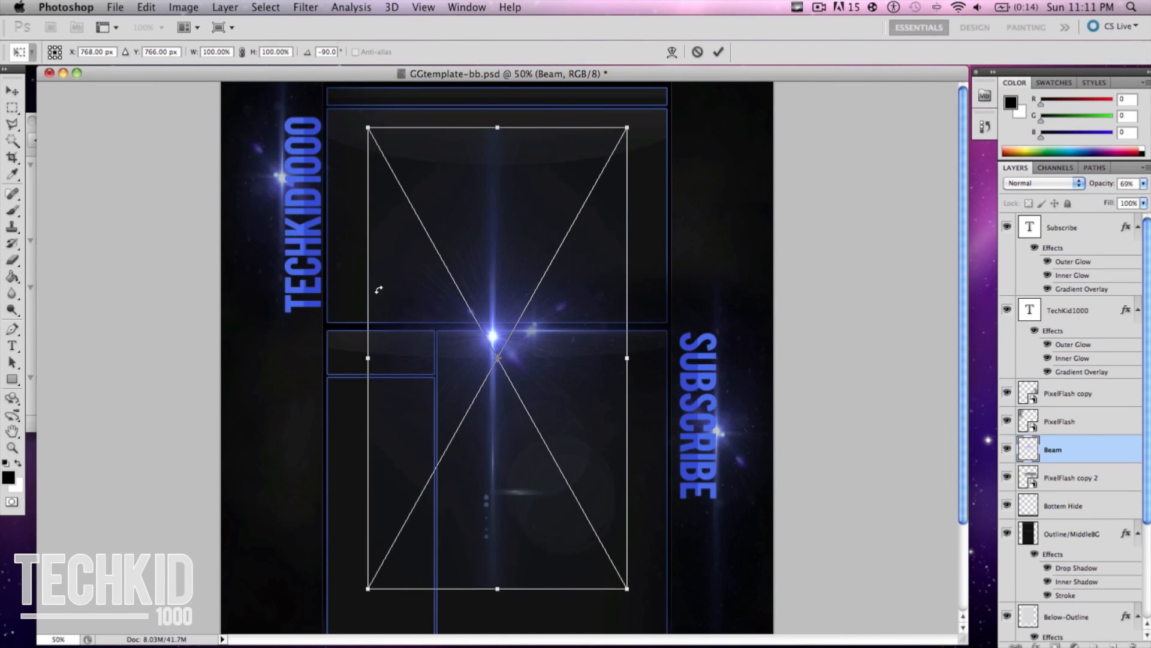
{"action": "left_click_drag", "start_coordinate": [496, 357], "coordinate": [330, 238]}
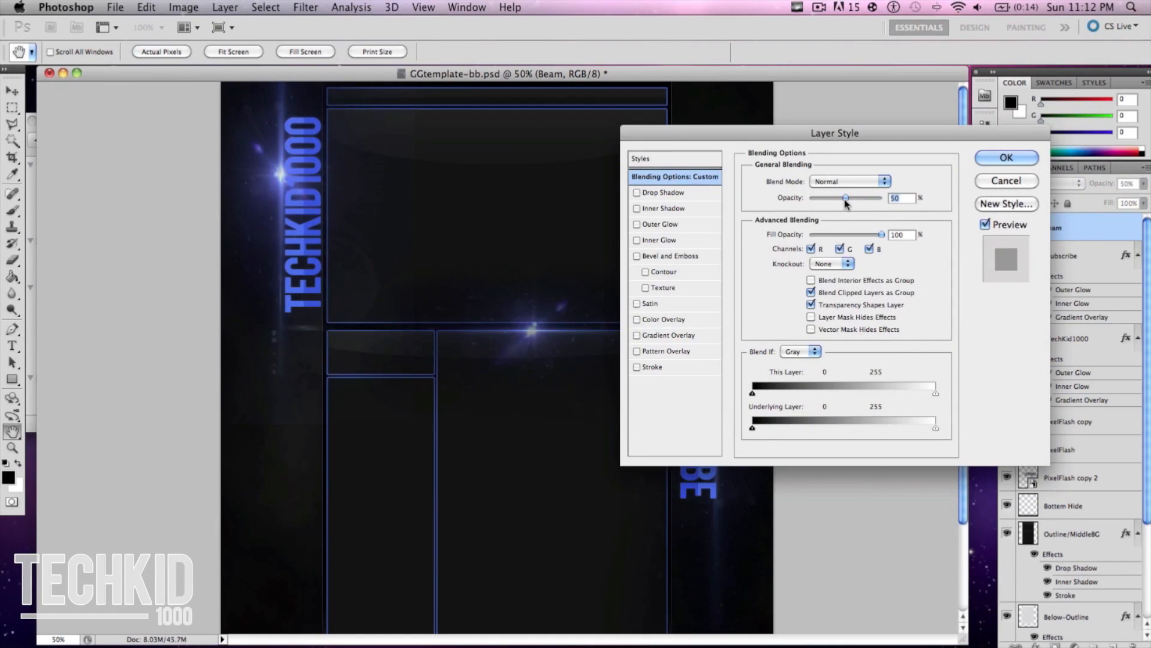
Set the Beam layer's opacity to 75% in Blending Options
{"action": "left_click_drag", "start_coordinate": [846, 197], "coordinate": [859, 197]}
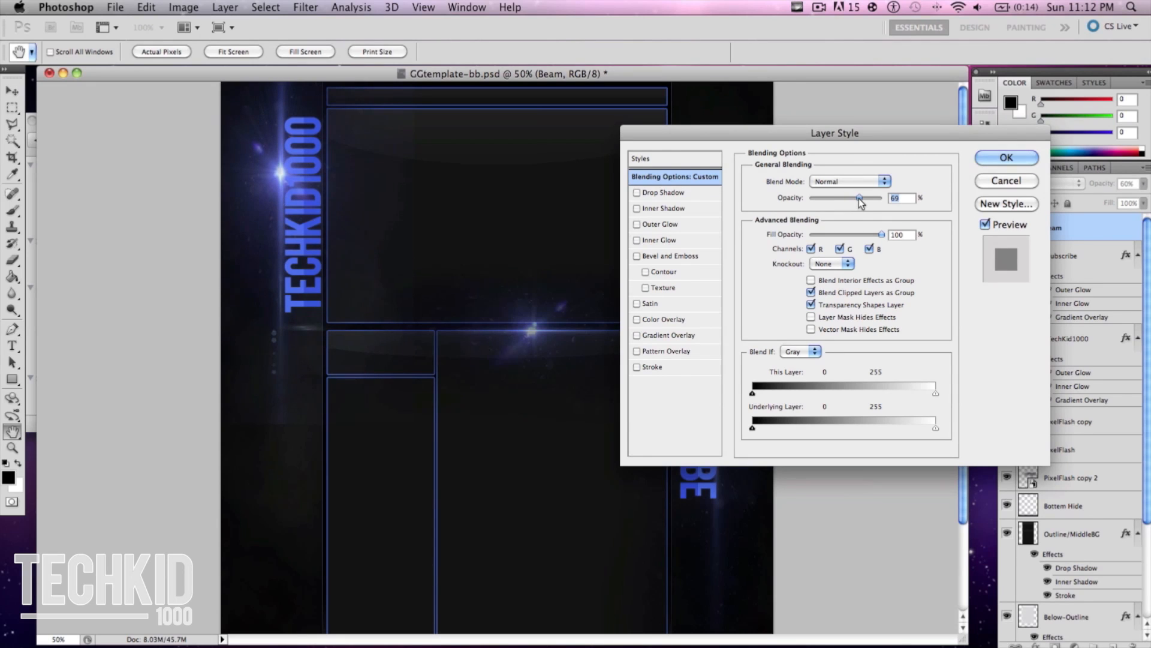
{"action": "left_click_drag", "start_coordinate": [857, 197], "coordinate": [863, 197]}
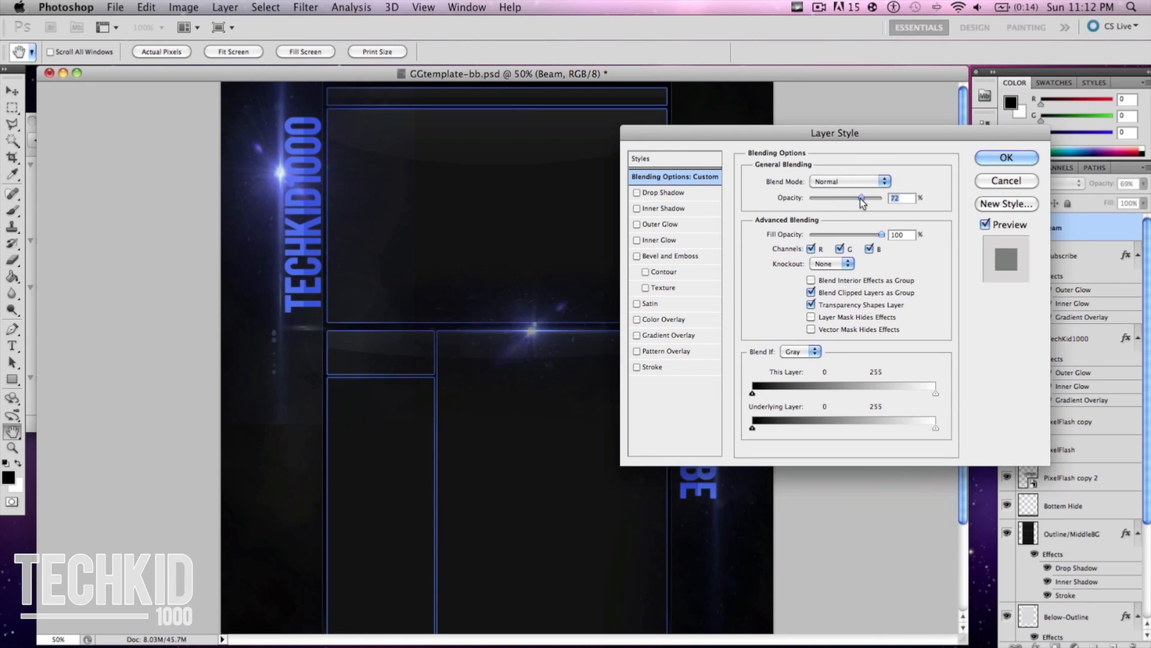
{"action": "left_click_drag", "start_coordinate": [861, 197], "coordinate": [867, 197]}
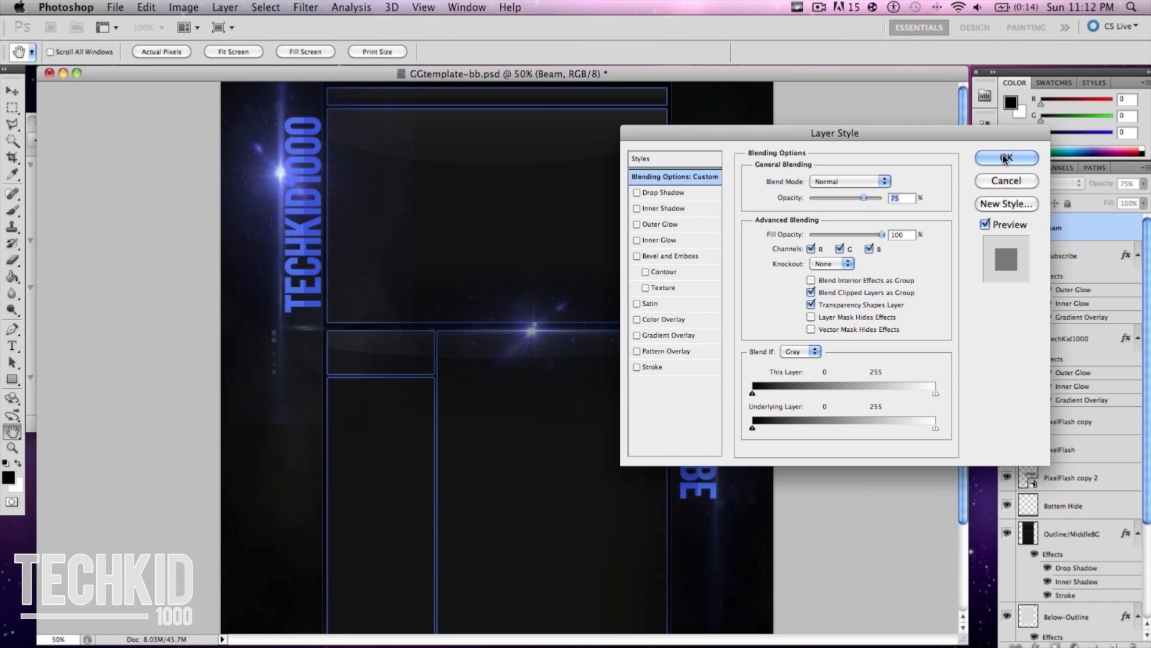
{"action": "left_click", "coordinate": [1006, 158]}
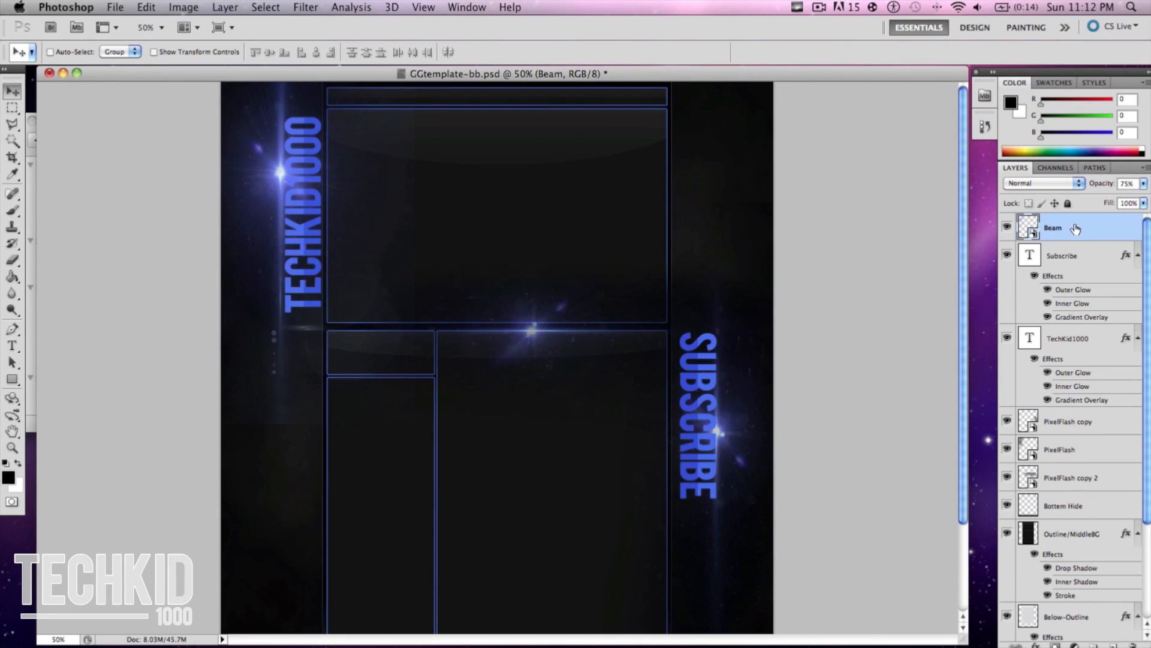
Duplicate the Beam layer to create Beam copy
{"action": "right_click", "coordinate": [1052, 228]}
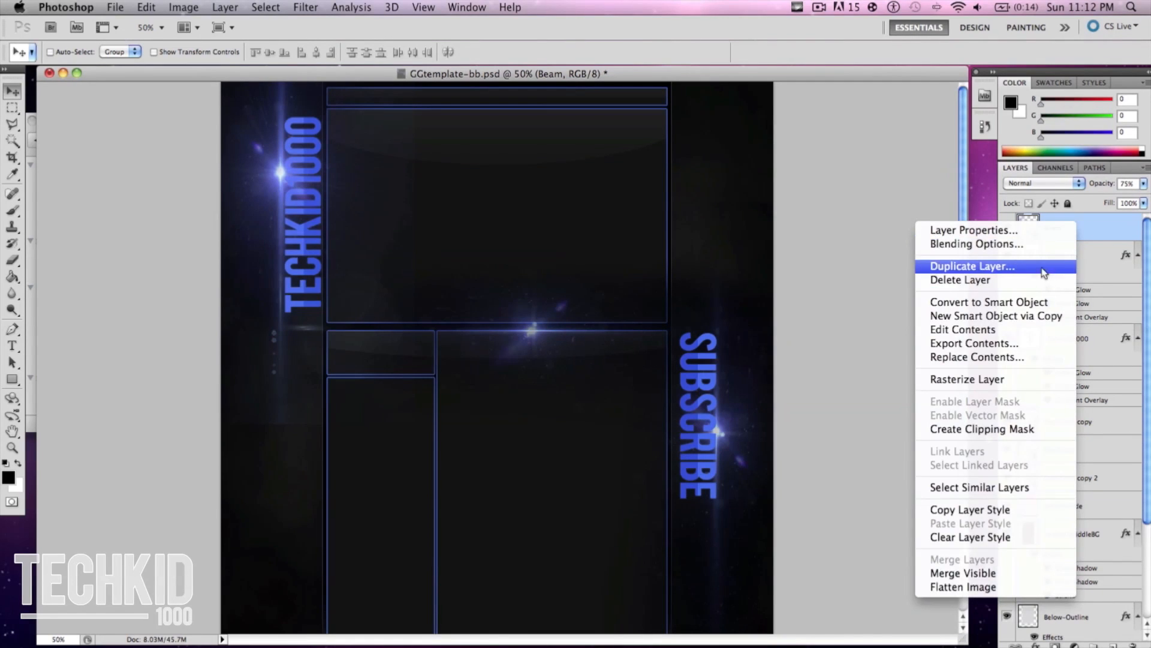
{"action": "left_click", "coordinate": [972, 265]}
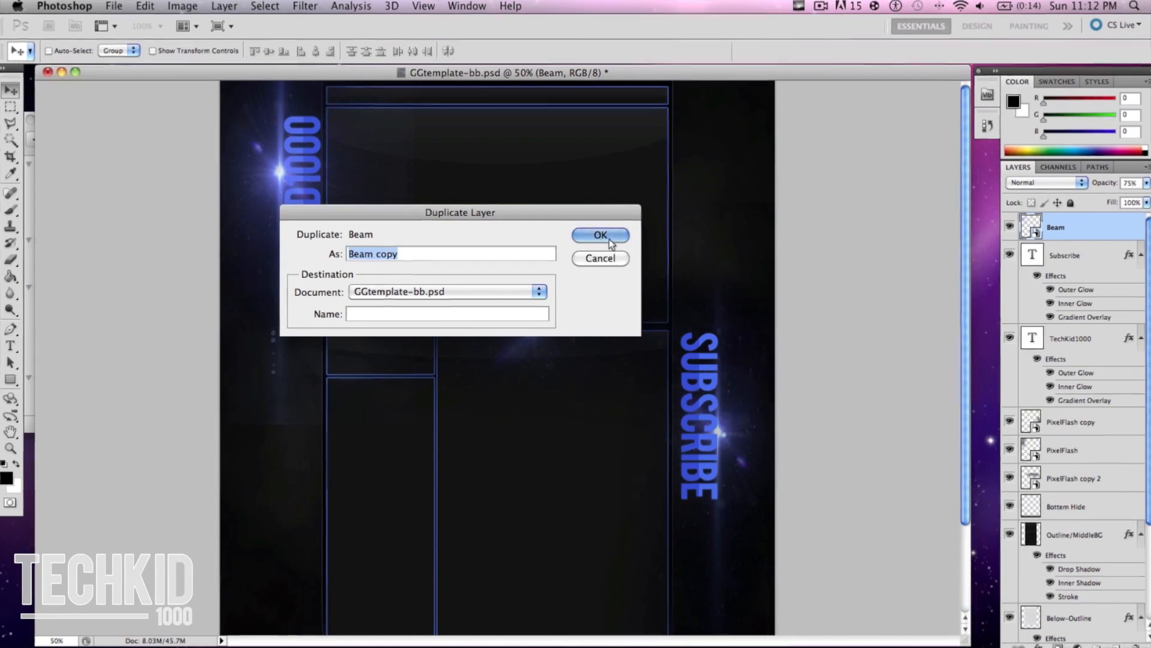
{"action": "left_click", "coordinate": [599, 235]}
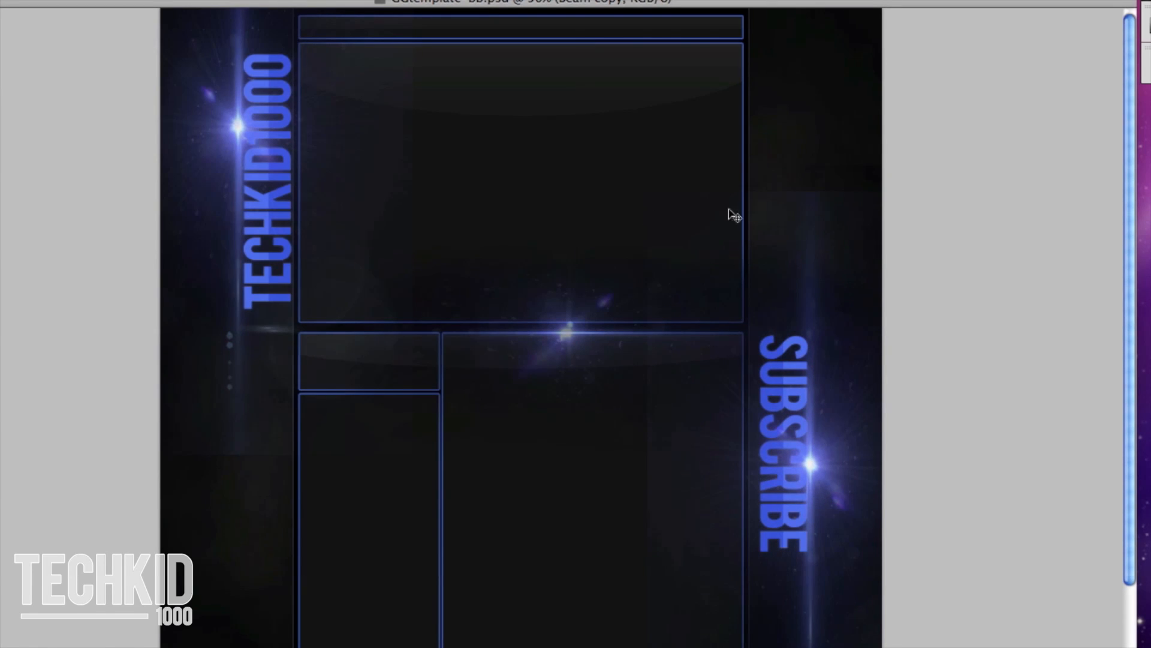
{"action": "mouse_move", "coordinate": [863, 210]}
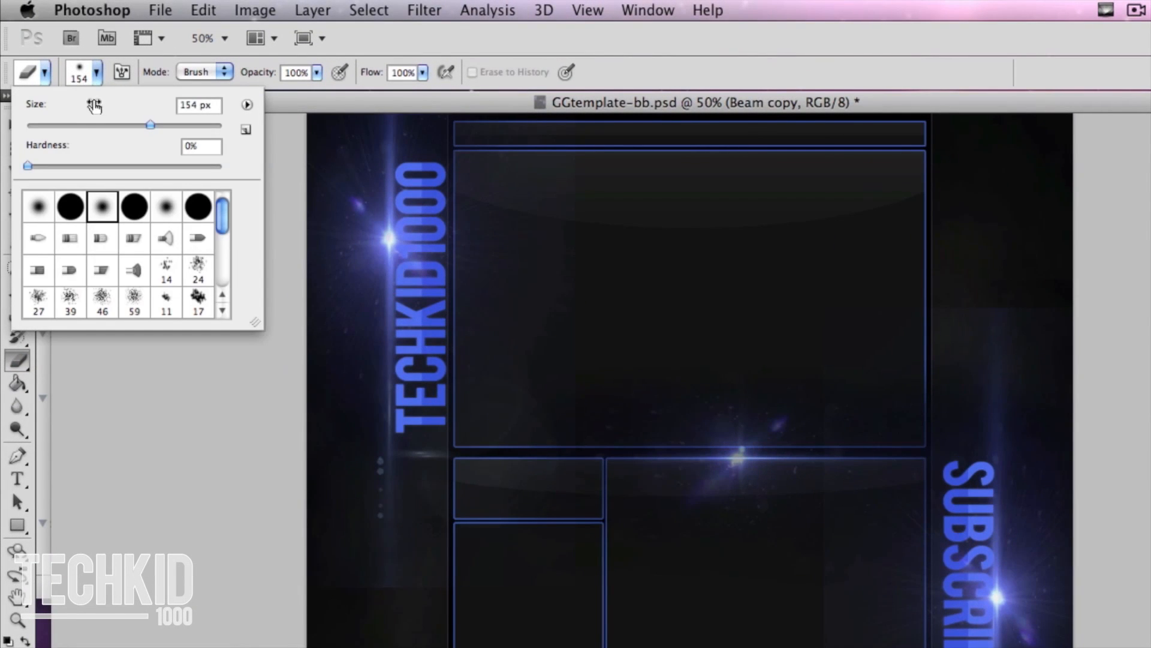
Enlarge the soft eraser, rasterize Beam copy, and erase edges on both beam layers
{"action": "left_click_drag", "start_coordinate": [151, 125], "coordinate": [169, 126]}
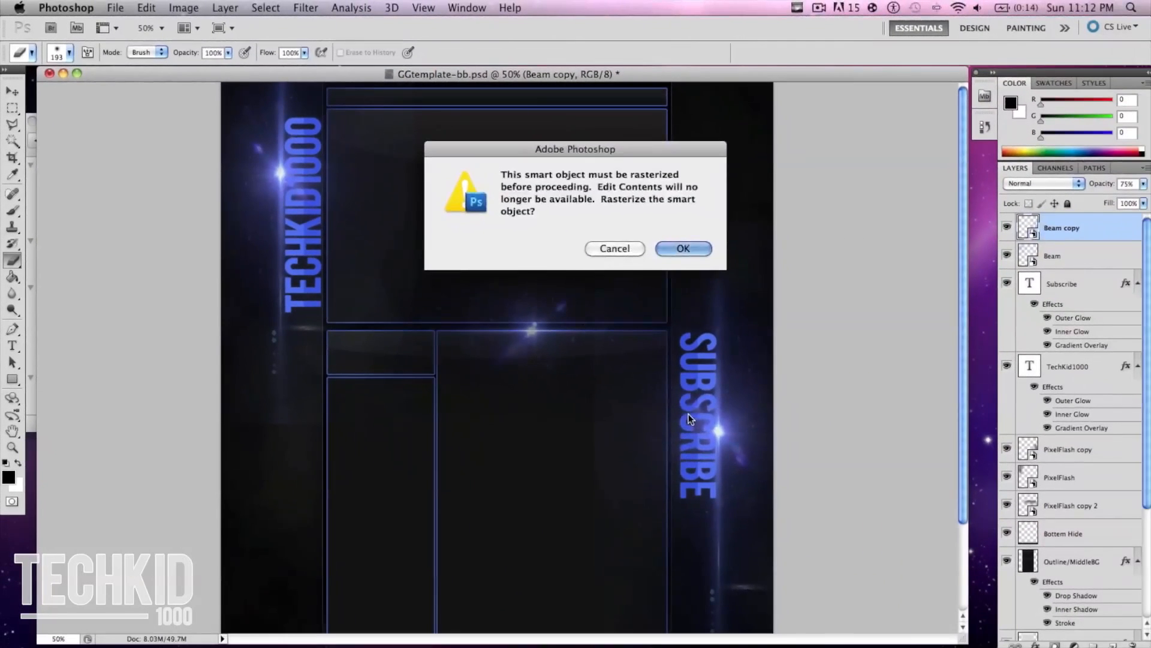
{"action": "left_click", "coordinate": [682, 249]}
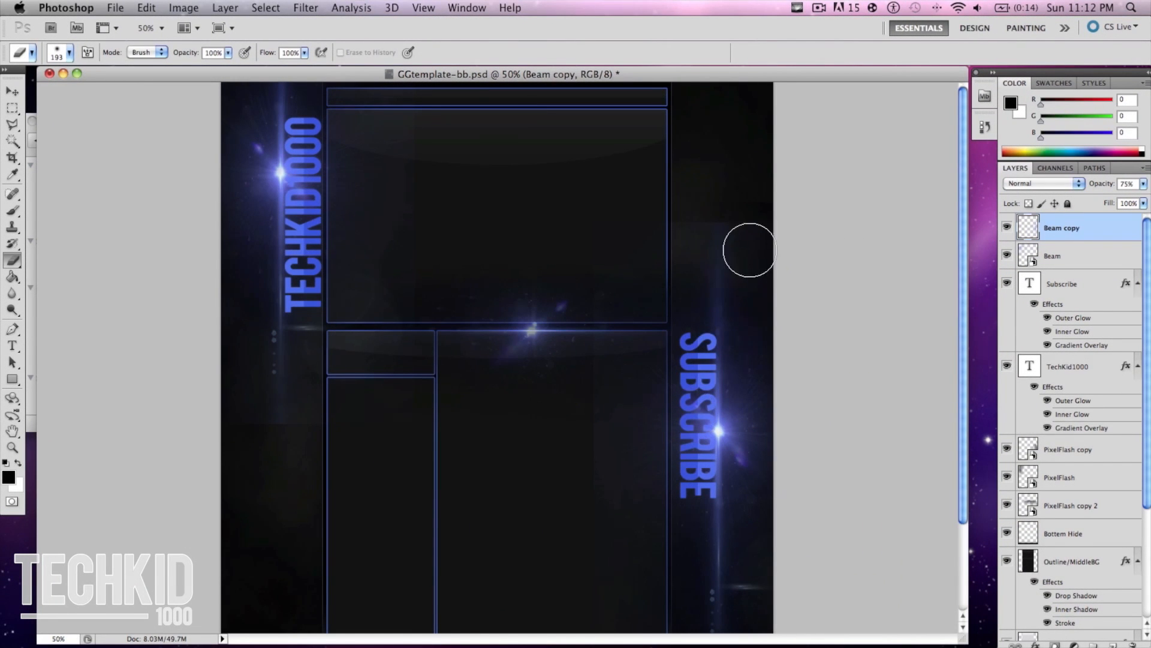
{"action": "mouse_move", "coordinate": [605, 245]}
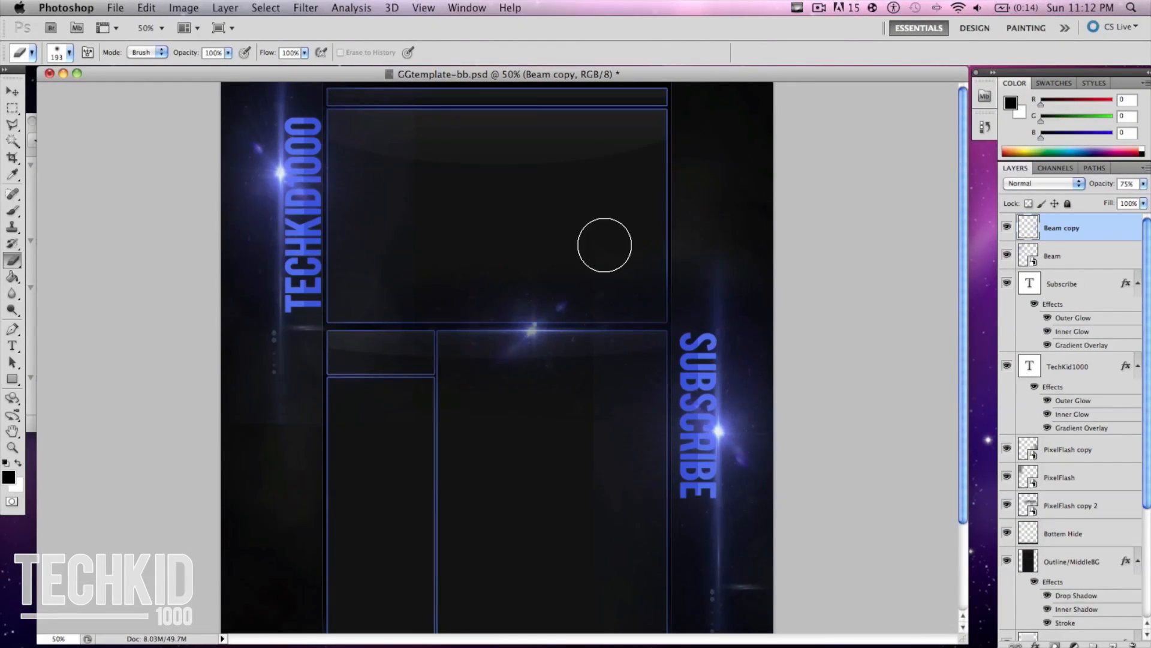
{"action": "mouse_move", "coordinate": [598, 413]}
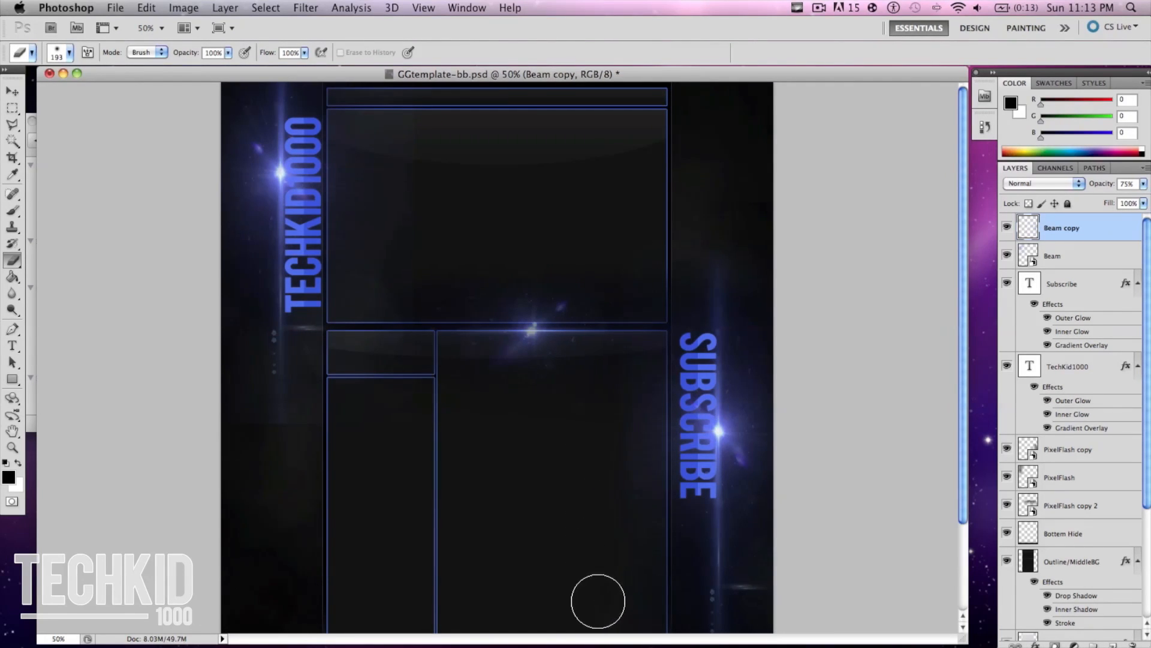
{"action": "mouse_move", "coordinate": [621, 415]}
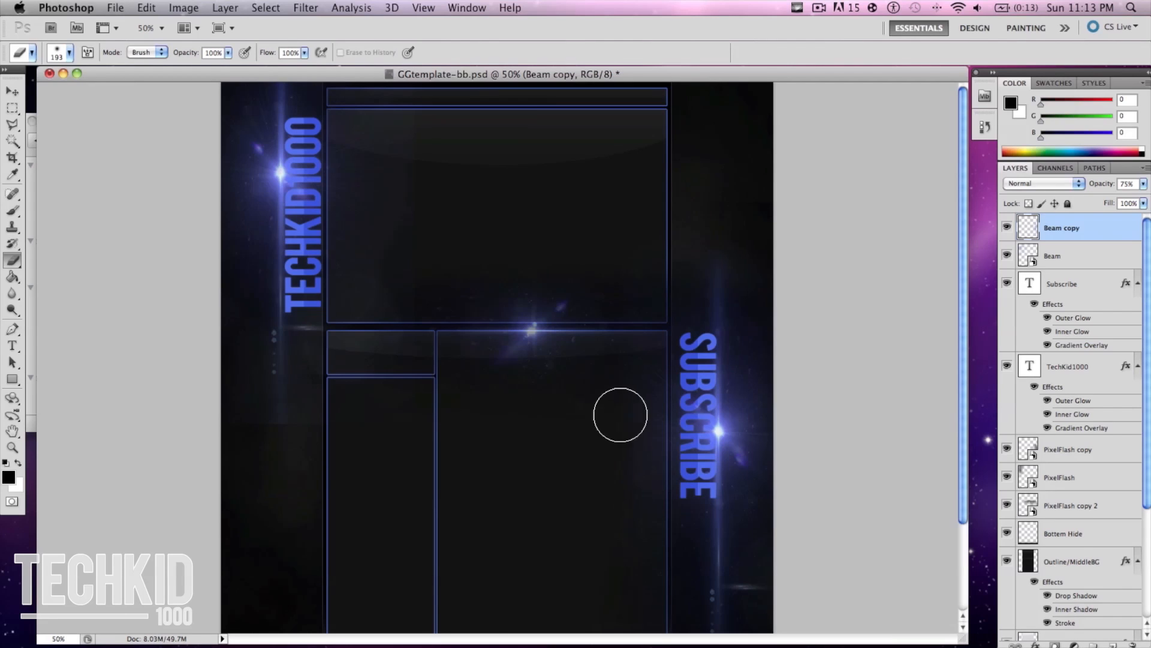
{"action": "mouse_move", "coordinate": [730, 253]}
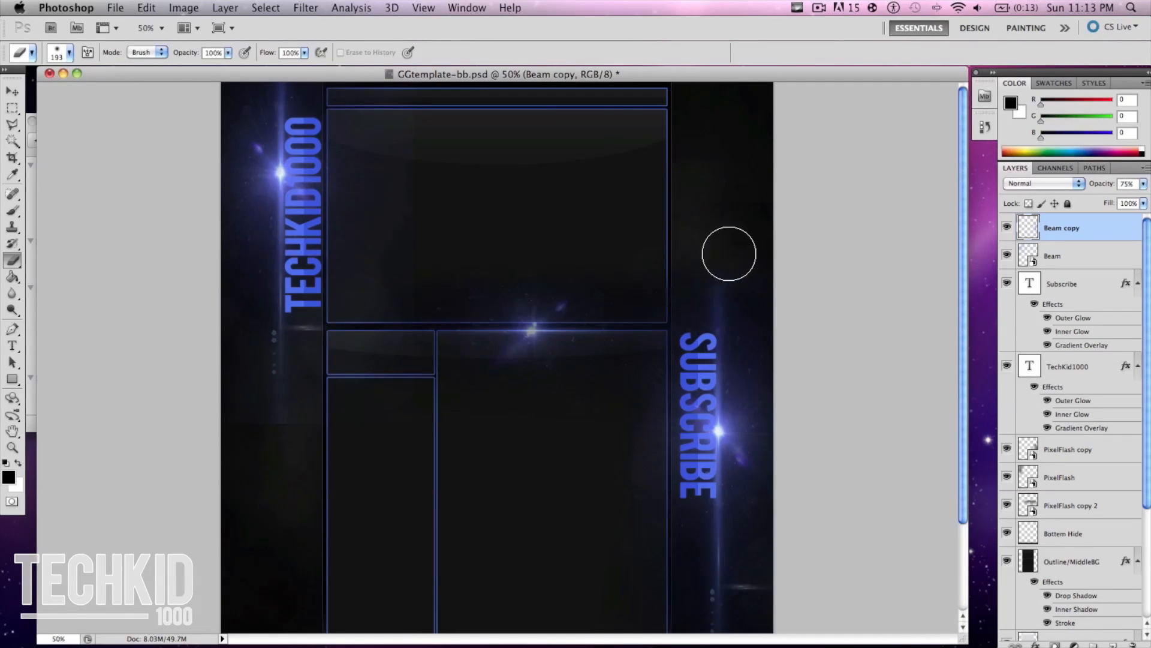
{"action": "mouse_move", "coordinate": [651, 589]}
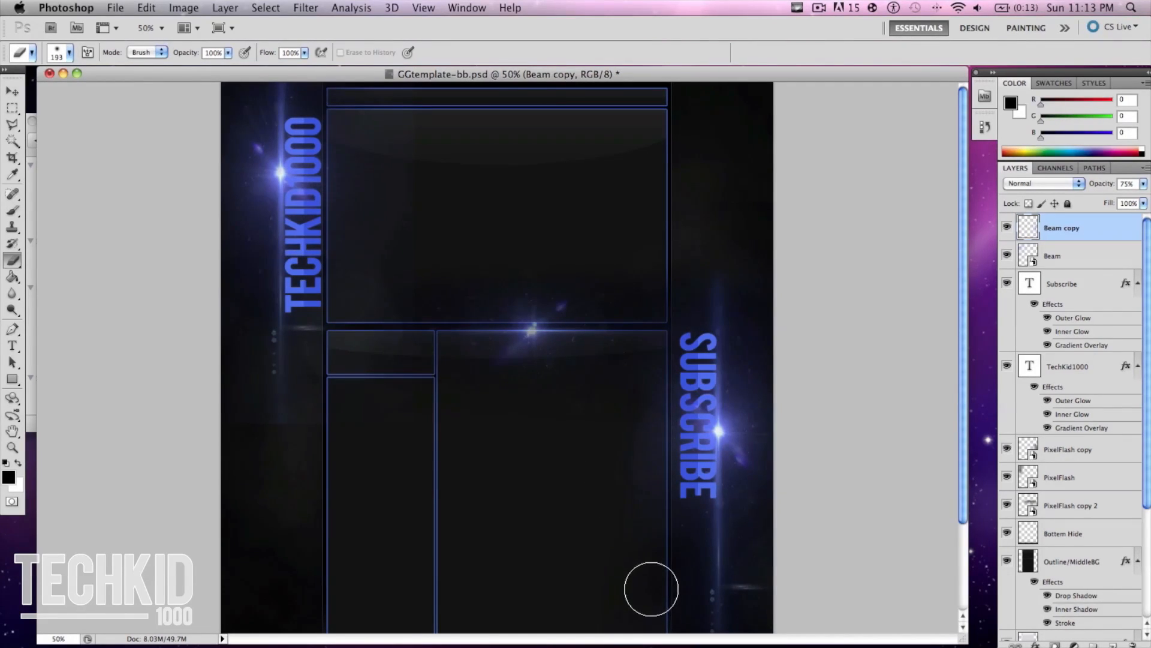
{"action": "mouse_move", "coordinate": [909, 384]}
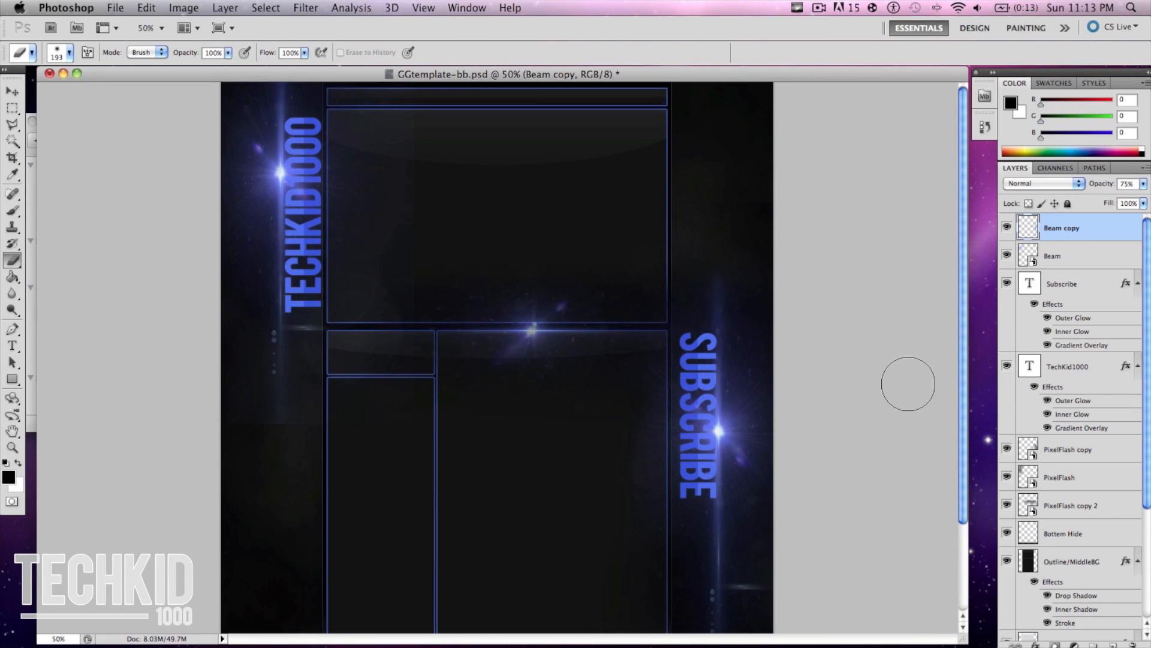
{"action": "left_click", "coordinate": [1061, 256]}
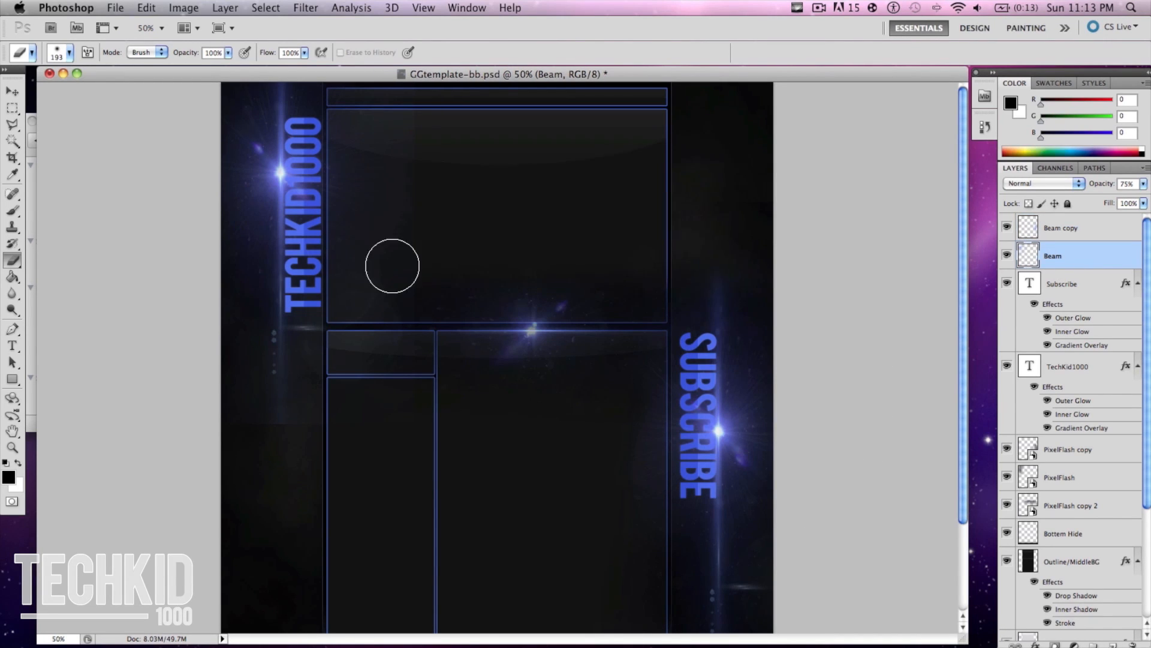
{"action": "mouse_move", "coordinate": [349, 415]}
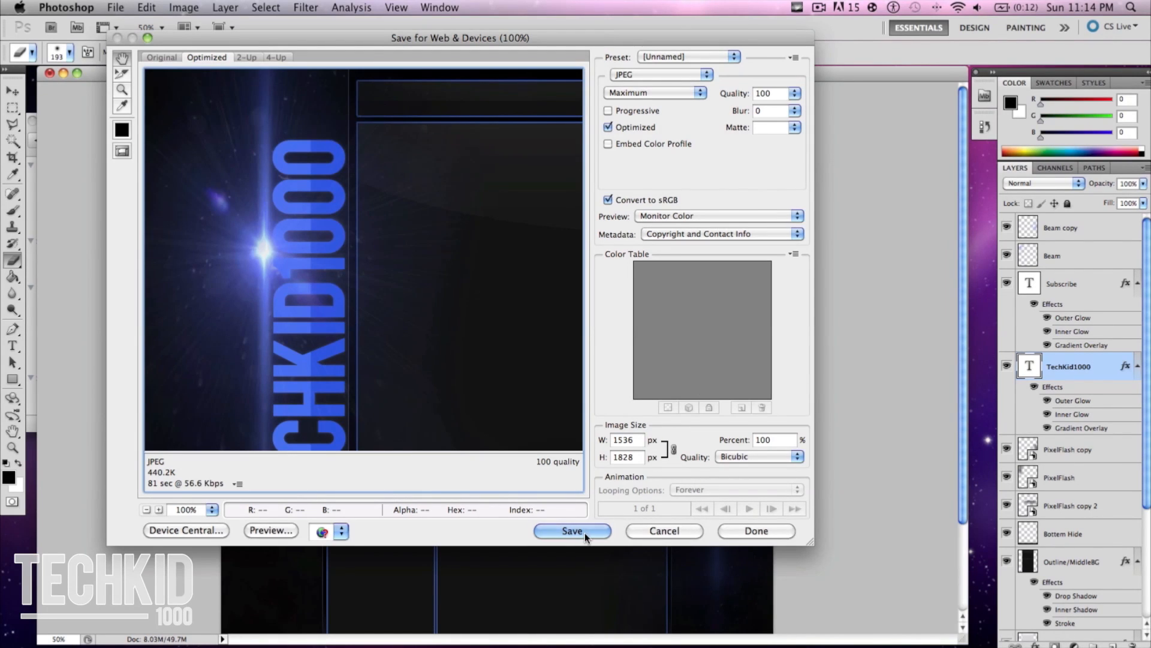
Save the maximum-quality JPEG to the Desktop as TechKid-Wallpaper-Tut.jpg
{"action": "left_click", "coordinate": [572, 531]}
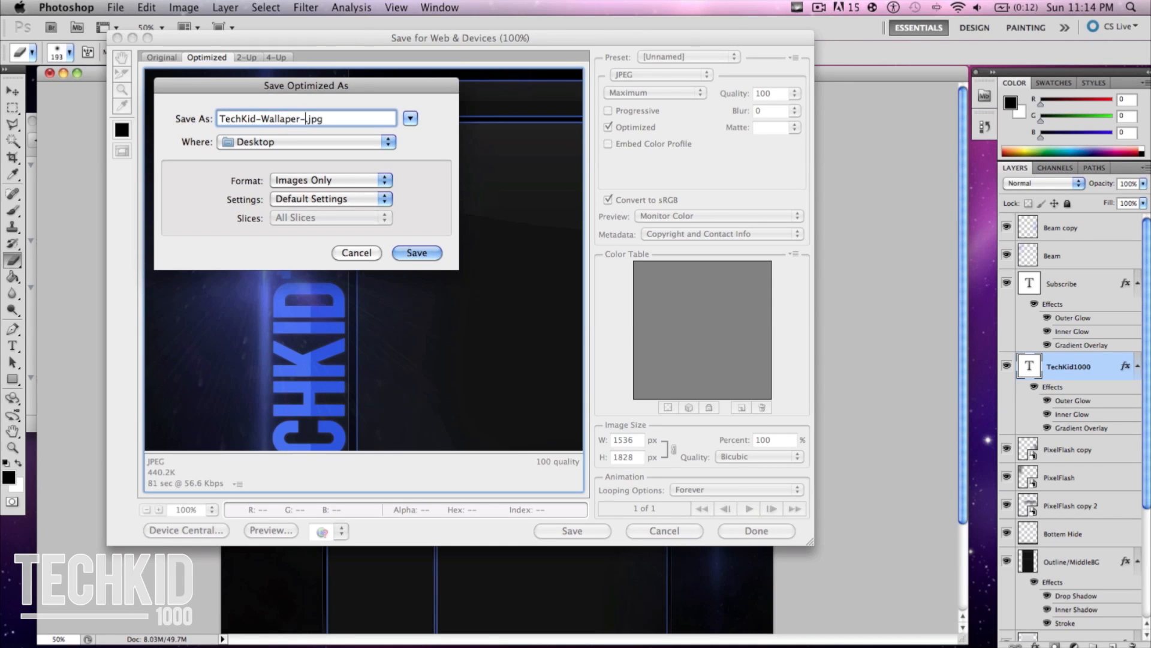
{"action": "key", "text": "Backspace"}
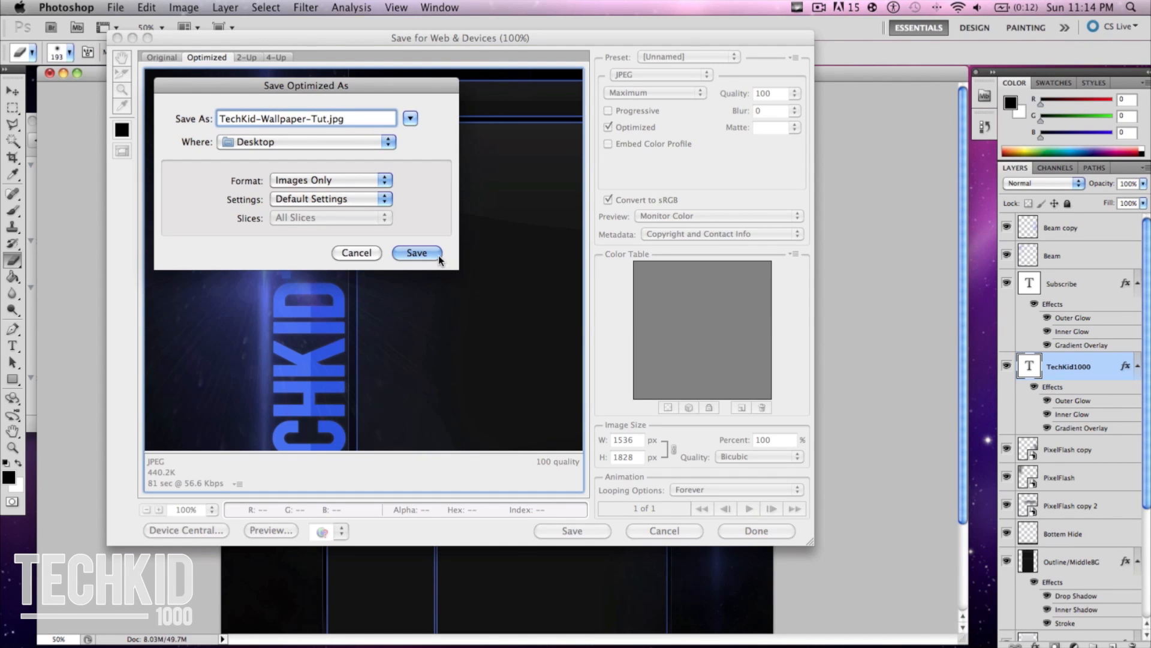
{"action": "left_click", "coordinate": [416, 253]}
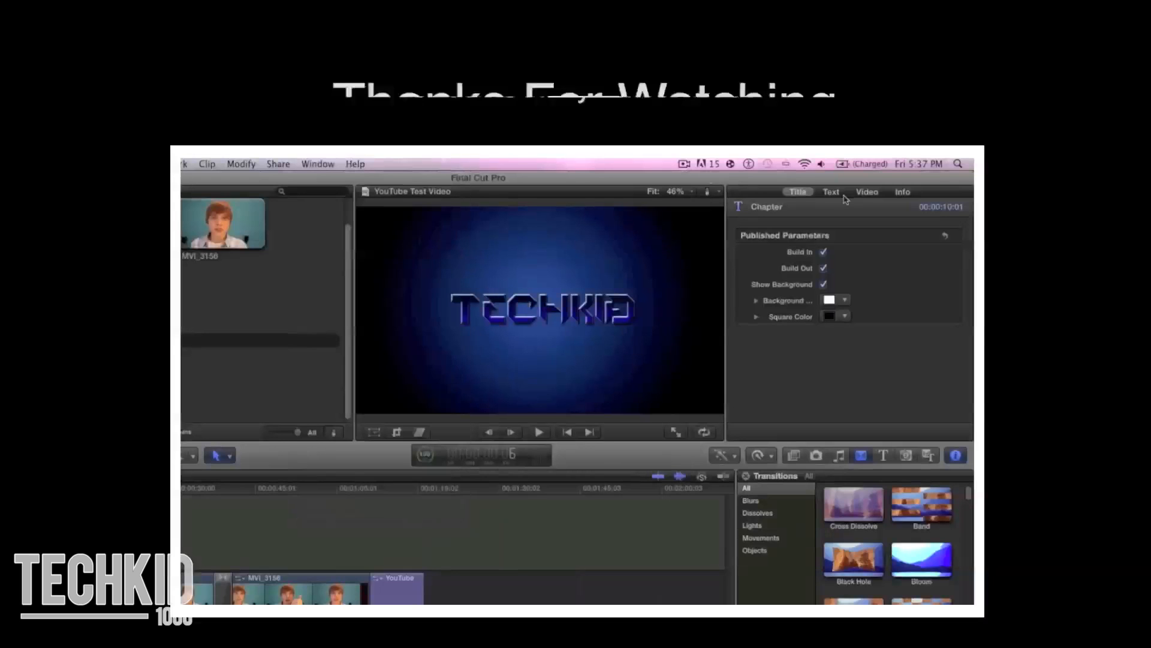
{"action": "left_click", "coordinate": [831, 192]}
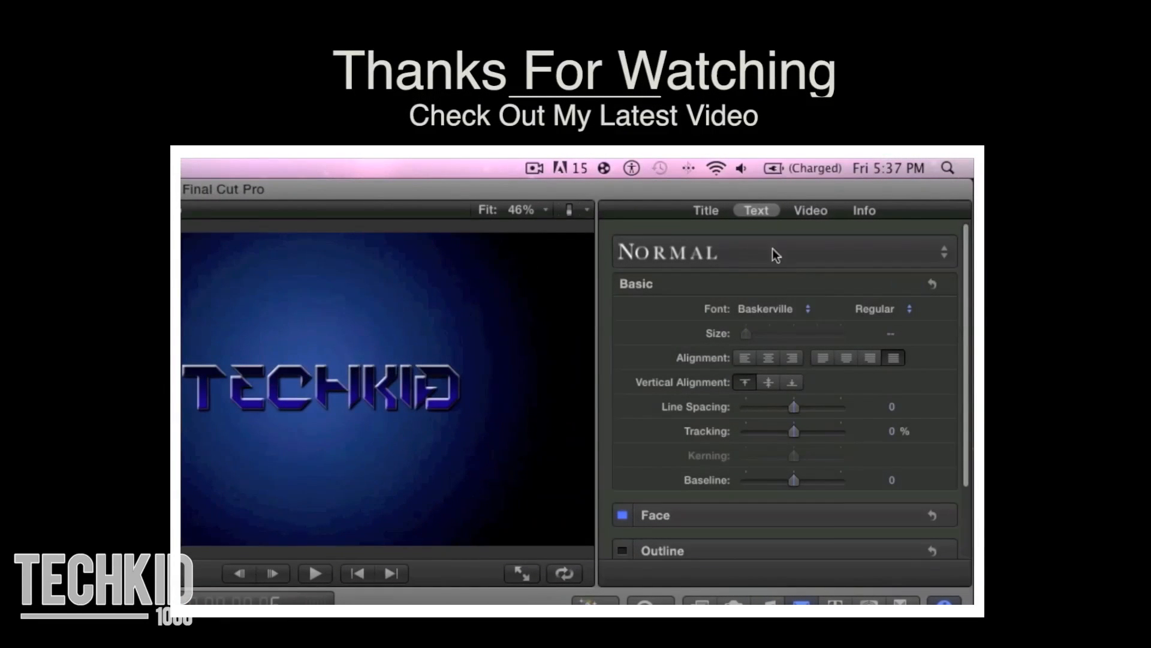
{"action": "mouse_move", "coordinate": [718, 222]}
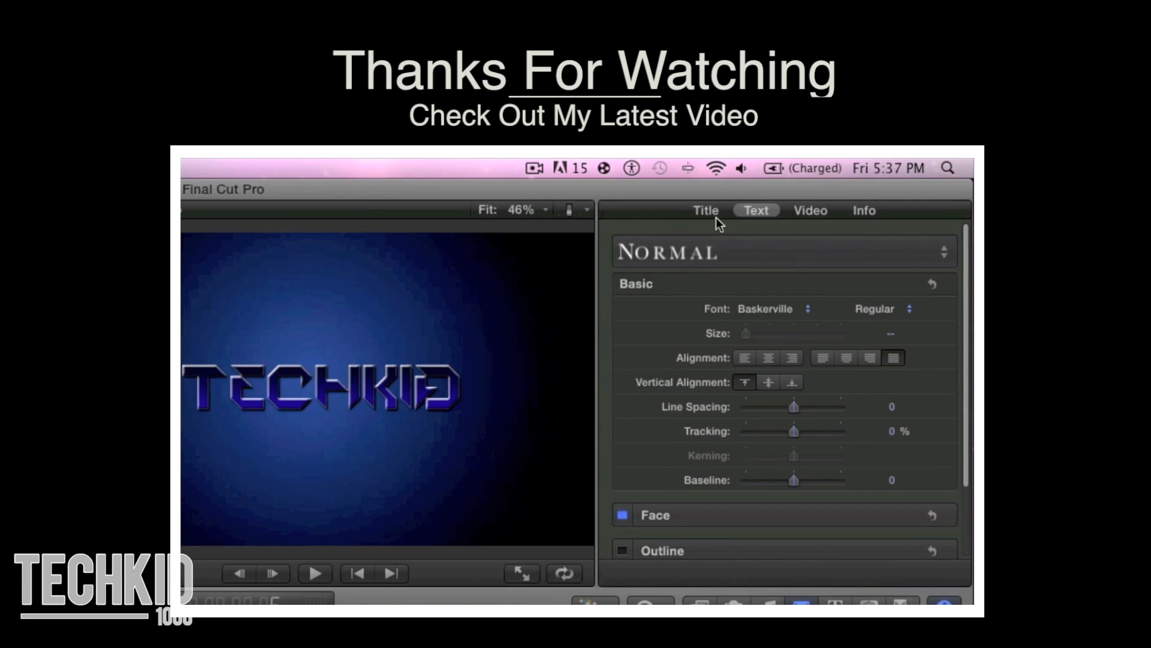
{"action": "left_click", "coordinate": [705, 210]}
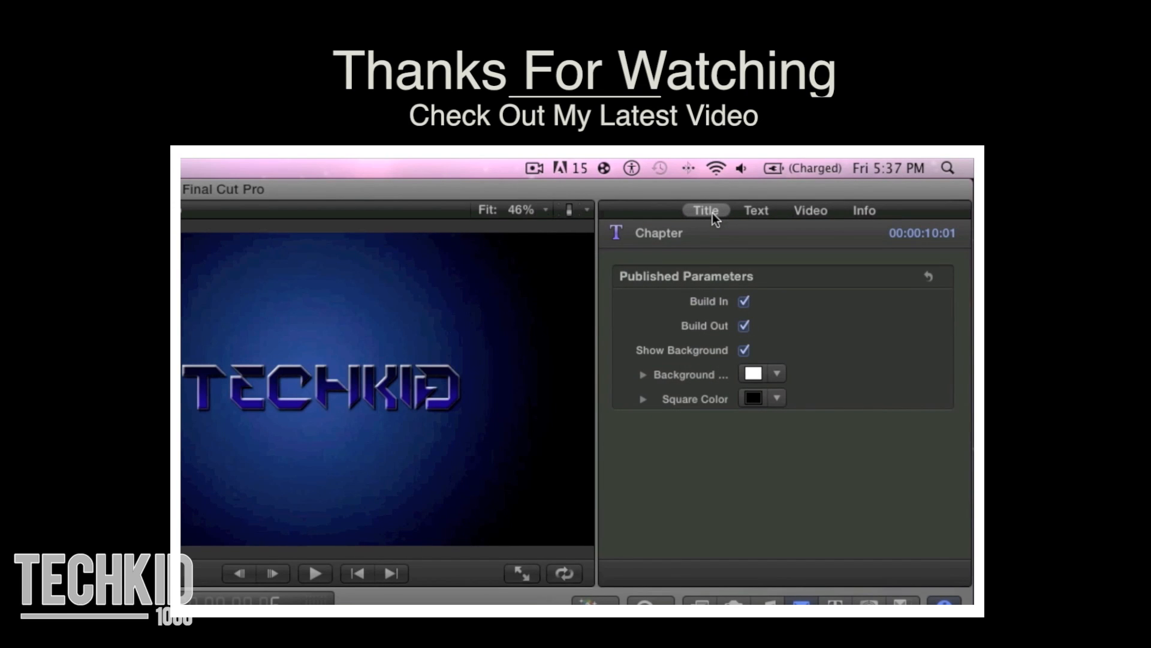